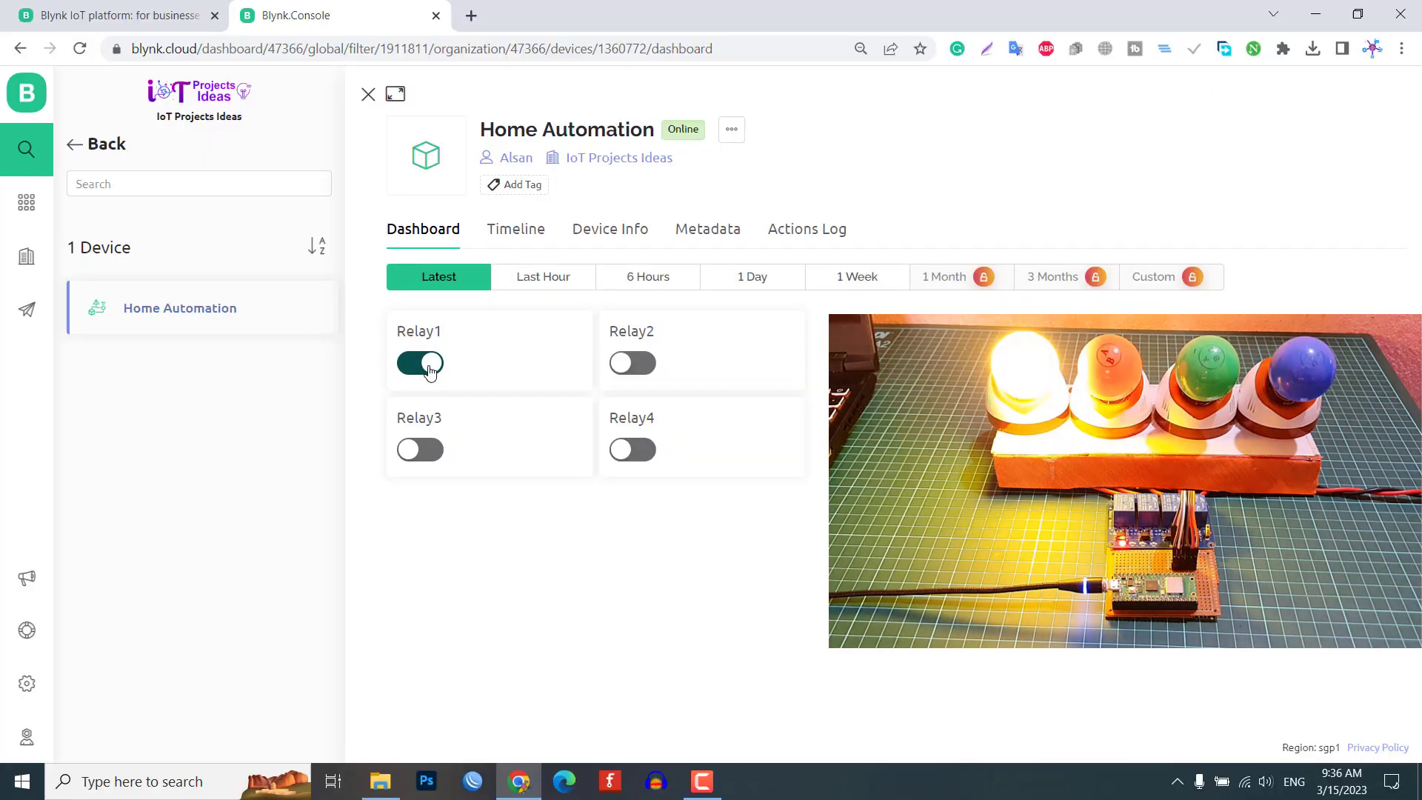
Toggle Relay2, Relay3 and Relay4 to test their bulbs, leaving all relays off
{"action": "left_click", "coordinate": [633, 362]}
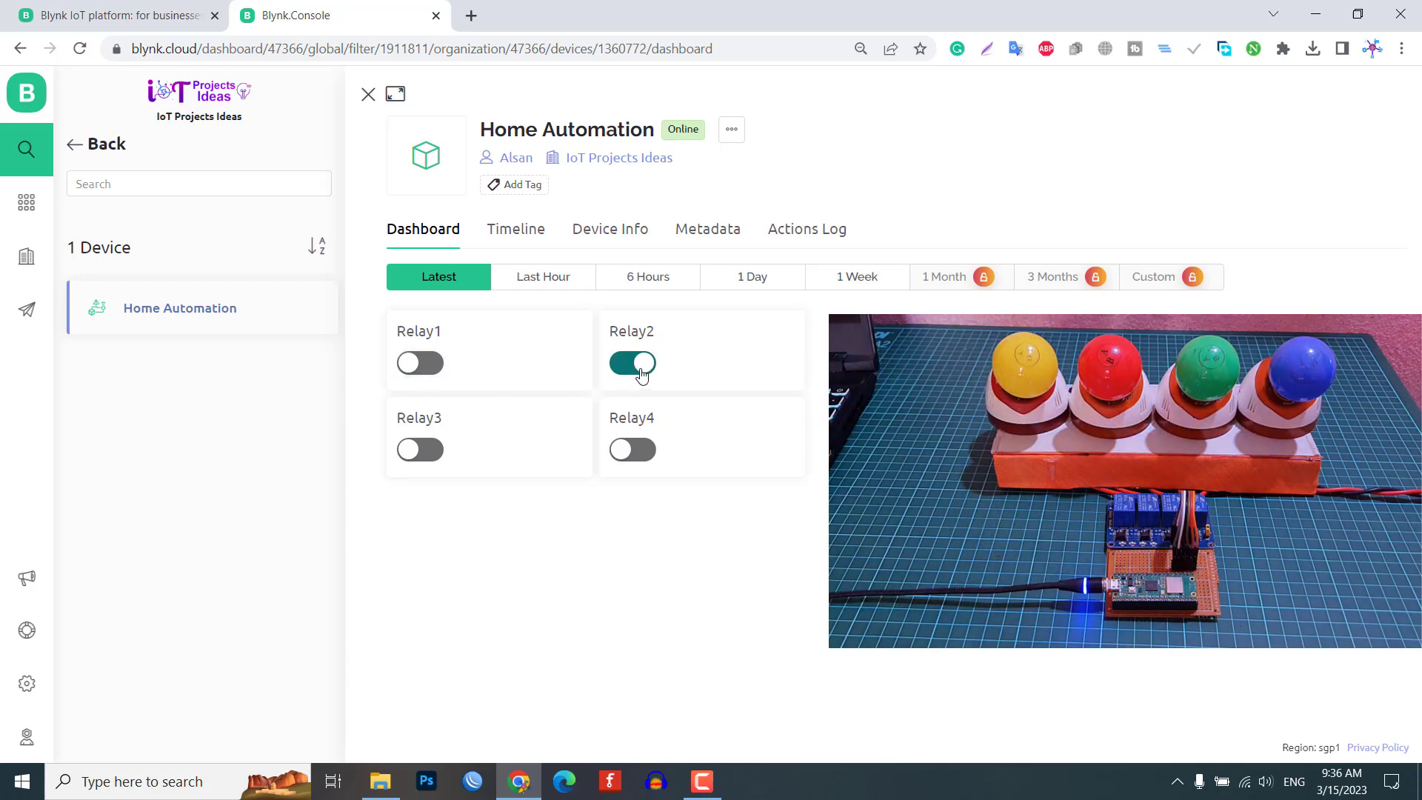
{"action": "left_click", "coordinate": [420, 450]}
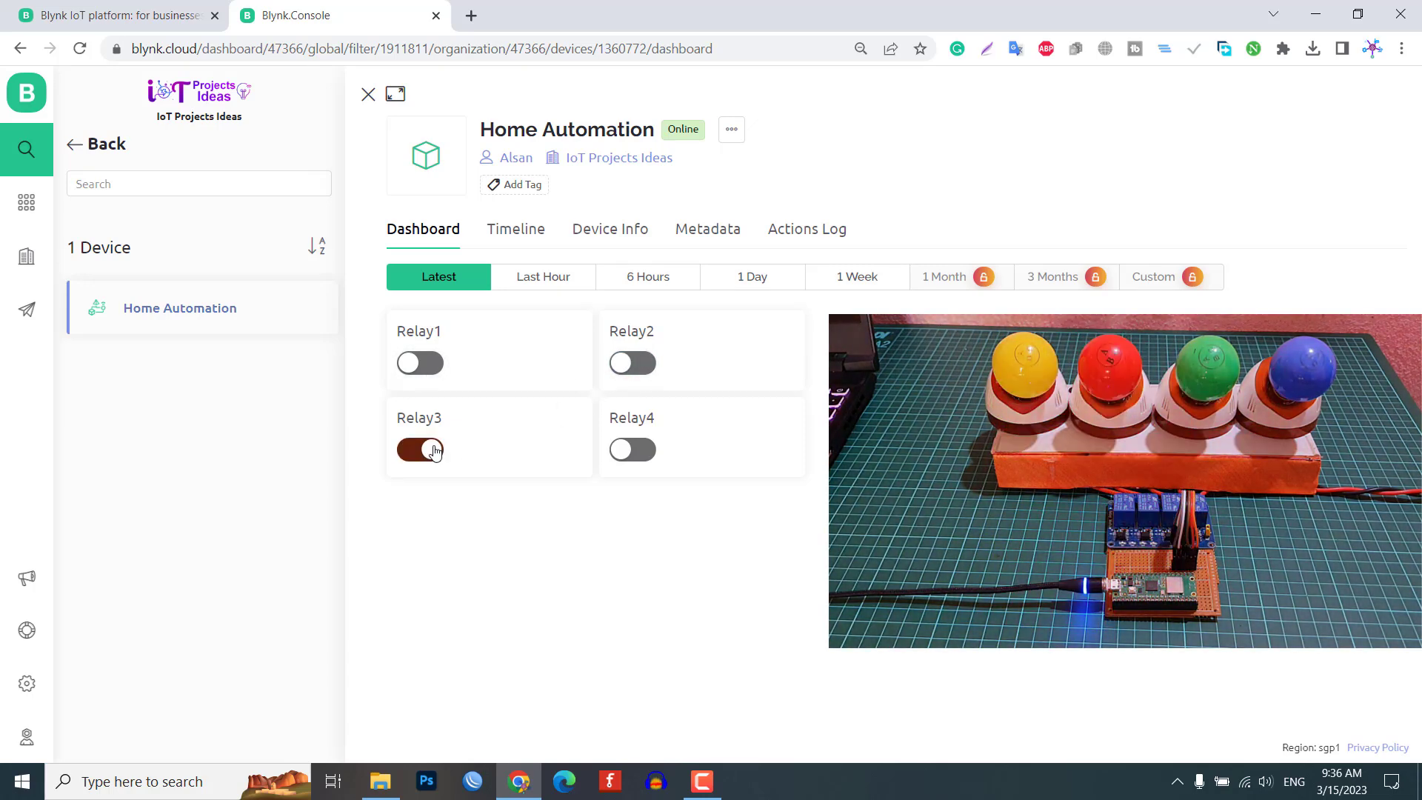
{"action": "left_click", "coordinate": [420, 450]}
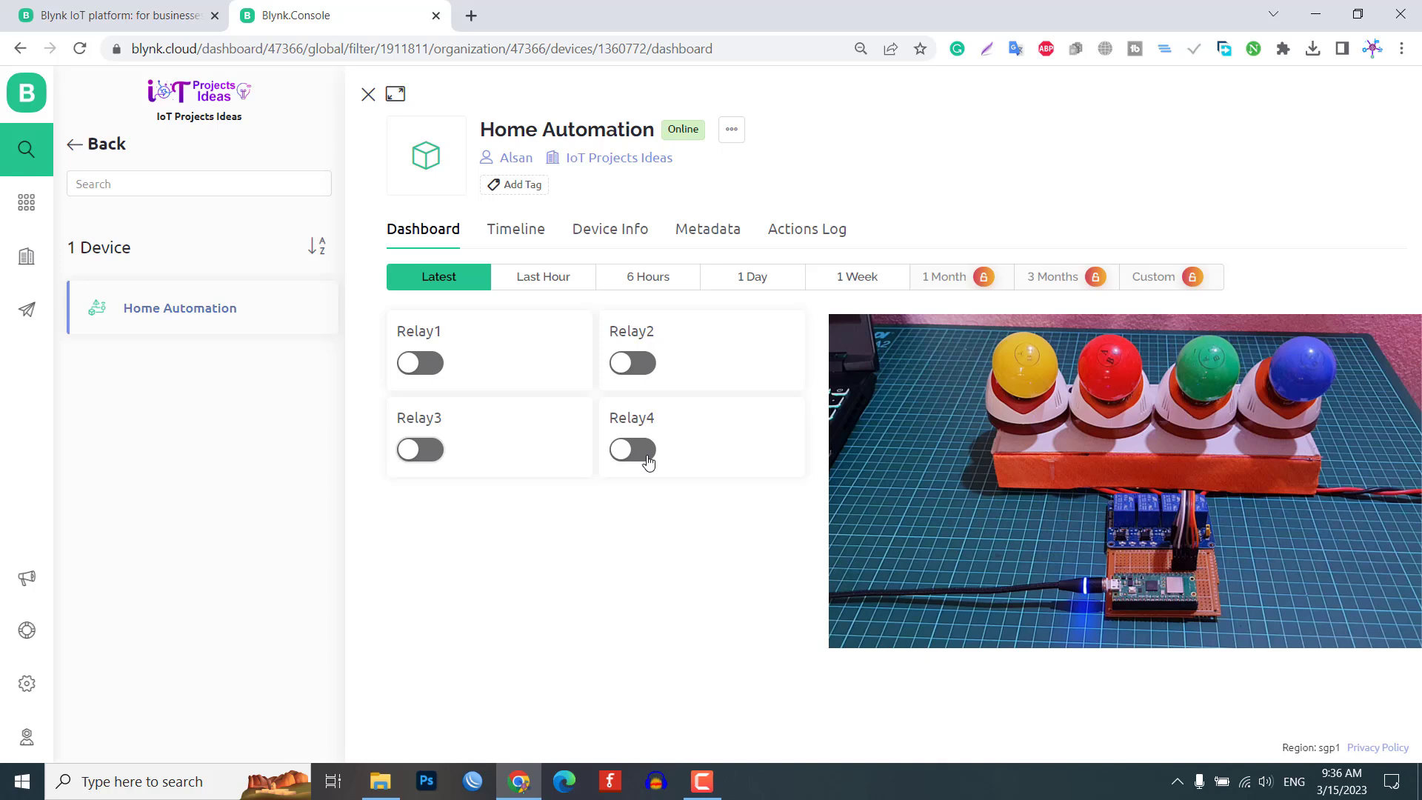
{"action": "left_click", "coordinate": [632, 449]}
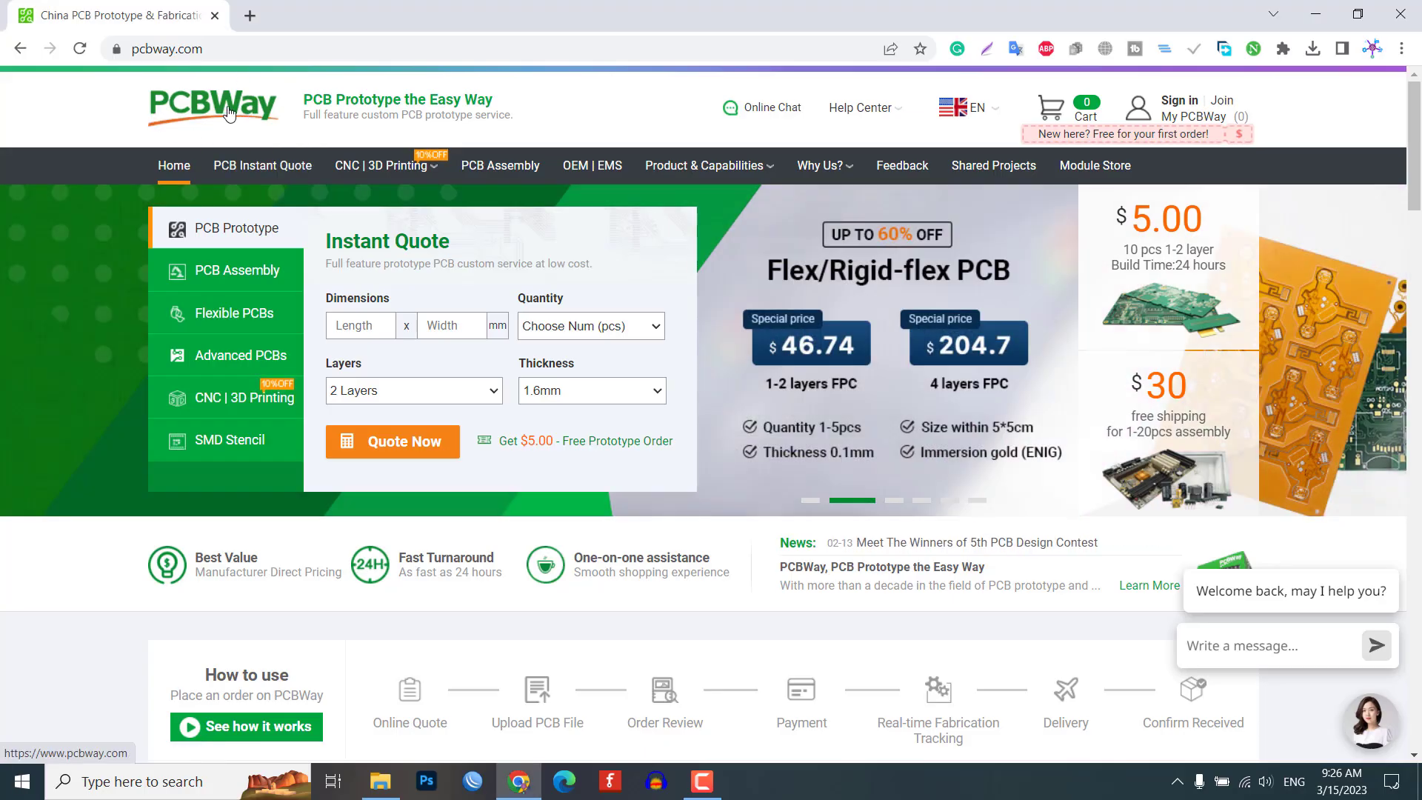
{"action": "scroll", "scroll_direction": "down", "scroll_amount": 3}
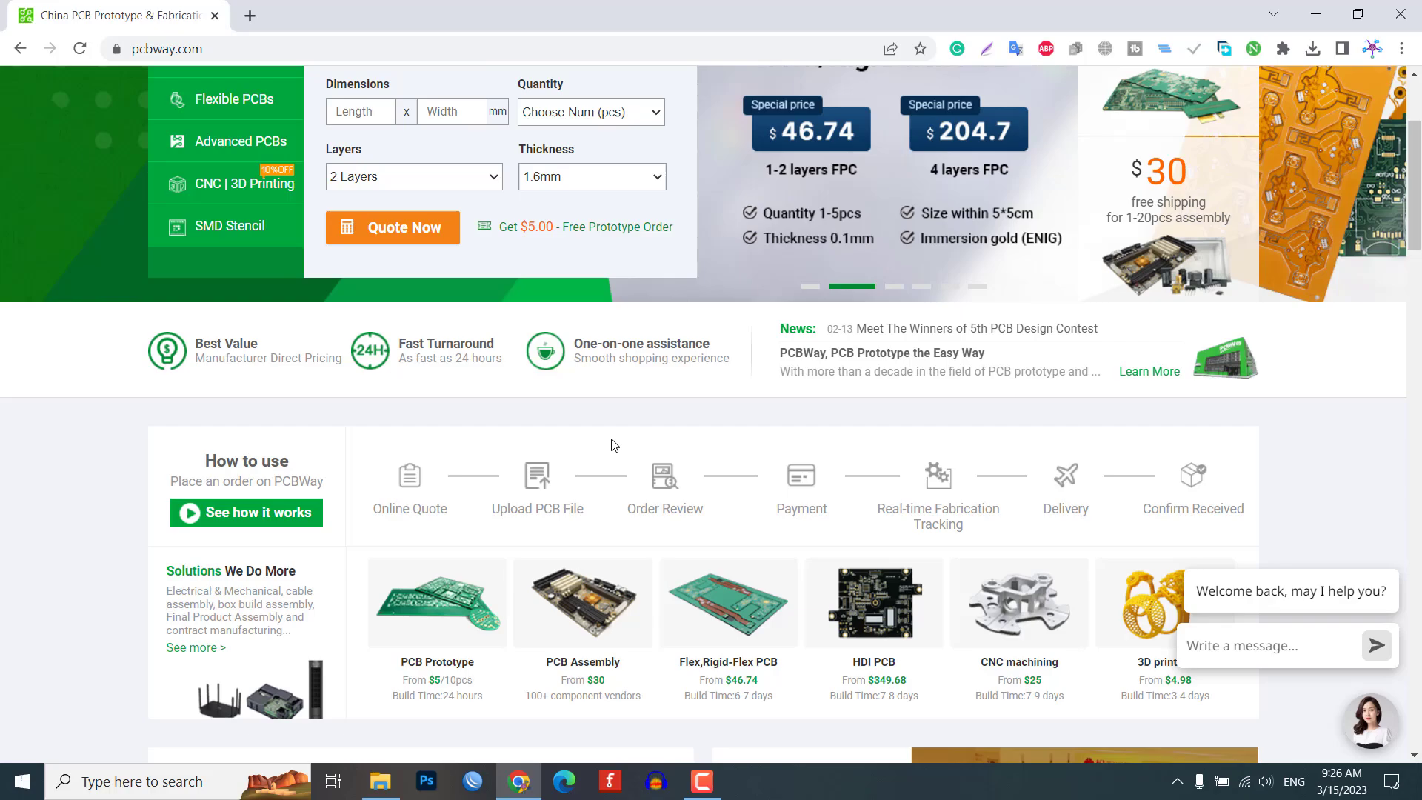
{"action": "scroll", "scroll_direction": "down", "scroll_amount": 3}
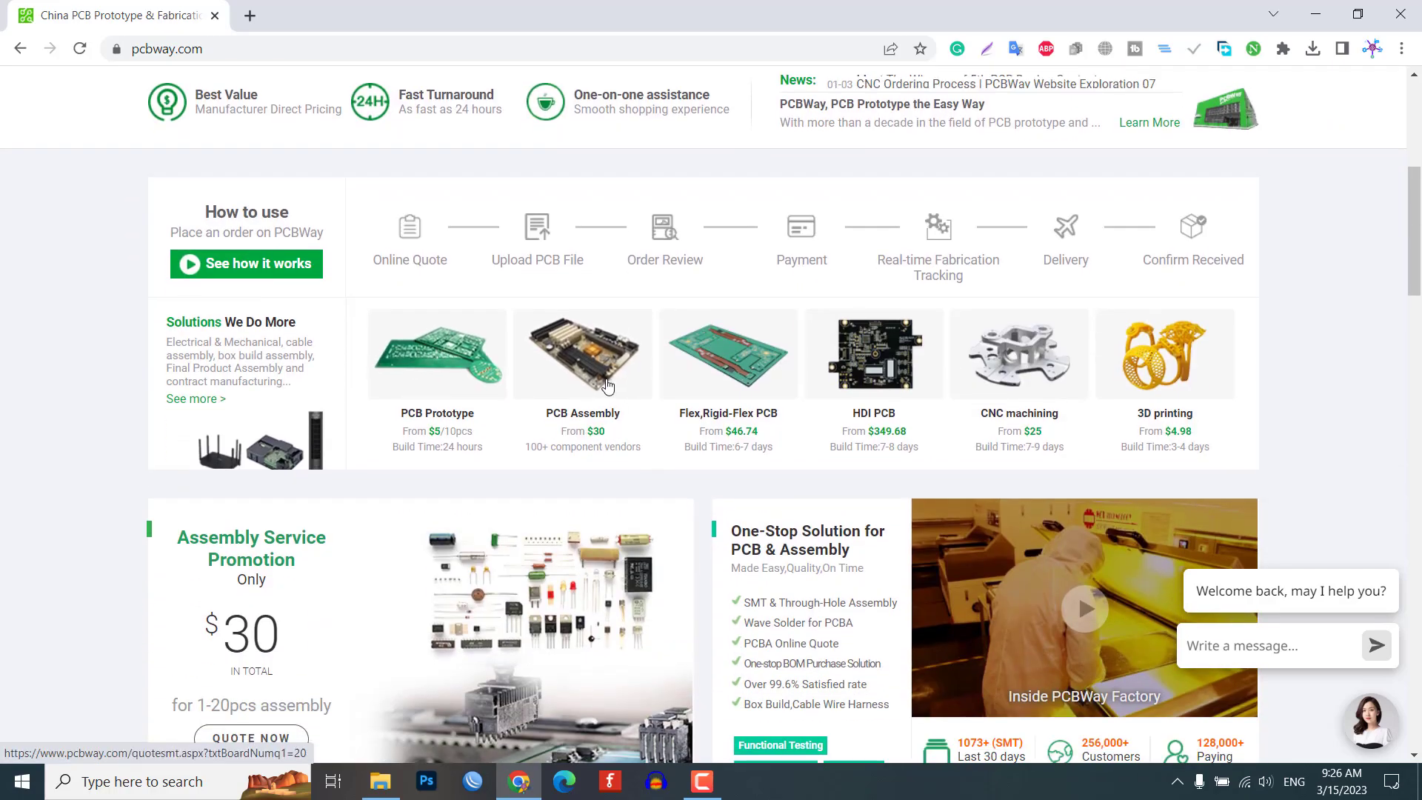
{"action": "scroll", "scroll_direction": "down", "scroll_amount": 3}
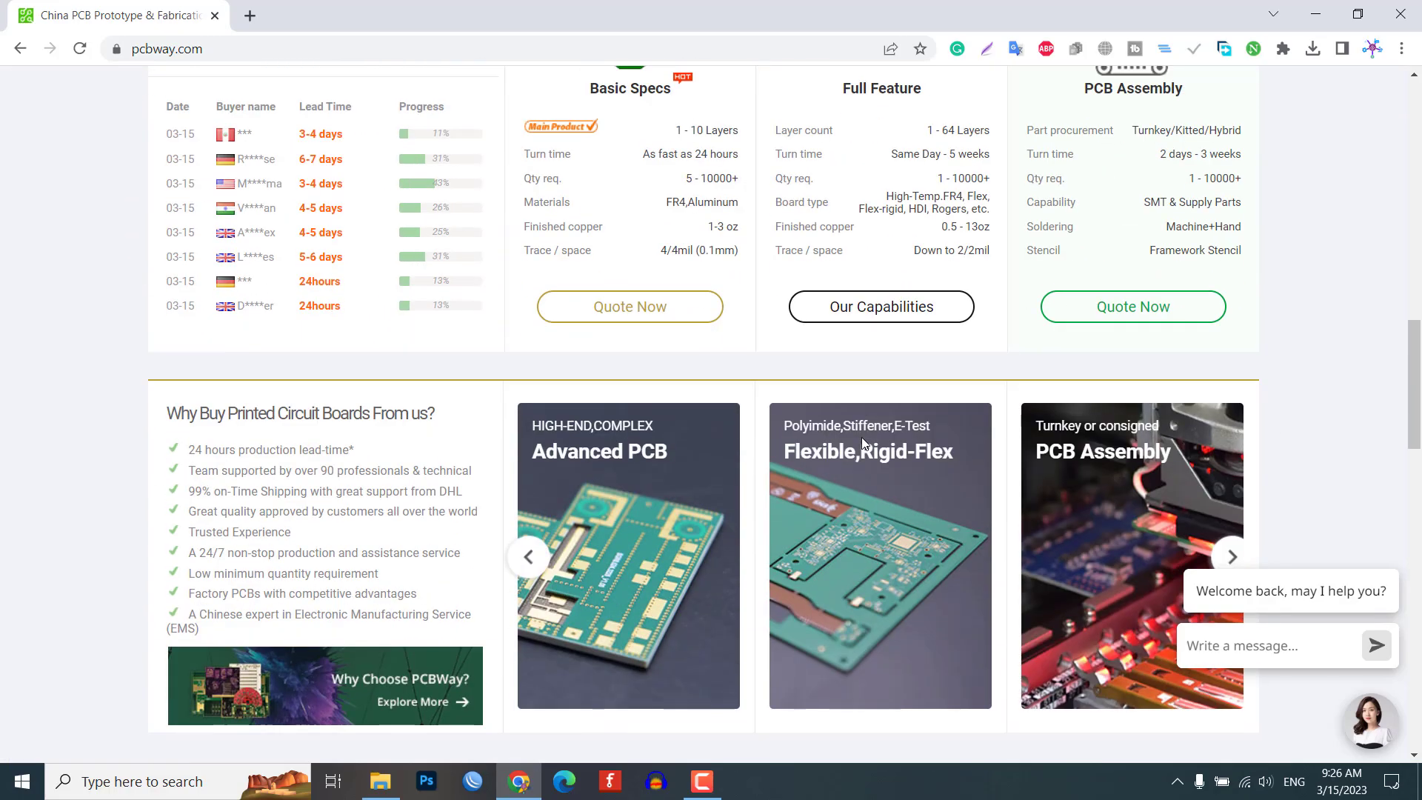
{"action": "scroll", "scroll_direction": "down", "scroll_amount": 3}
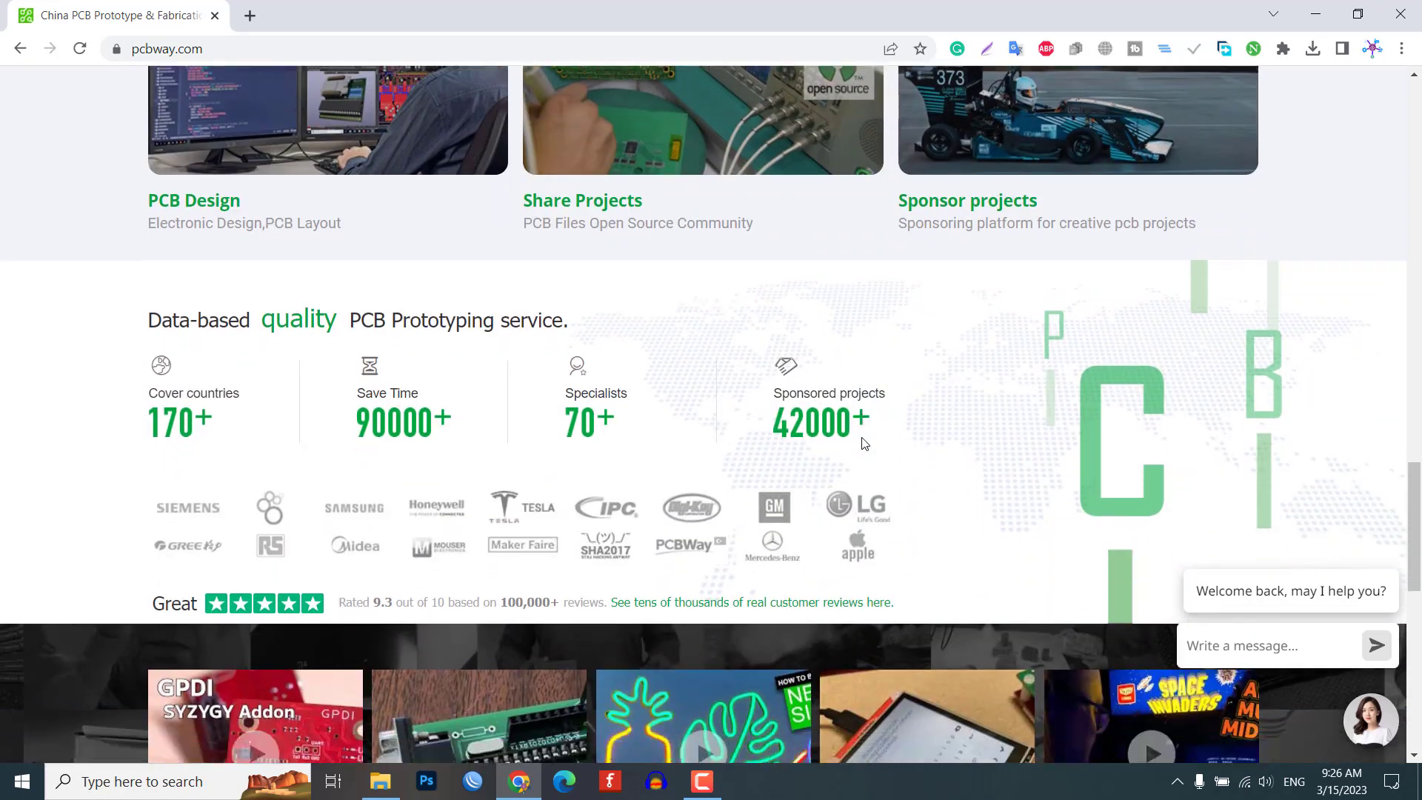
{"action": "scroll", "scroll_direction": "down", "scroll_amount": 3}
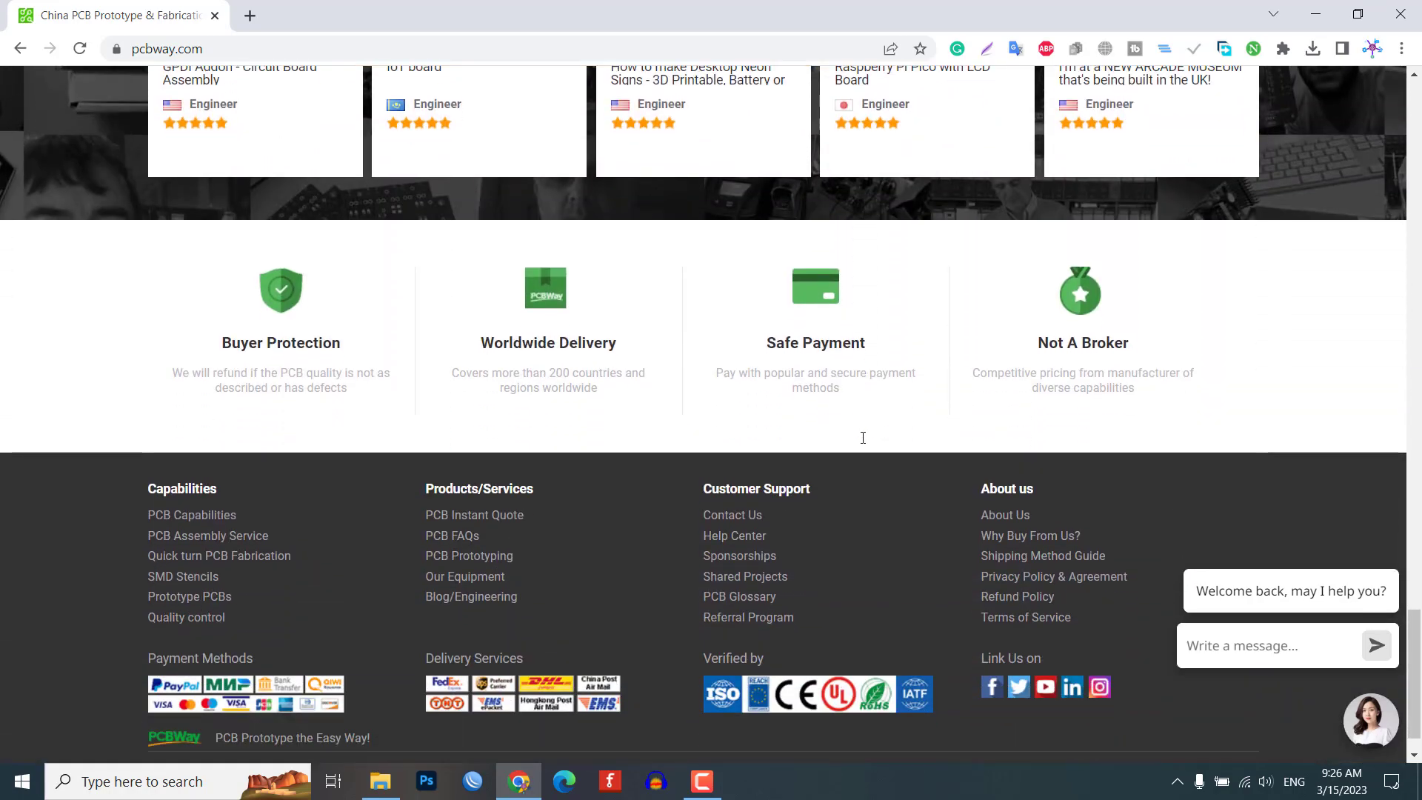
{"action": "scroll", "scroll_direction": "up", "scroll_amount": 3}
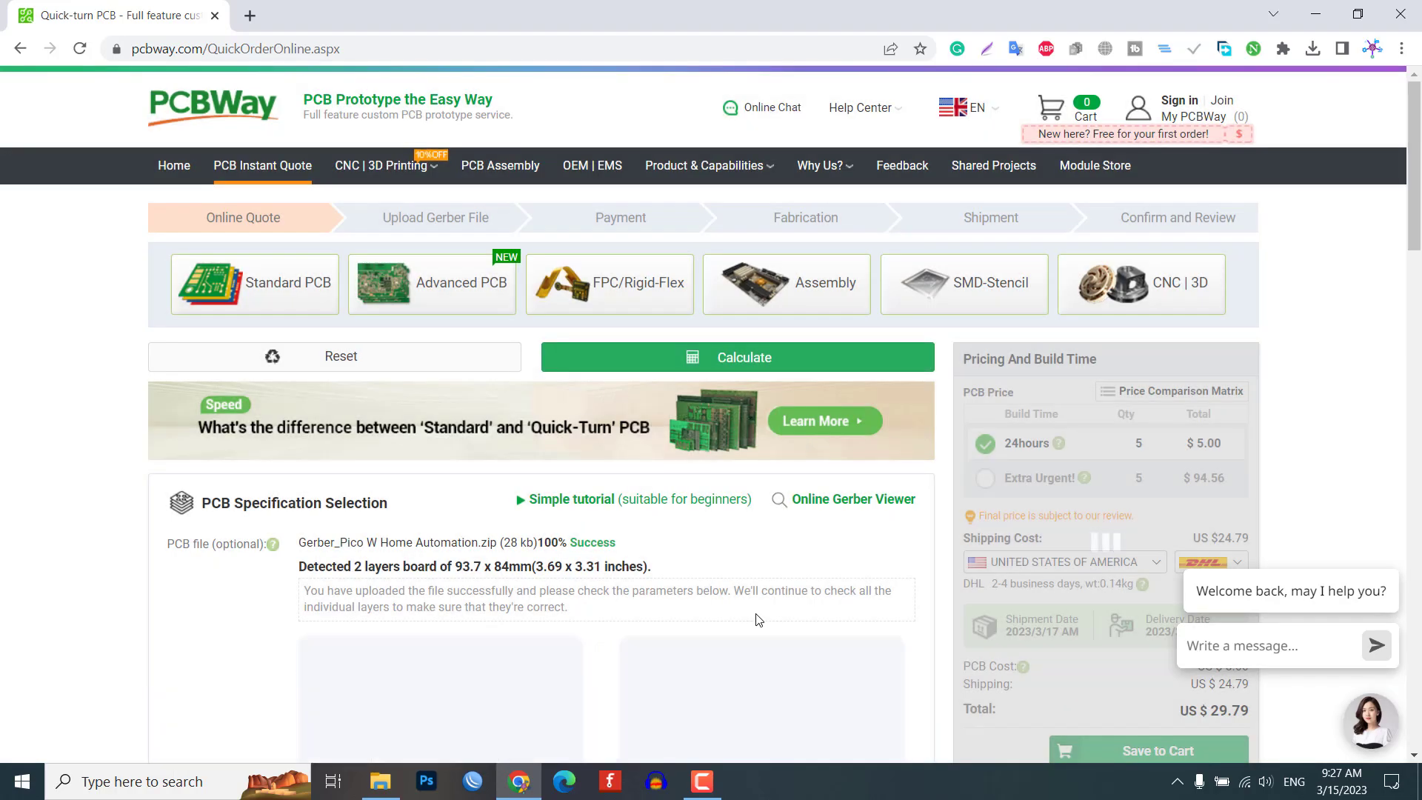
{"action": "scroll", "scroll_direction": "down", "scroll_amount": 3}
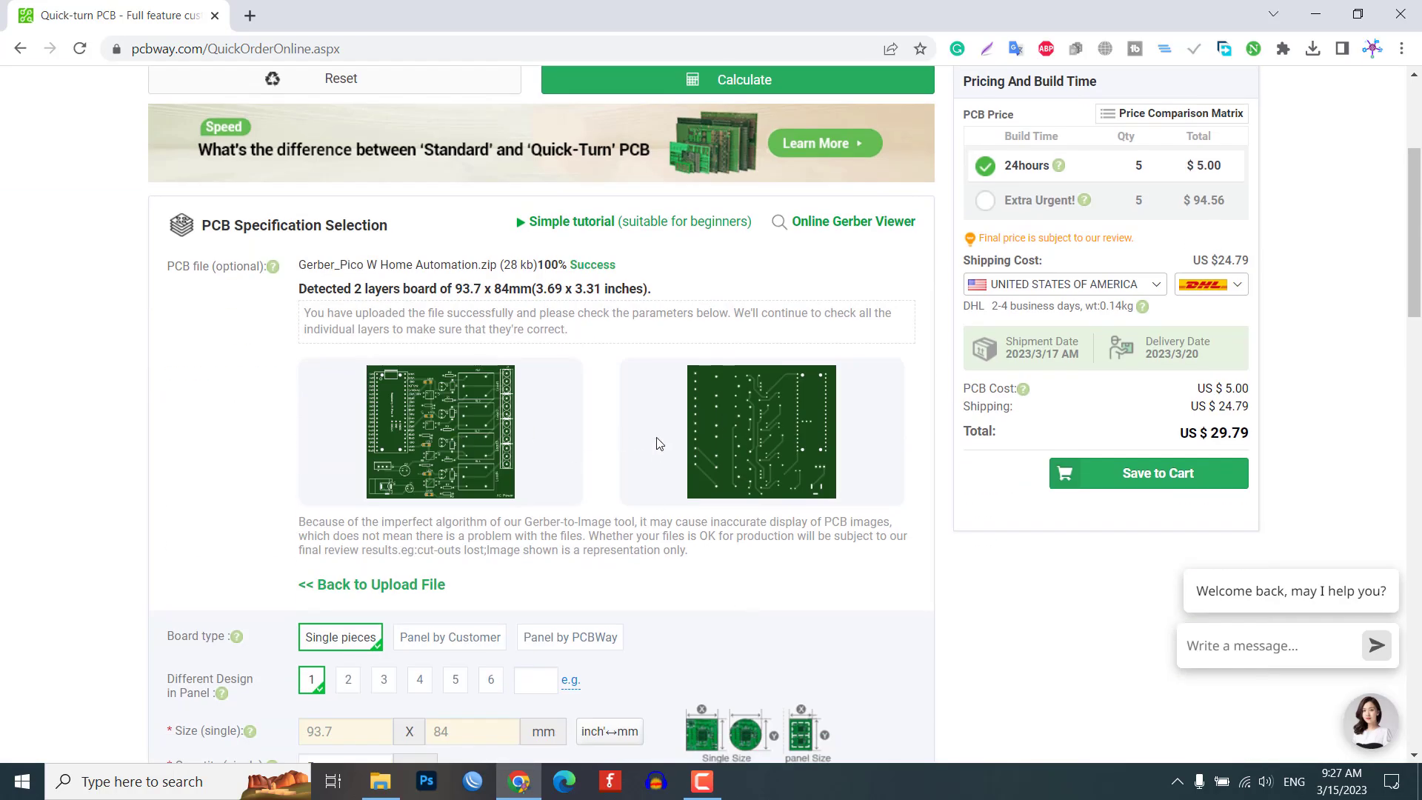
{"action": "scroll", "scroll_direction": "down", "scroll_amount": 3}
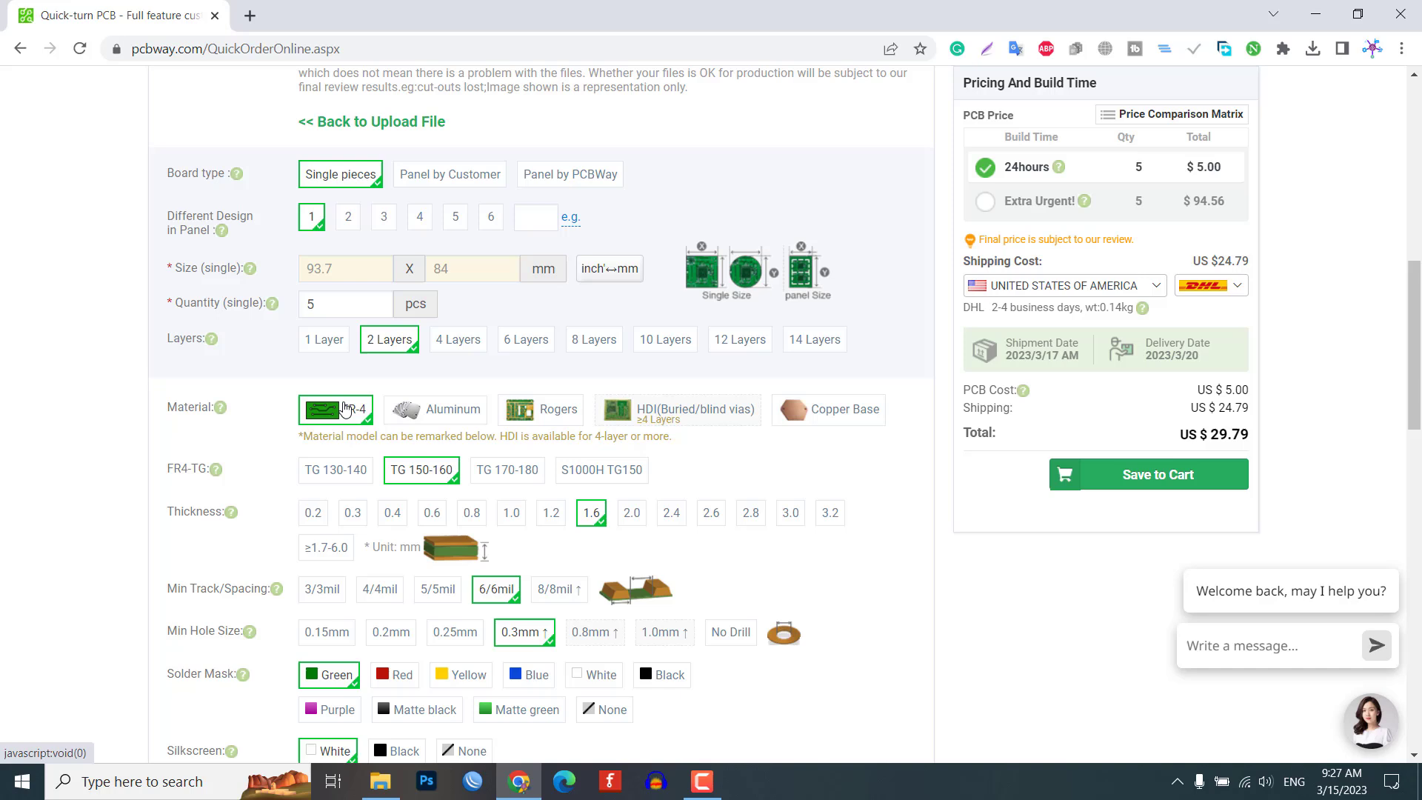
{"action": "mouse_move", "coordinate": [590, 536]}
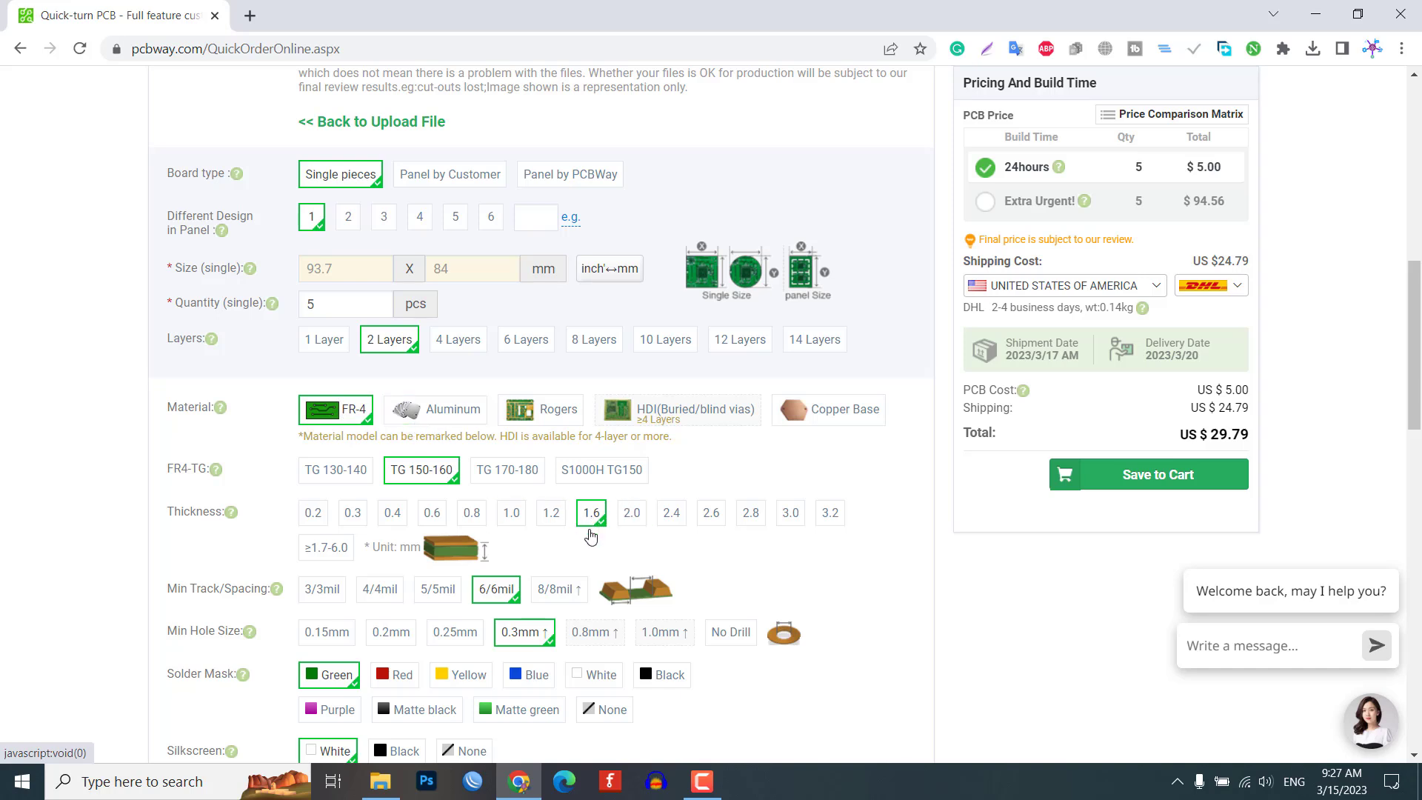
{"action": "mouse_move", "coordinate": [1259, 548]}
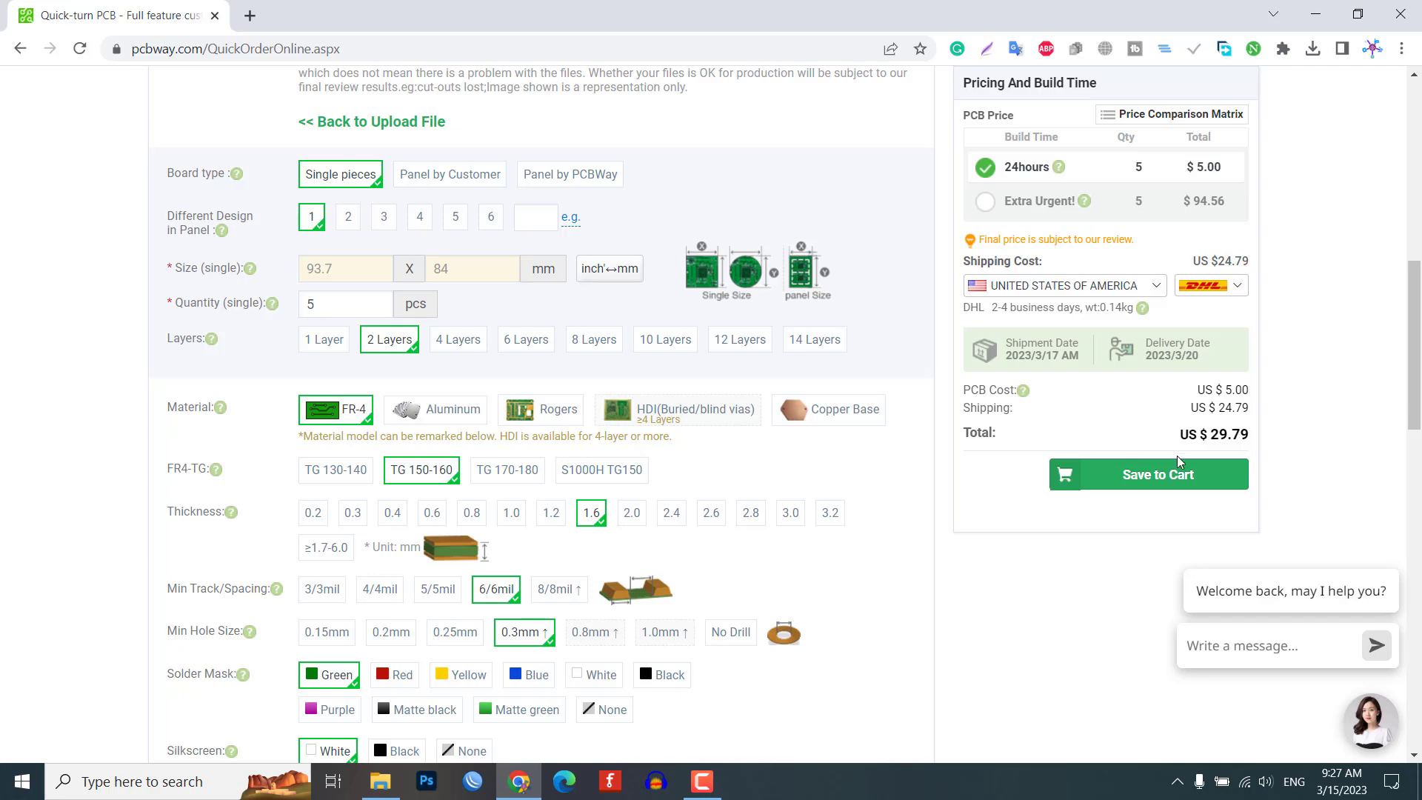
{"action": "left_click", "coordinate": [1148, 474]}
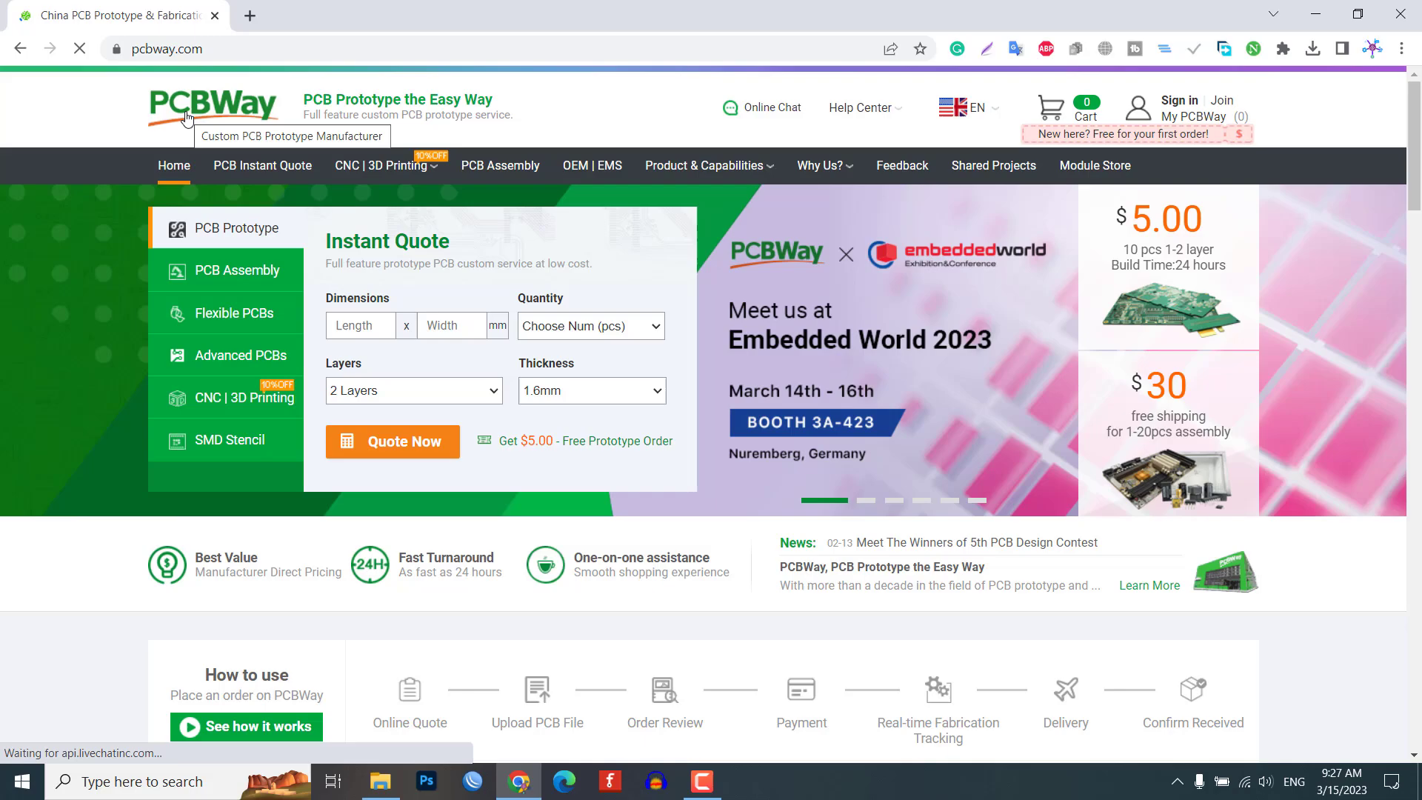
{"action": "scroll", "scroll_direction": "down", "scroll_amount": 3}
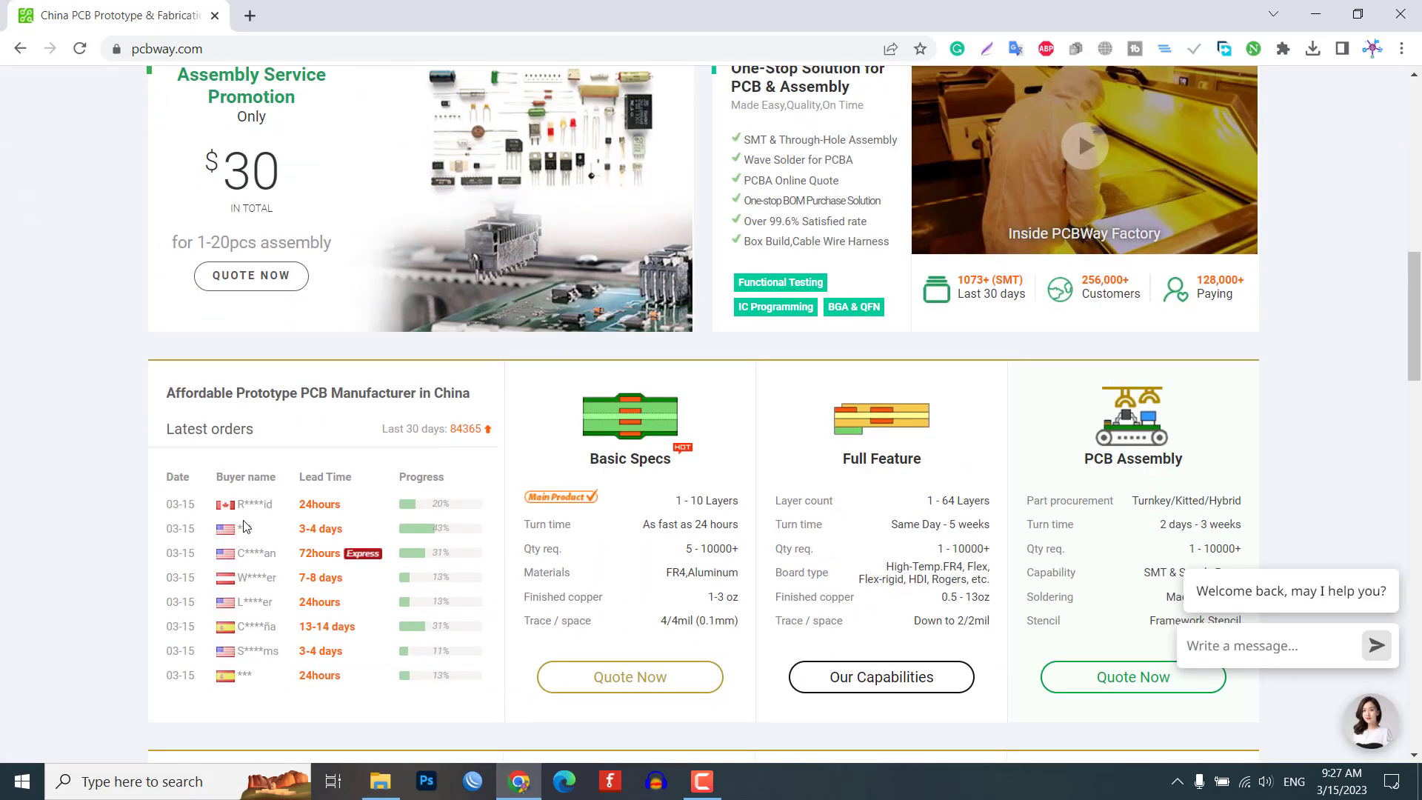
{"action": "scroll", "scroll_direction": "down", "scroll_amount": 3}
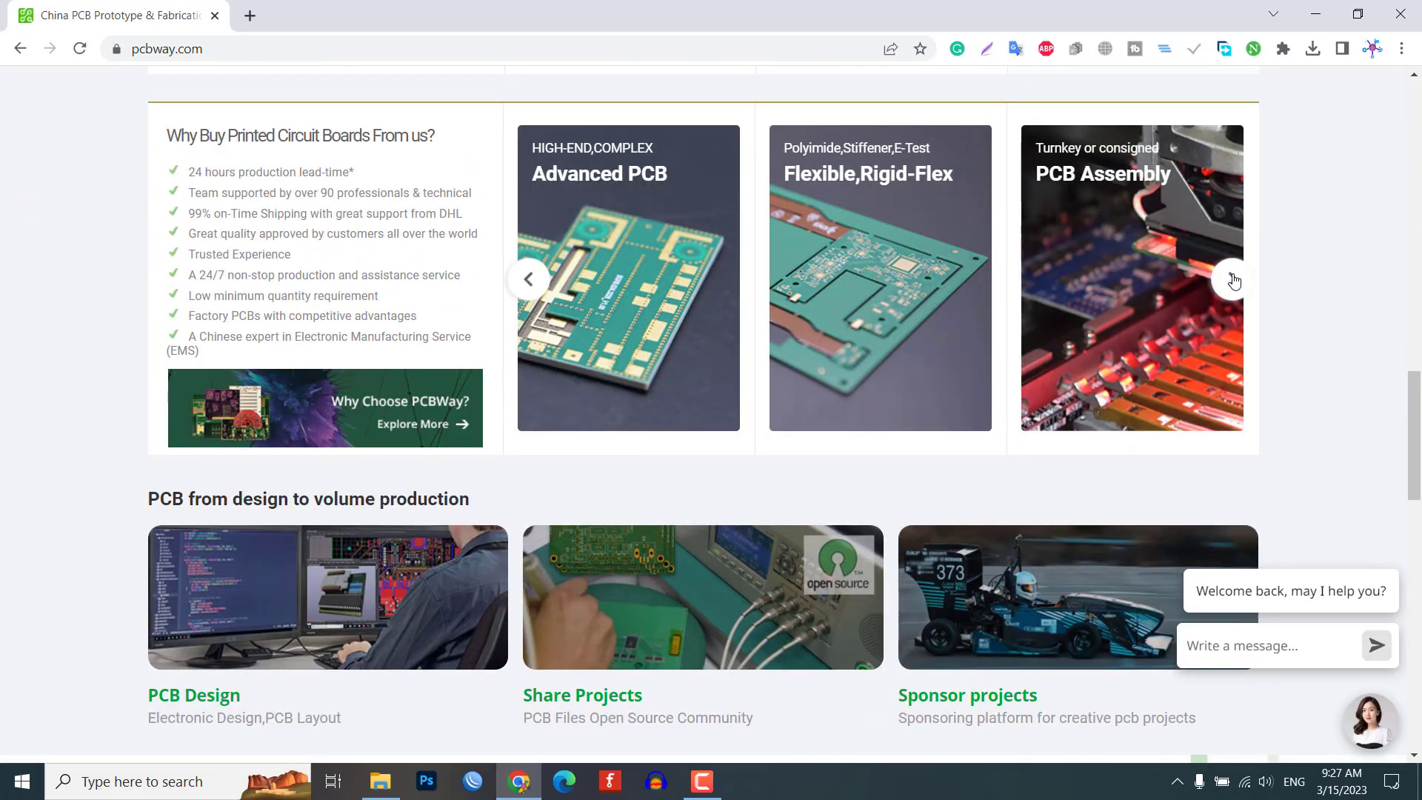
{"action": "left_click", "coordinate": [1234, 280]}
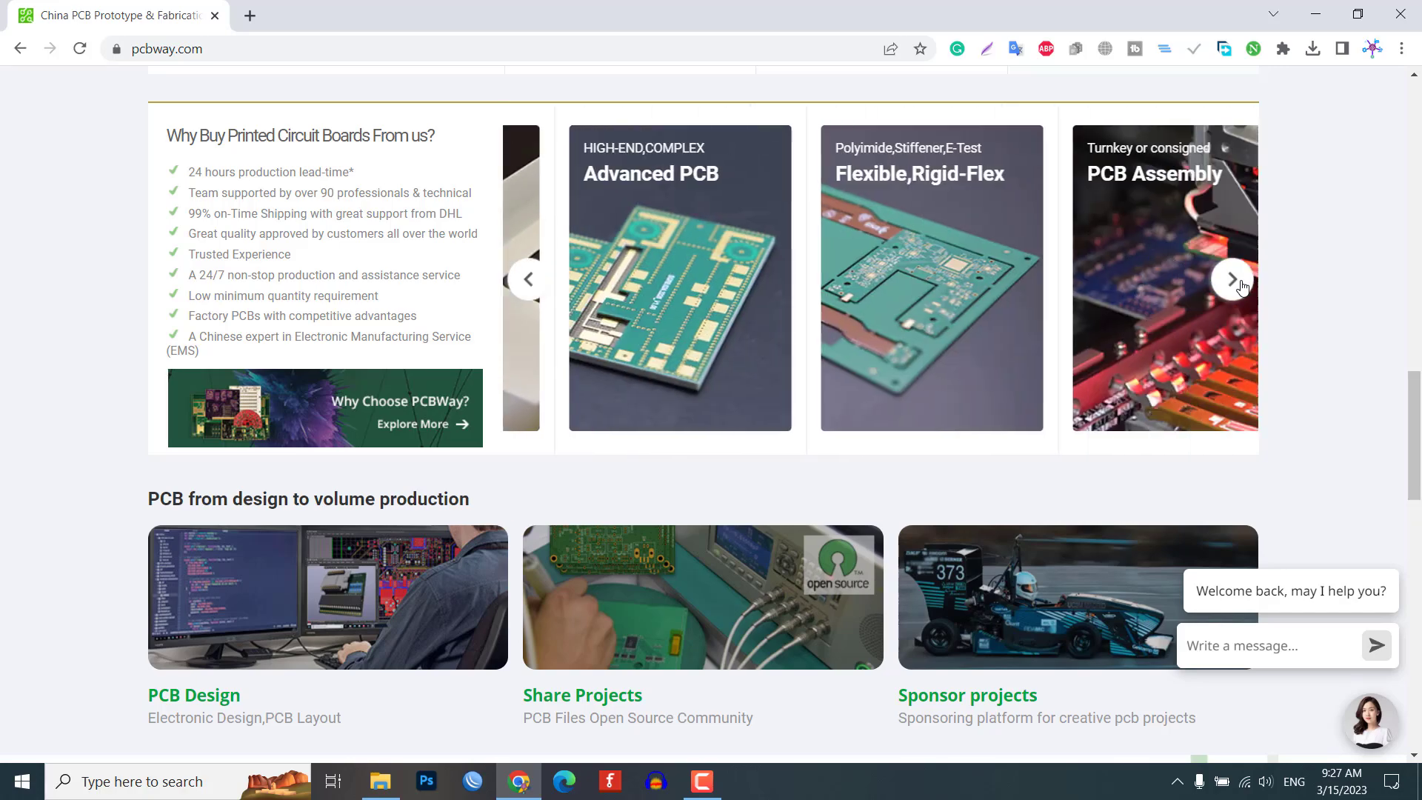
{"action": "left_click", "coordinate": [1231, 279]}
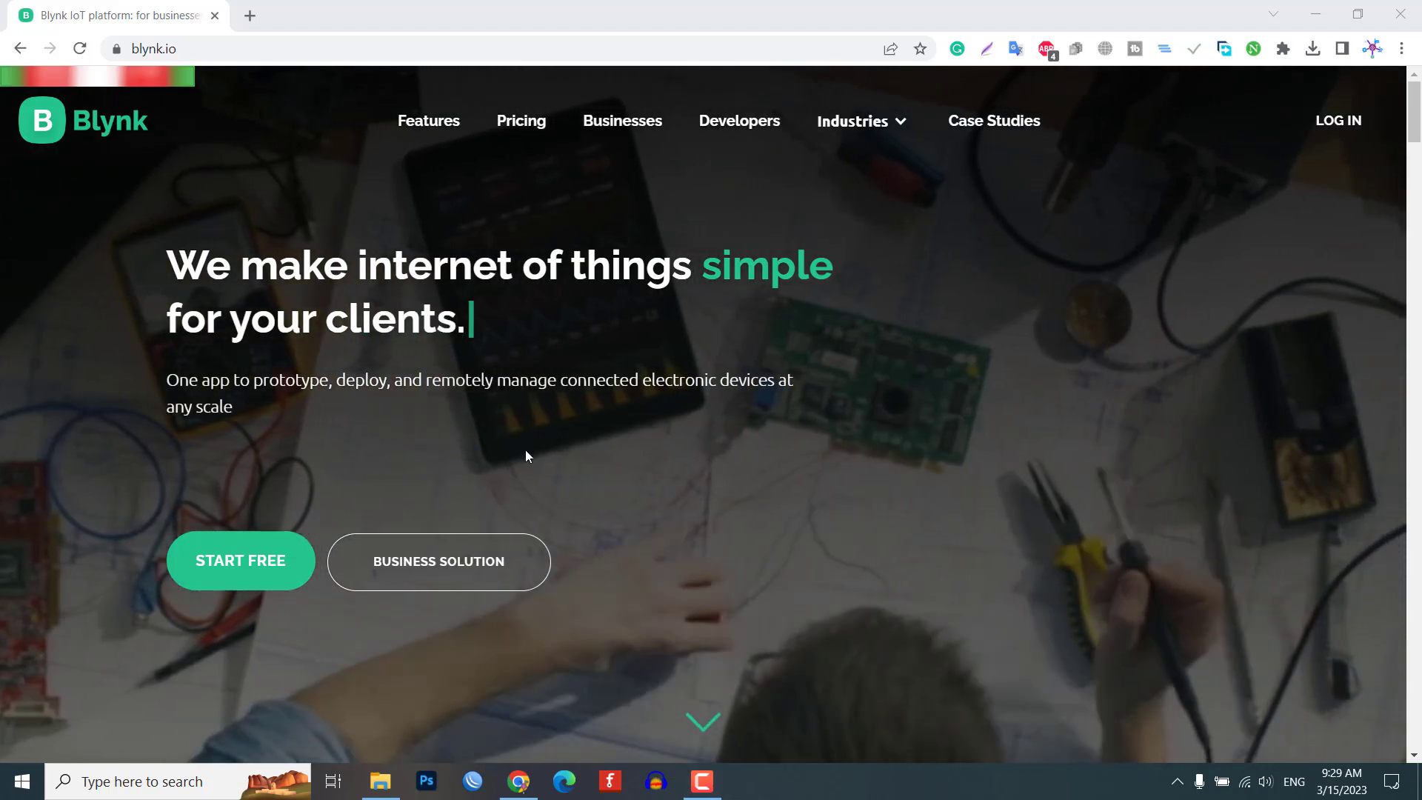
Log in to the Blynk console and start a new template
{"action": "scroll", "scroll_direction": "down", "scroll_amount": 3}
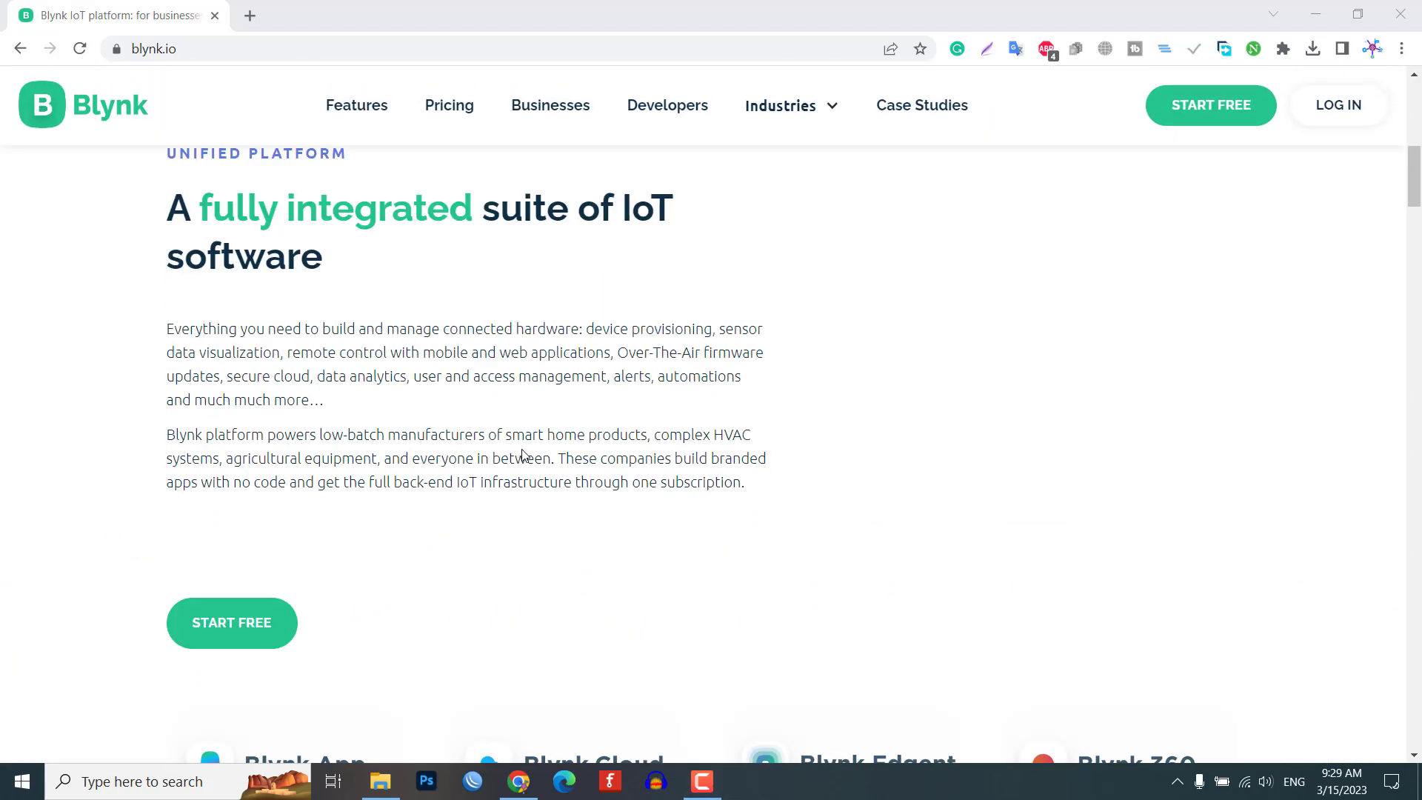
{"action": "scroll", "scroll_direction": "down", "scroll_amount": 3}
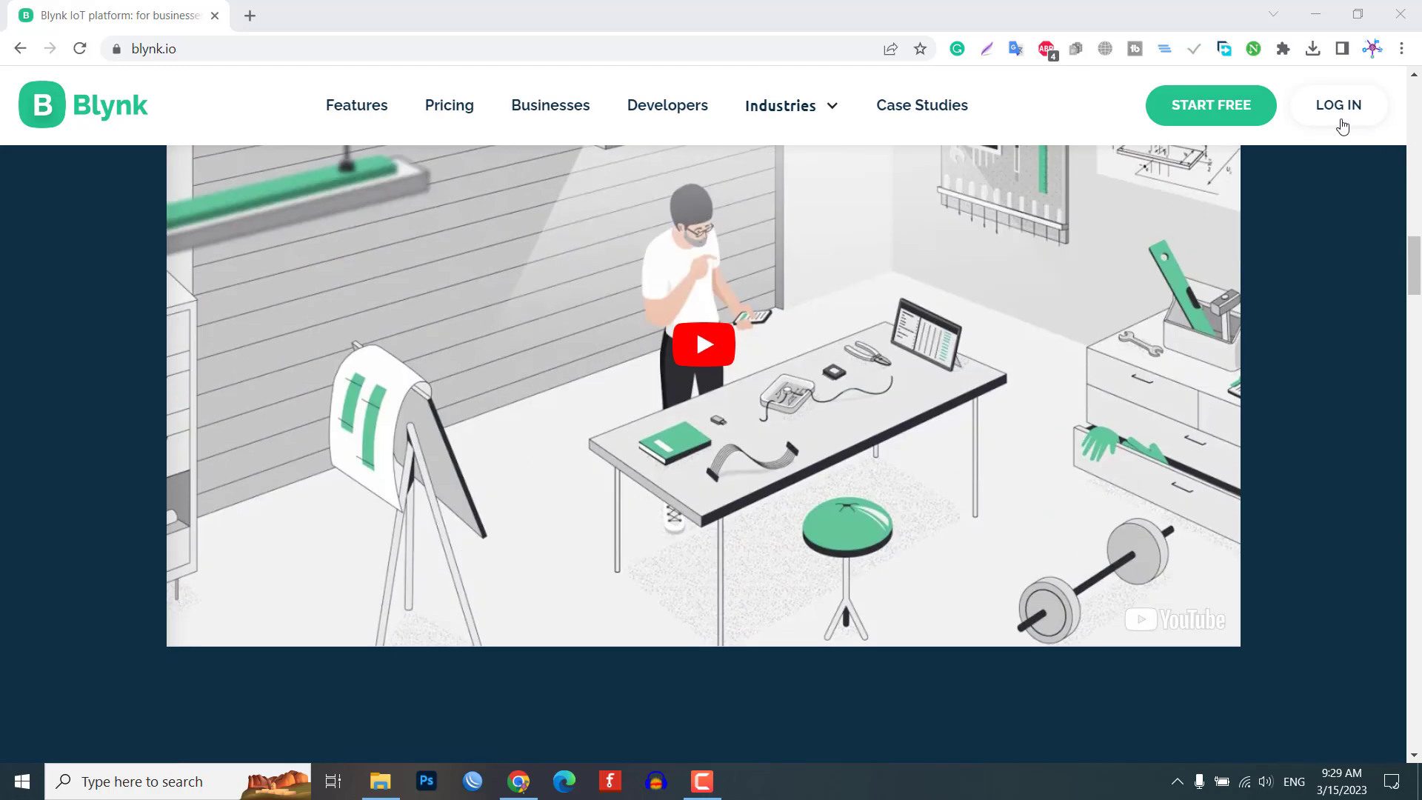
{"action": "left_click", "coordinate": [1336, 105]}
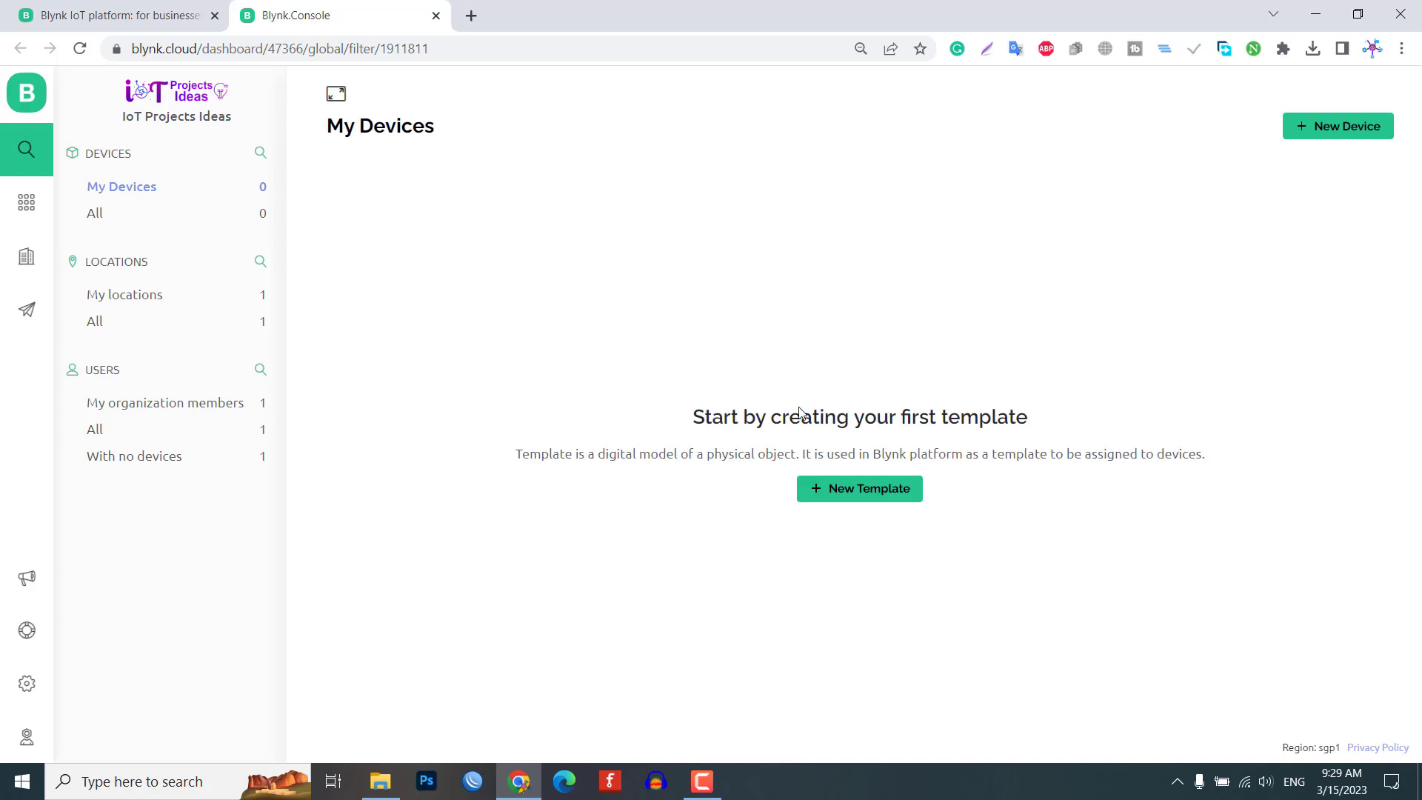
{"action": "left_click", "coordinate": [859, 487]}
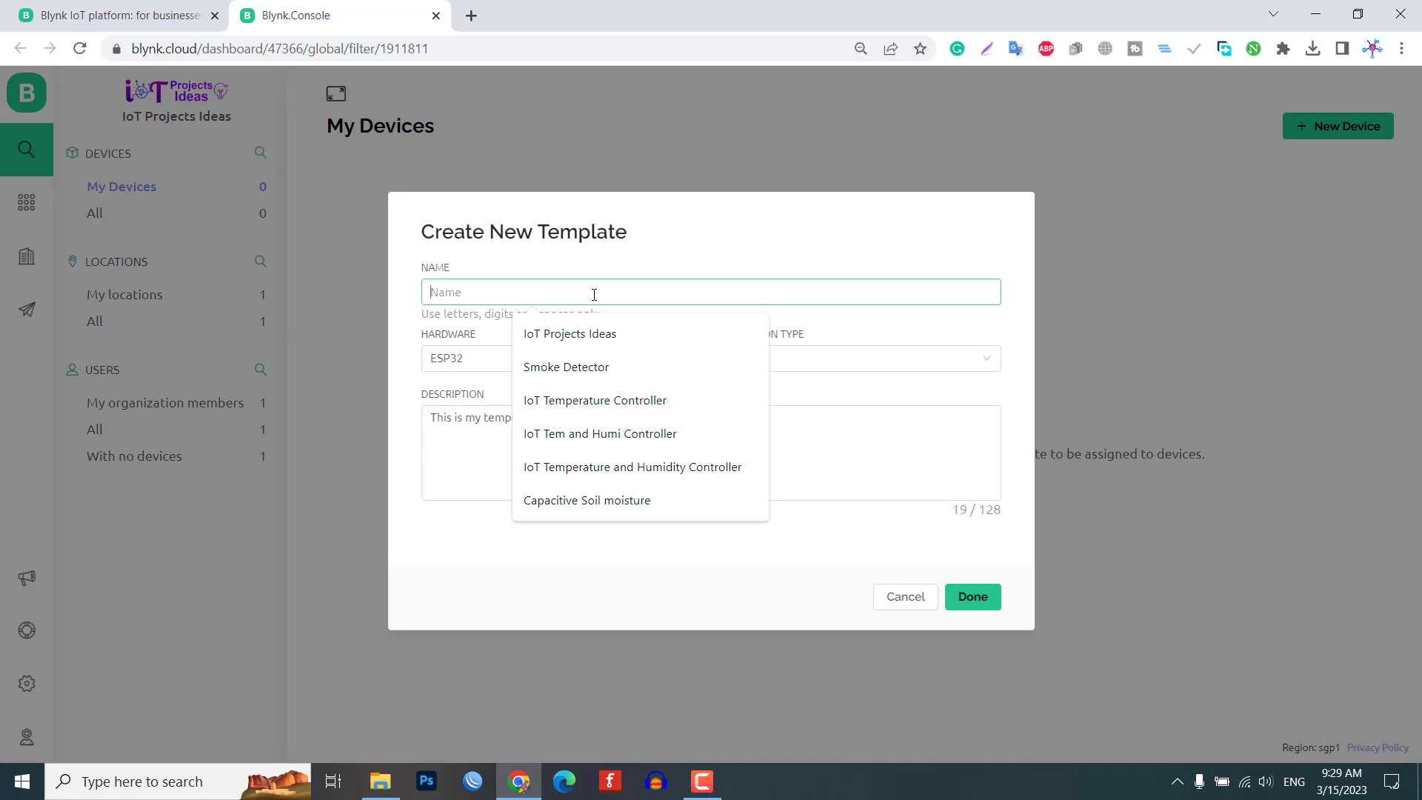
Create the Home Automation template with Other hardware and WiFi connection type
{"action": "type", "text": "Home A"}
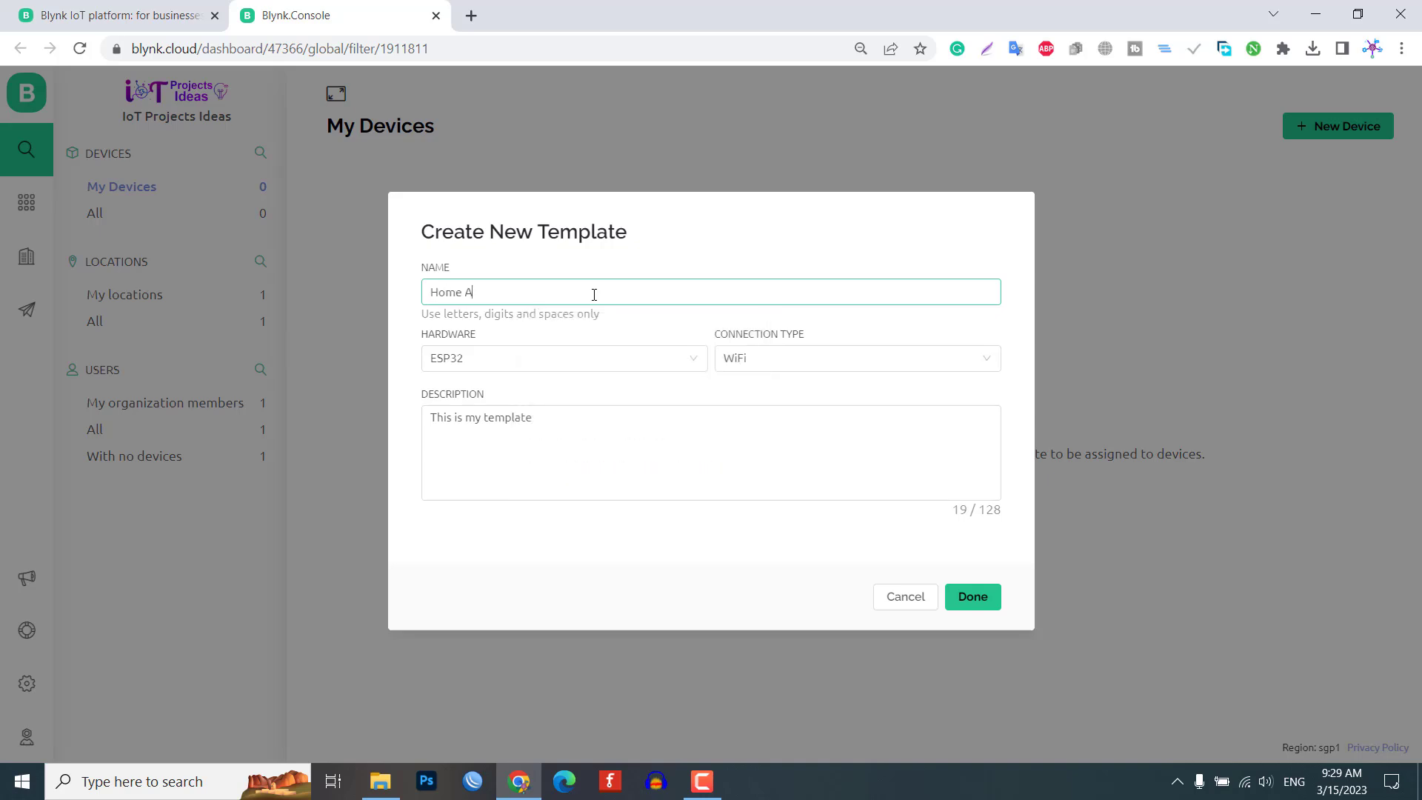
{"action": "type", "text": "utomatio"}
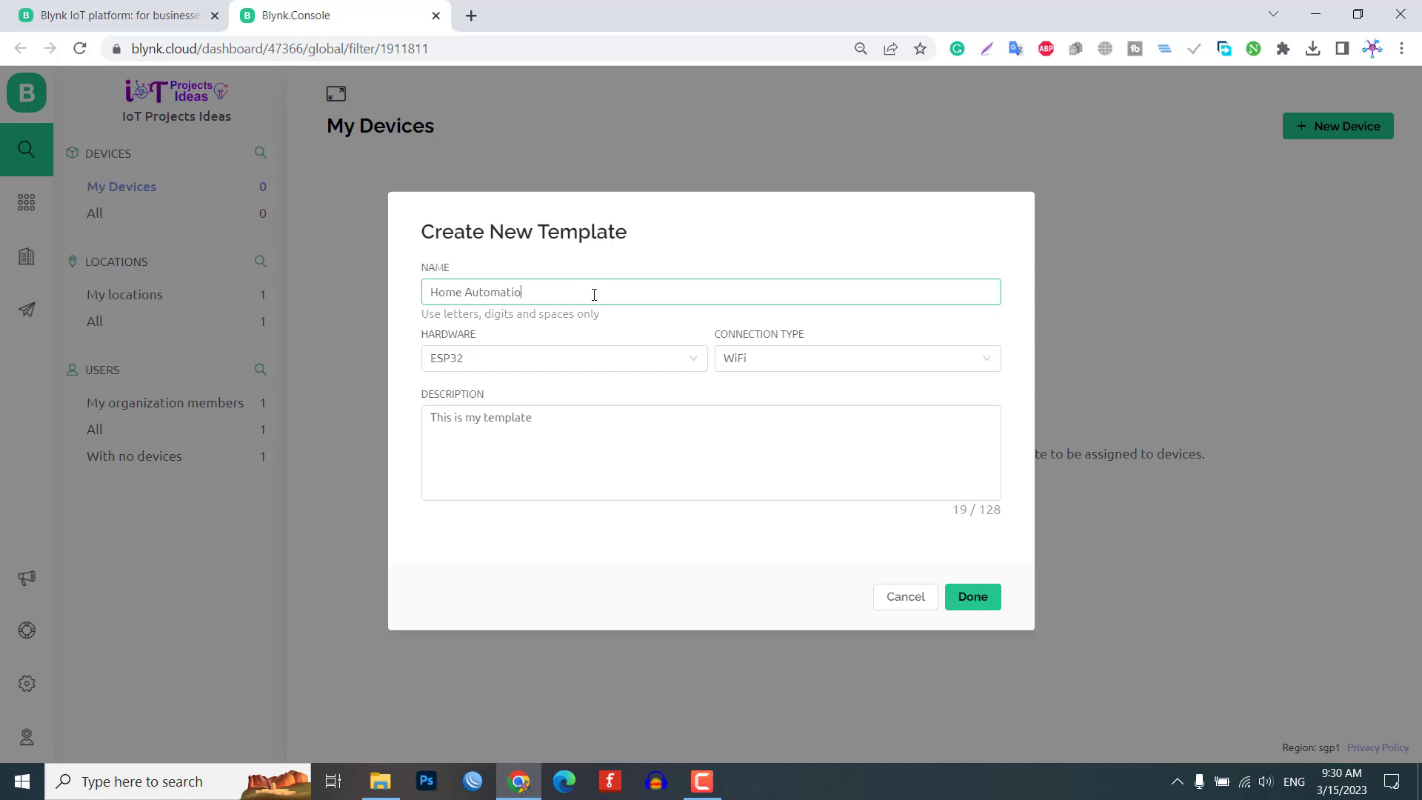
{"action": "left_click", "coordinate": [564, 357]}
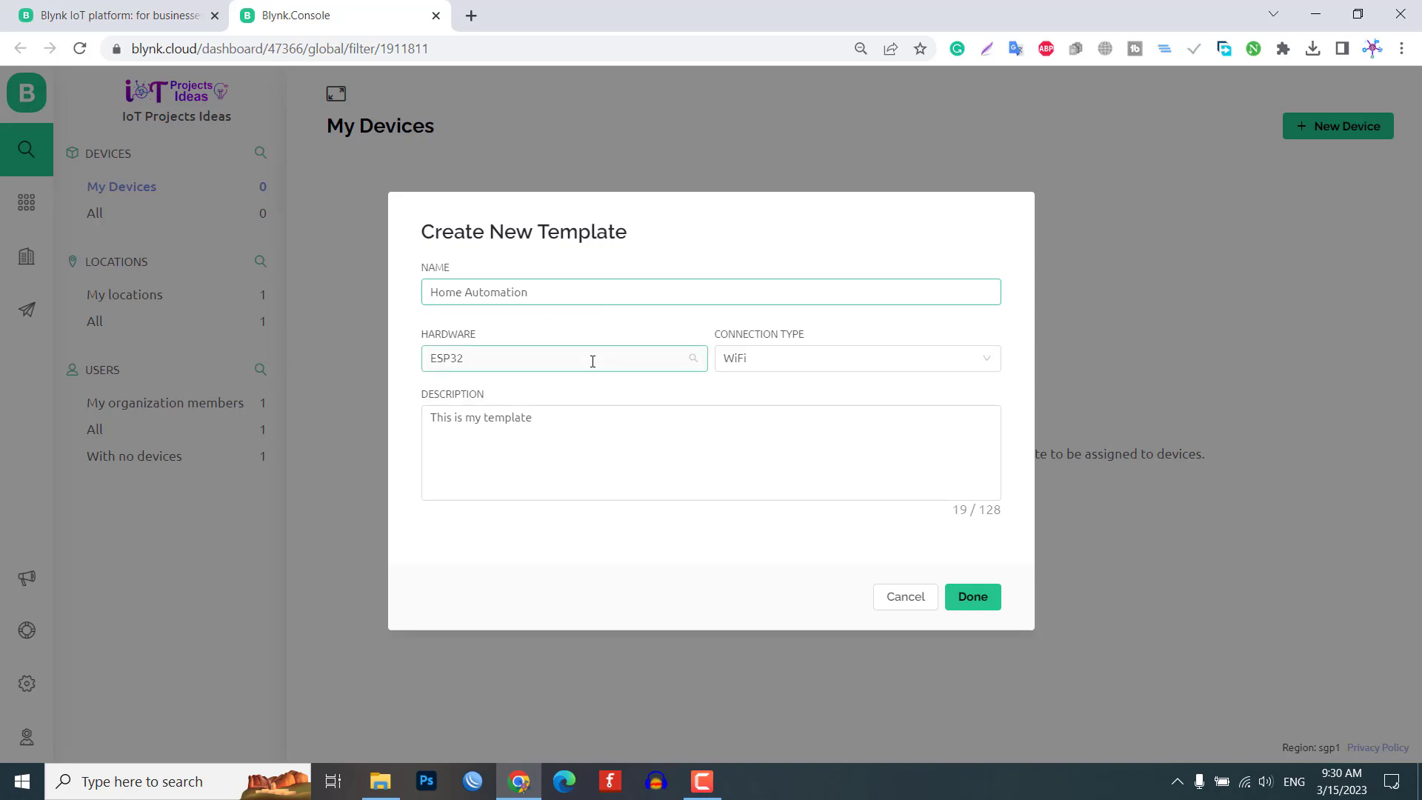
{"action": "left_click", "coordinate": [563, 359]}
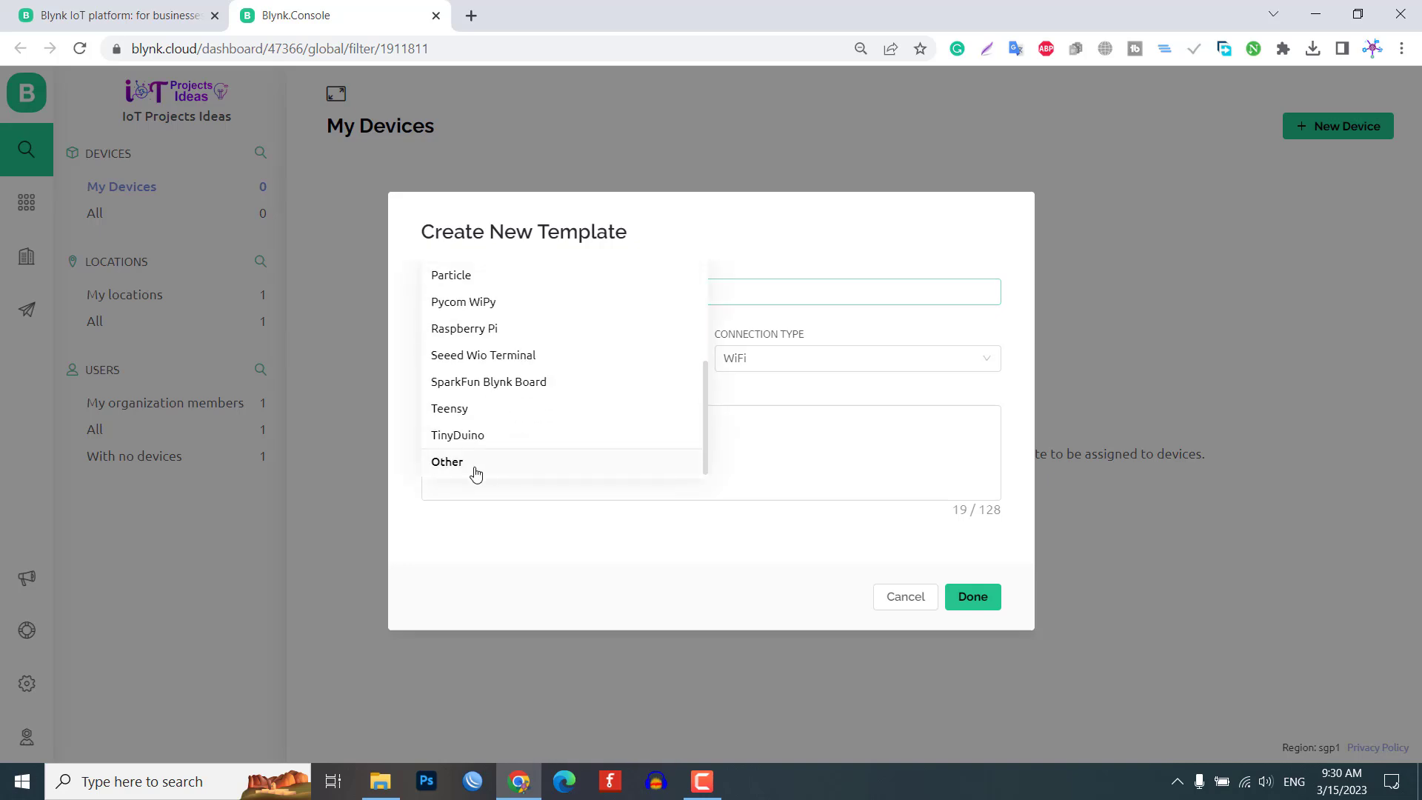
{"action": "left_click", "coordinate": [447, 461]}
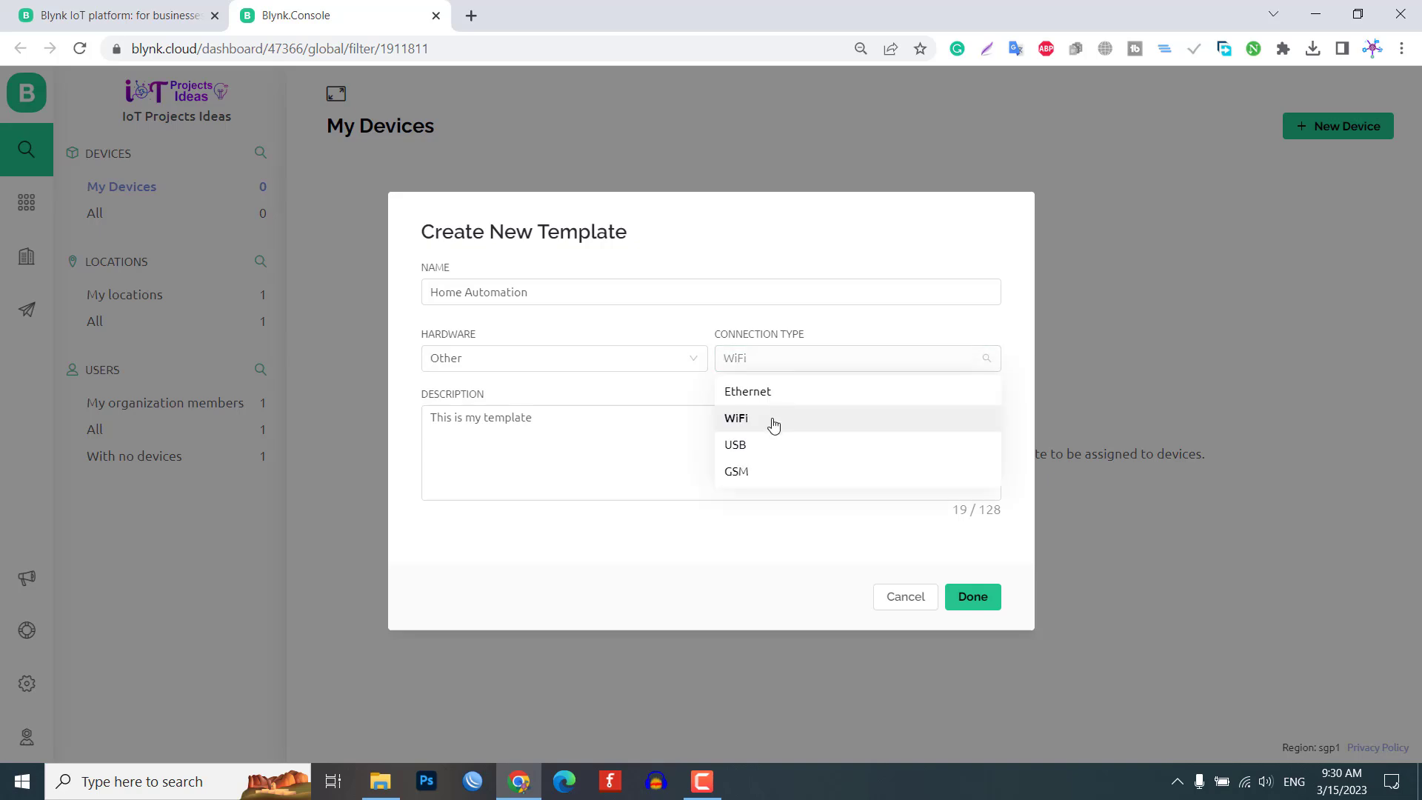
{"action": "left_click", "coordinate": [736, 417]}
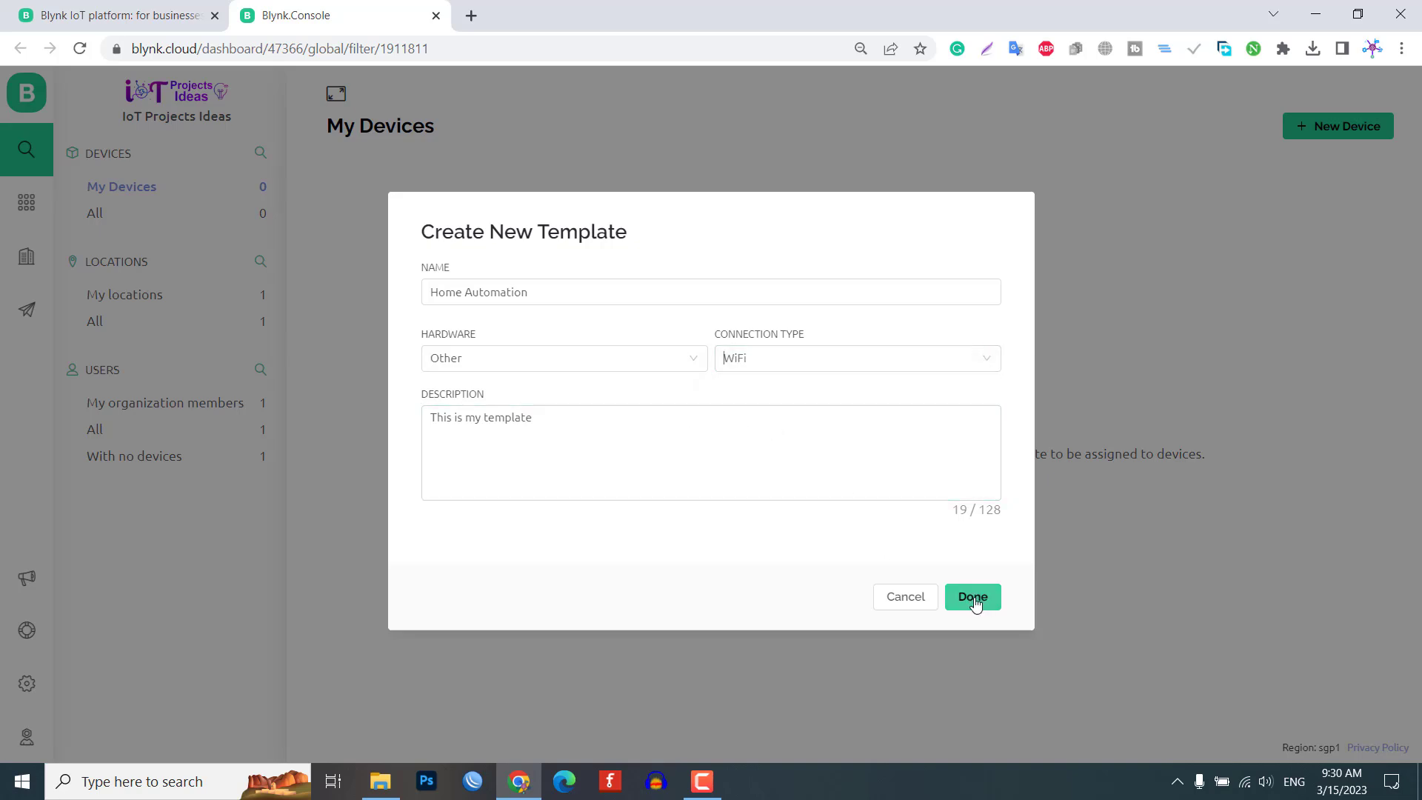
{"action": "left_click", "coordinate": [972, 597]}
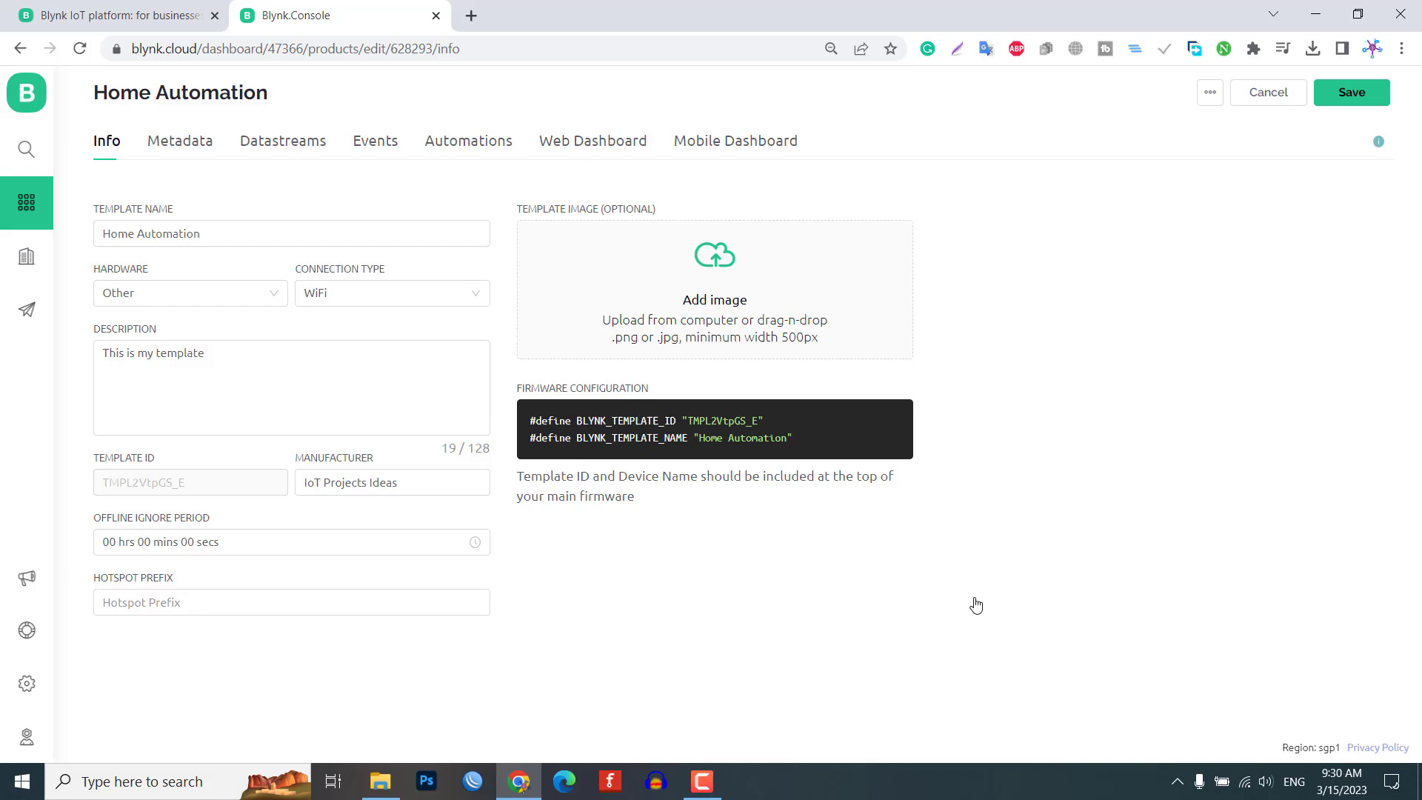
{"action": "mouse_move", "coordinate": [993, 436]}
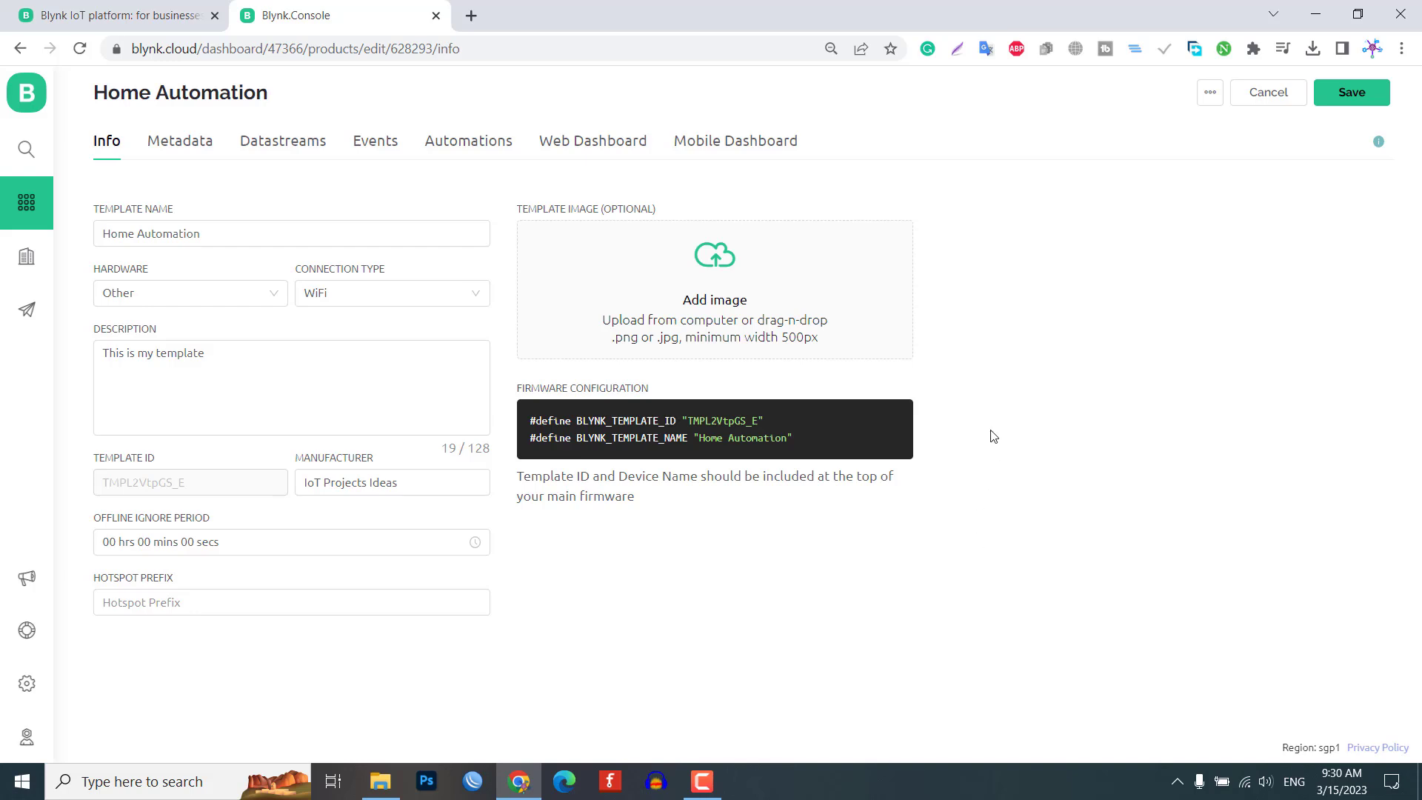
Begin laying out the Home Automation template's web dashboard
{"action": "left_click", "coordinate": [592, 141]}
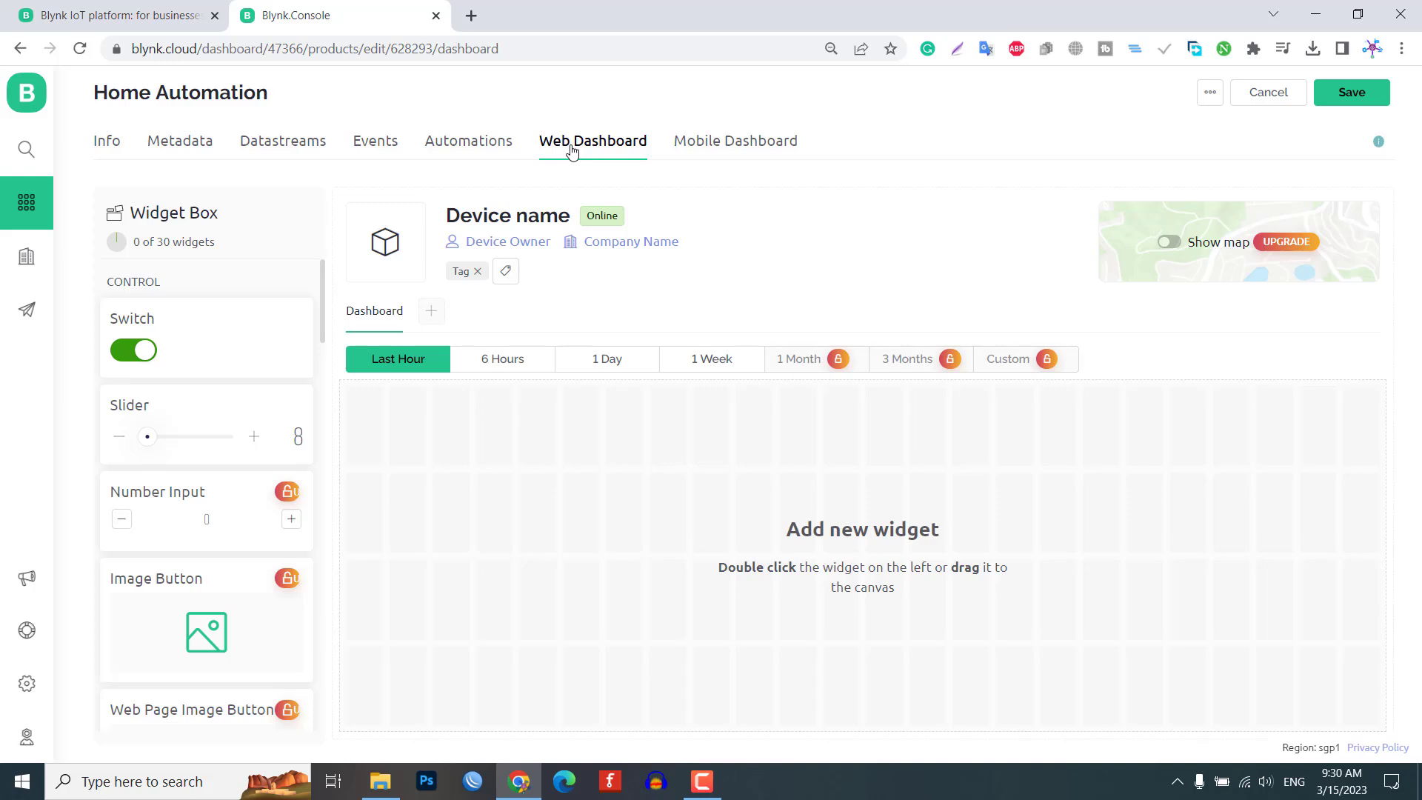
{"action": "mouse_move", "coordinate": [233, 352]}
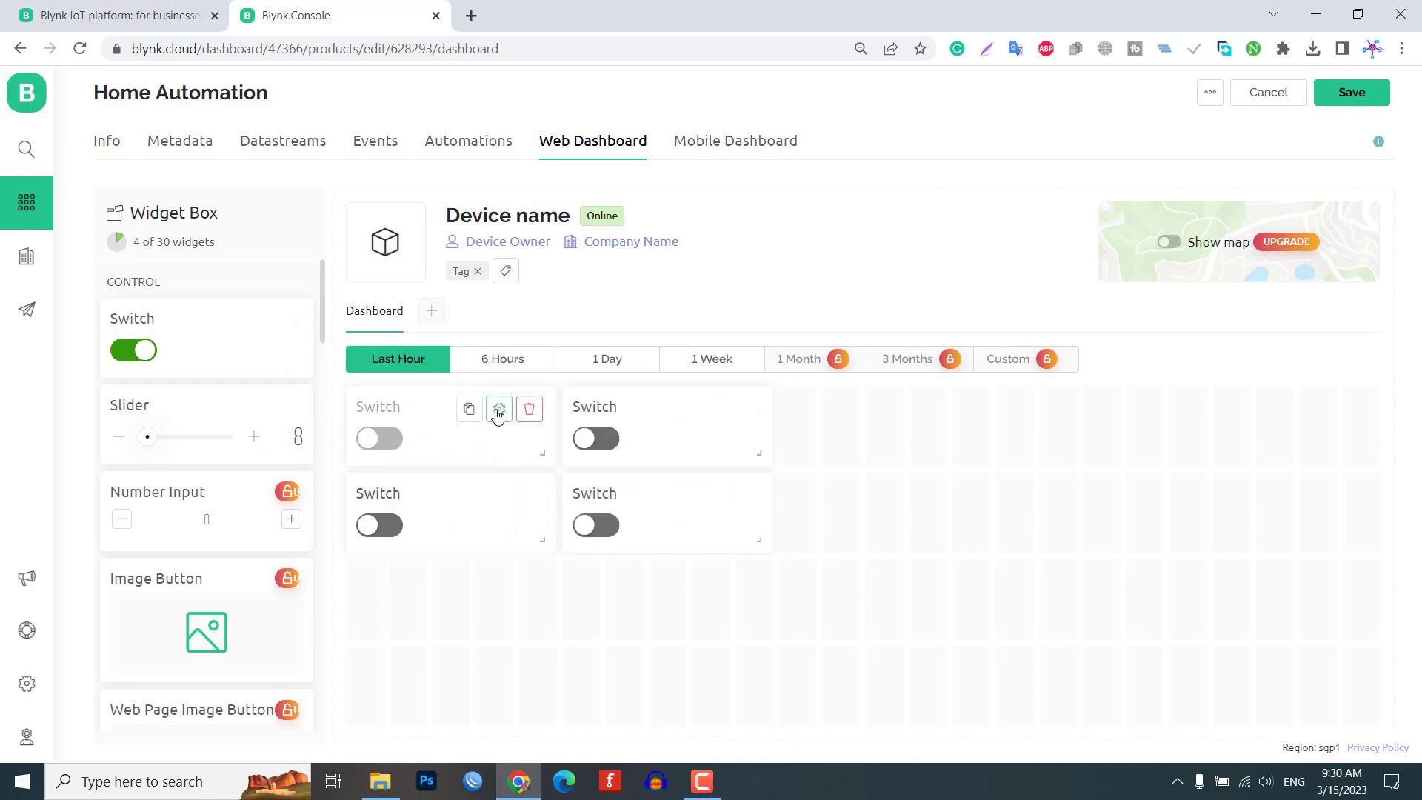
{"action": "mouse_move", "coordinate": [693, 512]}
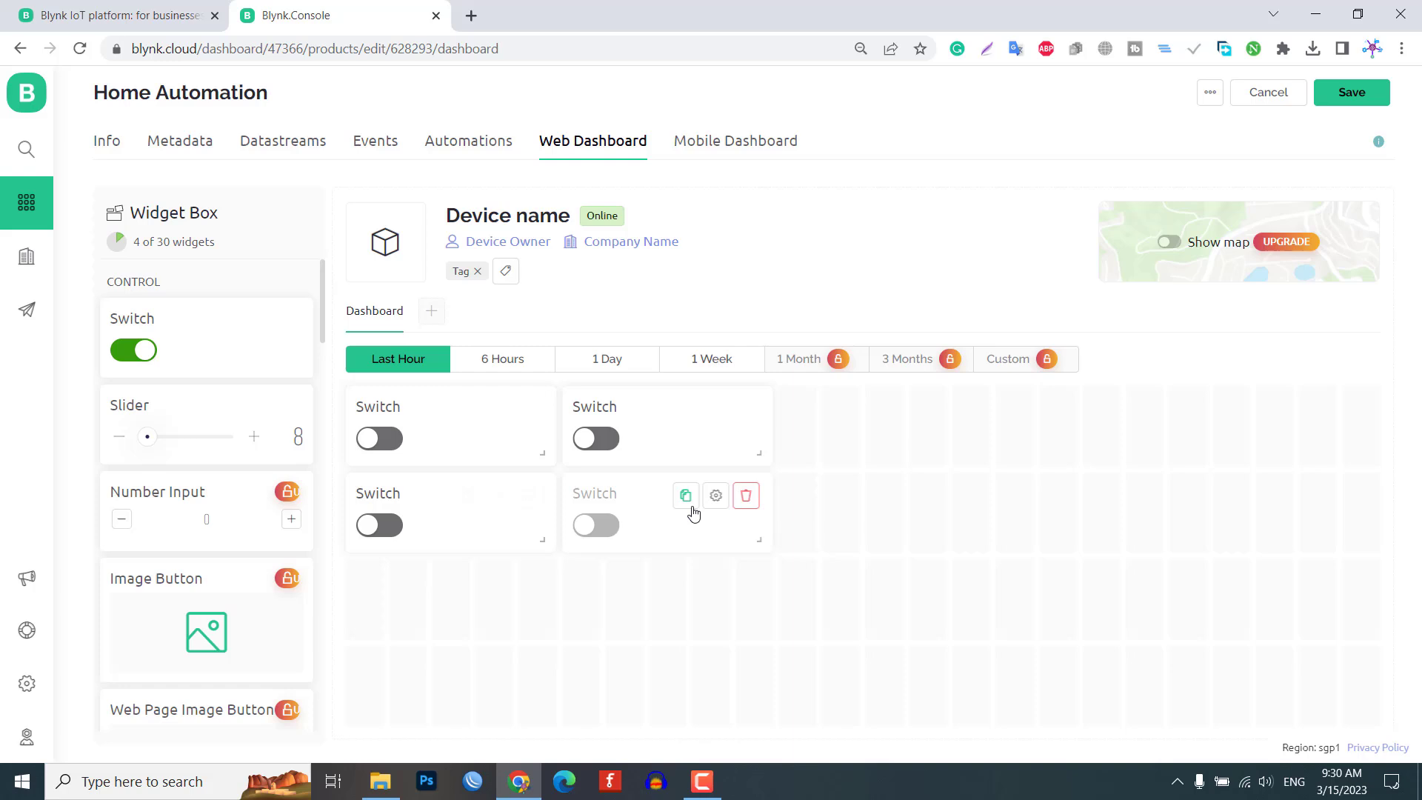
Link the first switch to a new Relay1 datastream on virtual pin V1
{"action": "left_click", "coordinate": [716, 495]}
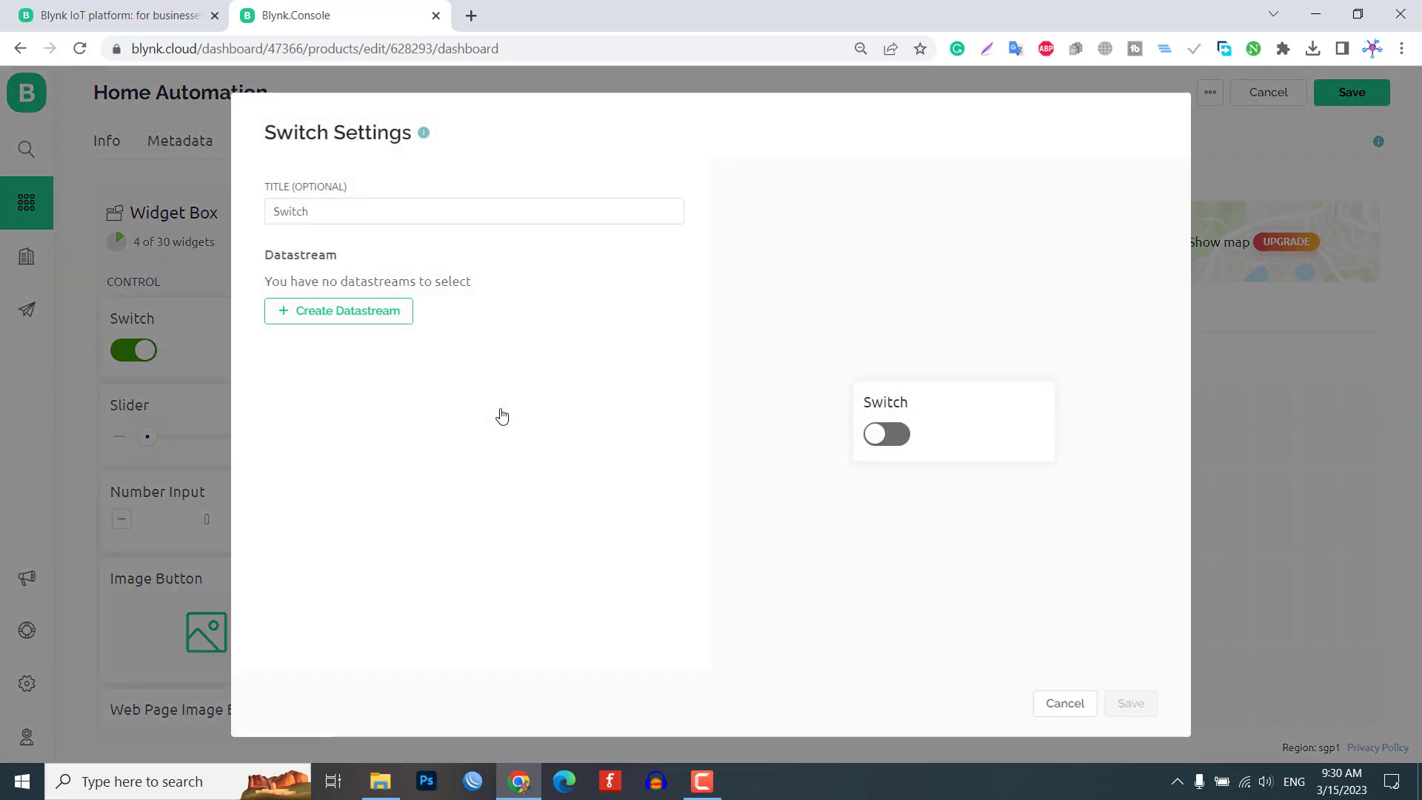
{"action": "left_click", "coordinate": [338, 310]}
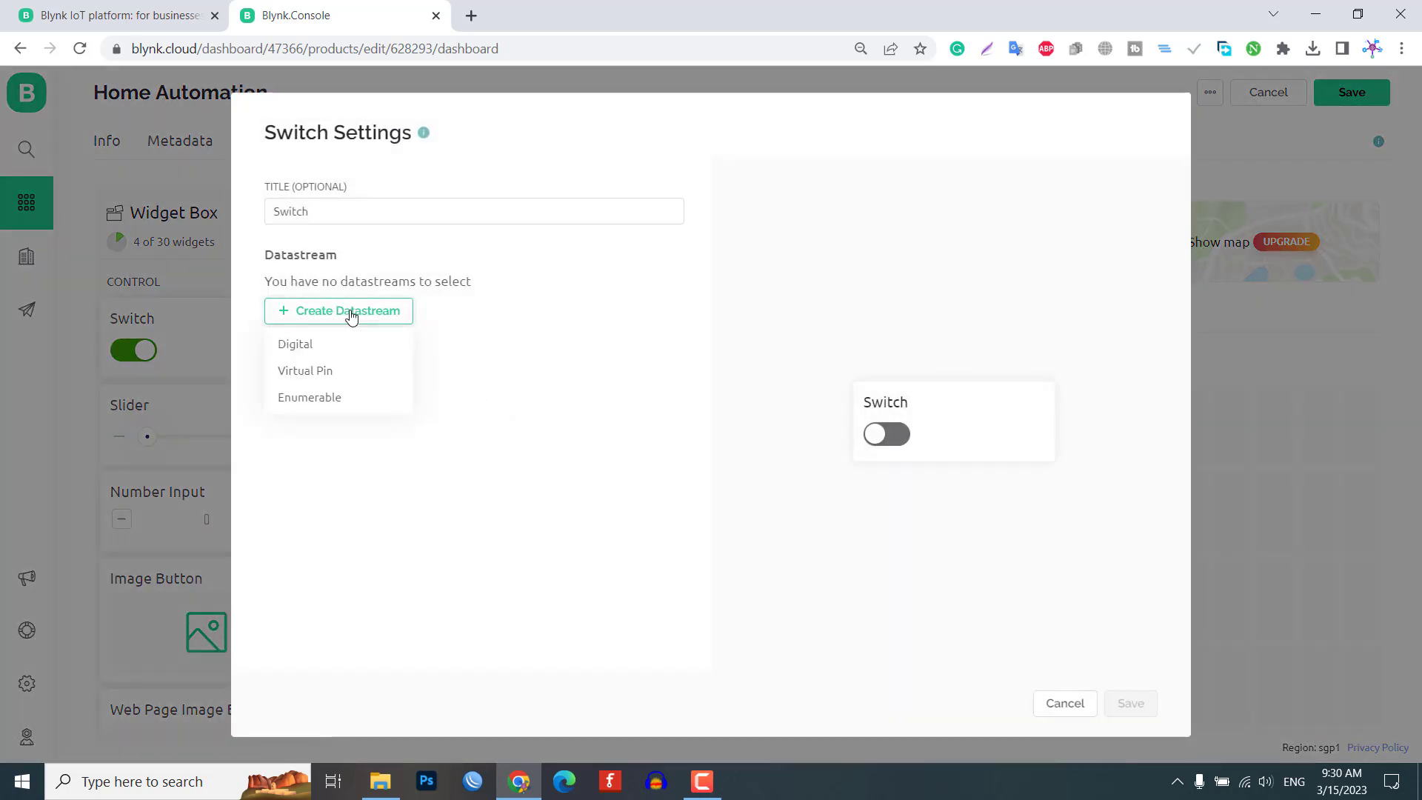
{"action": "left_click", "coordinate": [305, 370]}
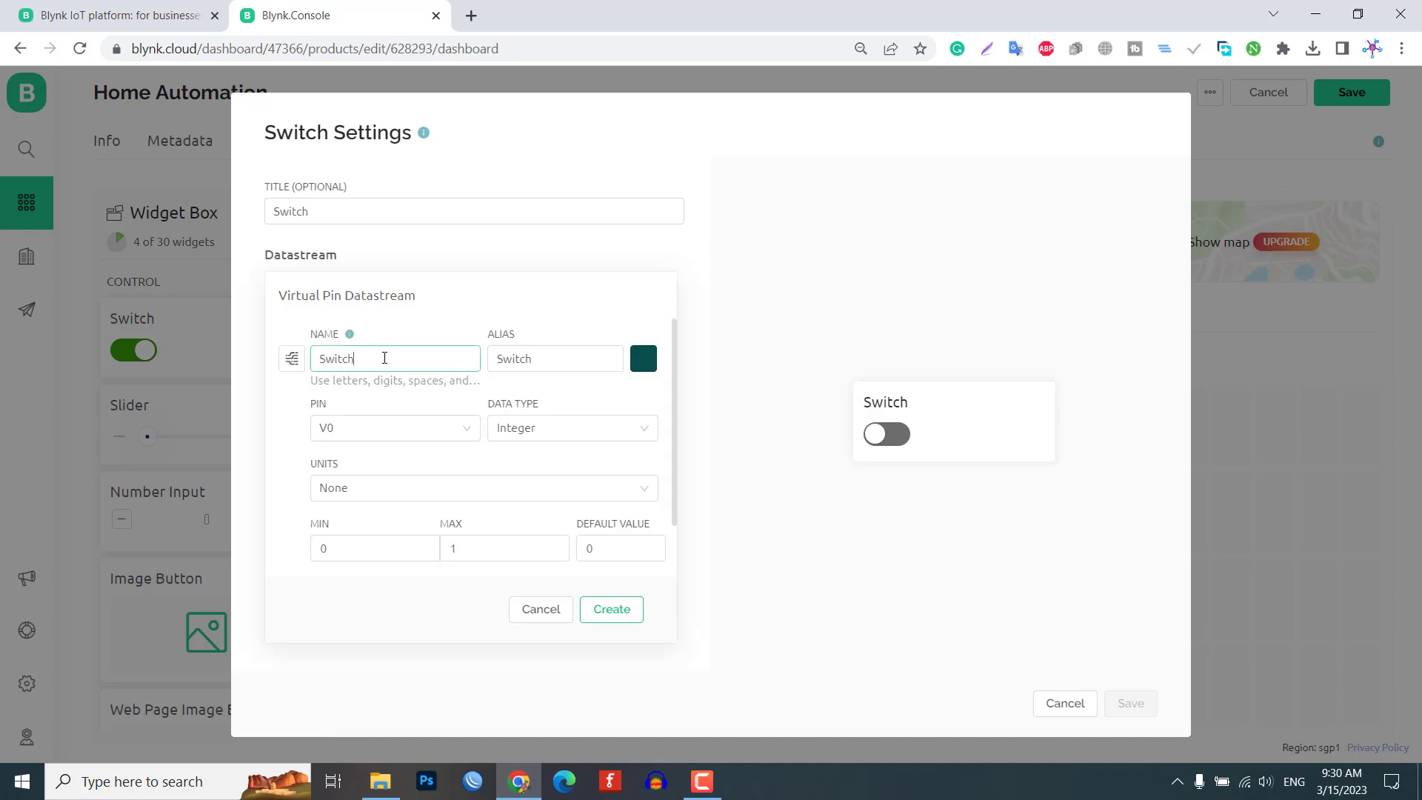
{"action": "left_click", "coordinate": [394, 426]}
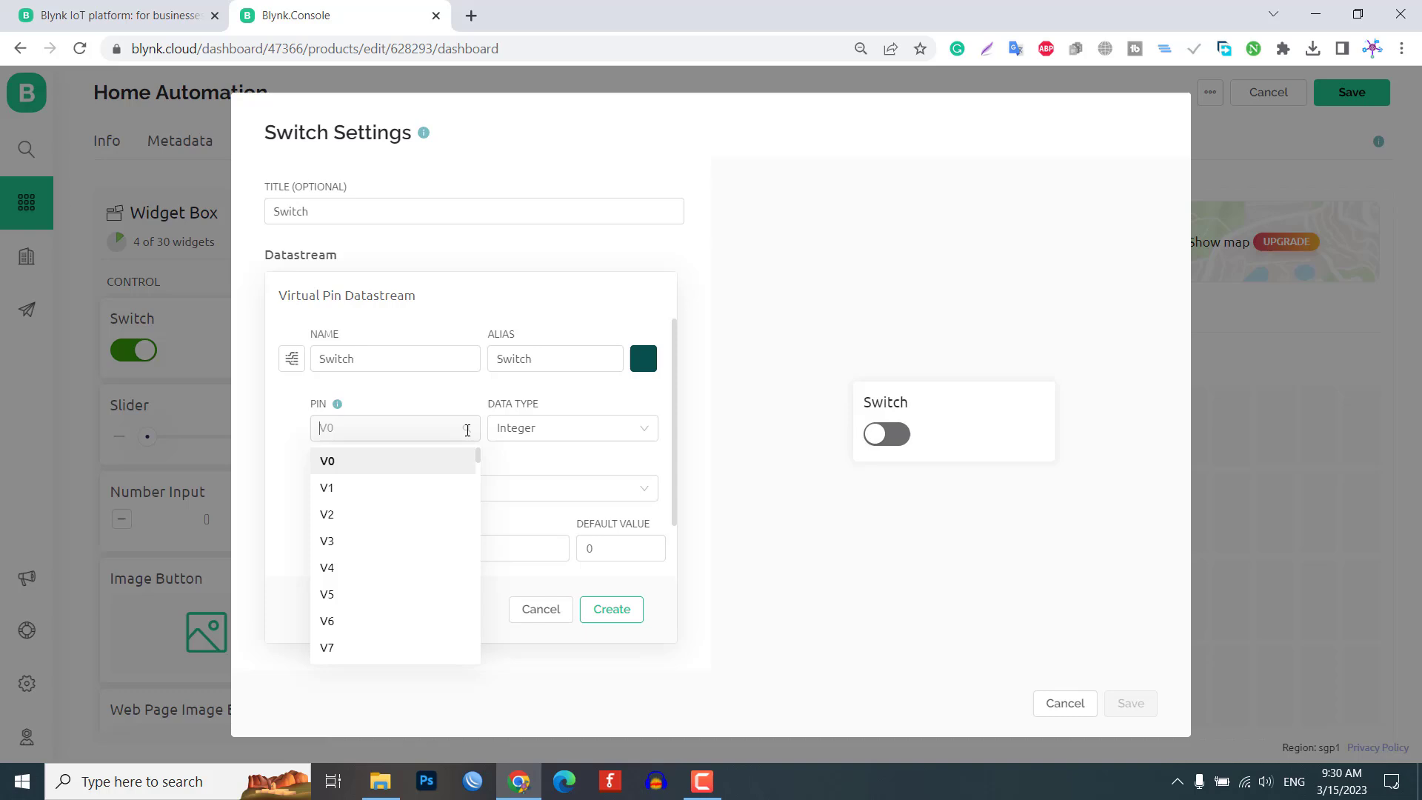
{"action": "left_click", "coordinate": [326, 487]}
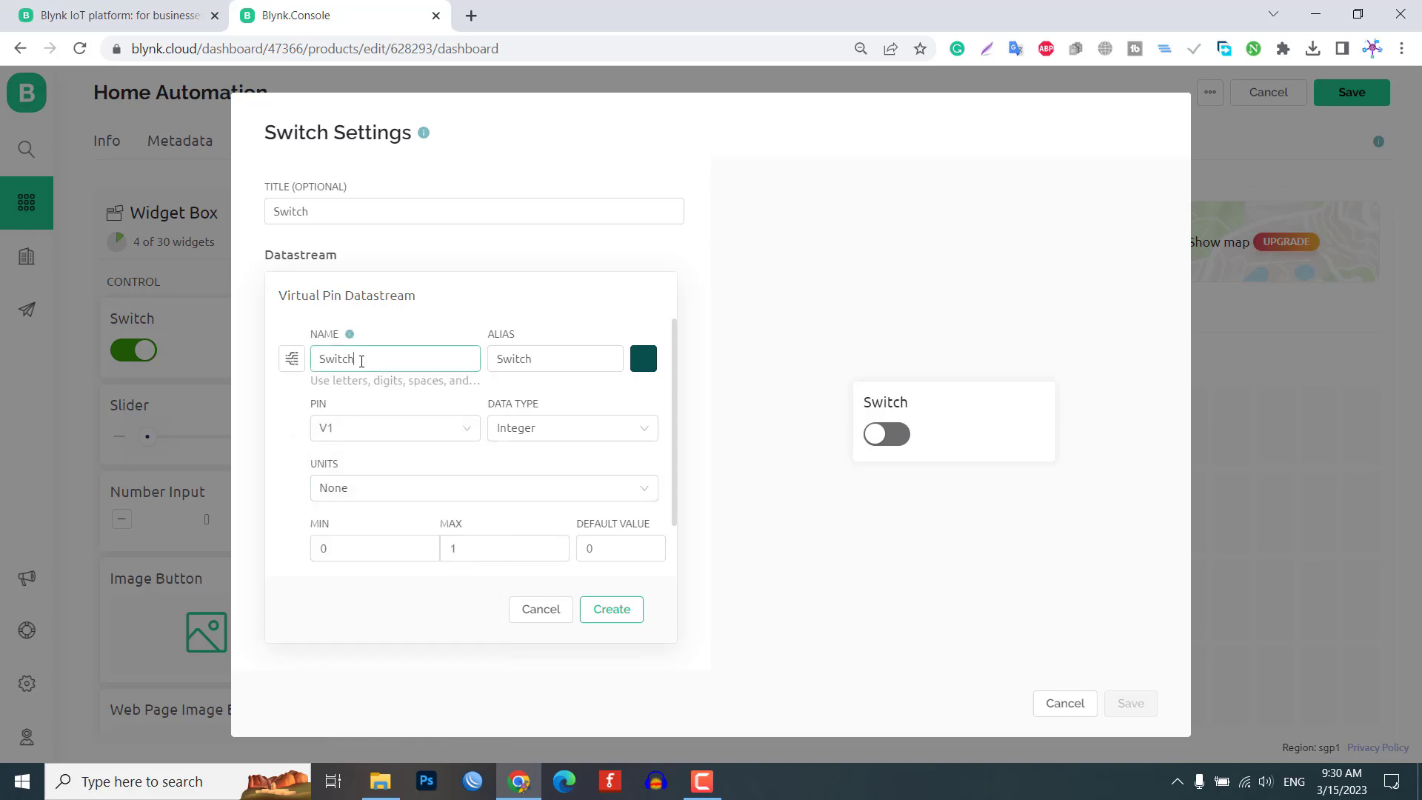
{"action": "type", "text": "Re"}
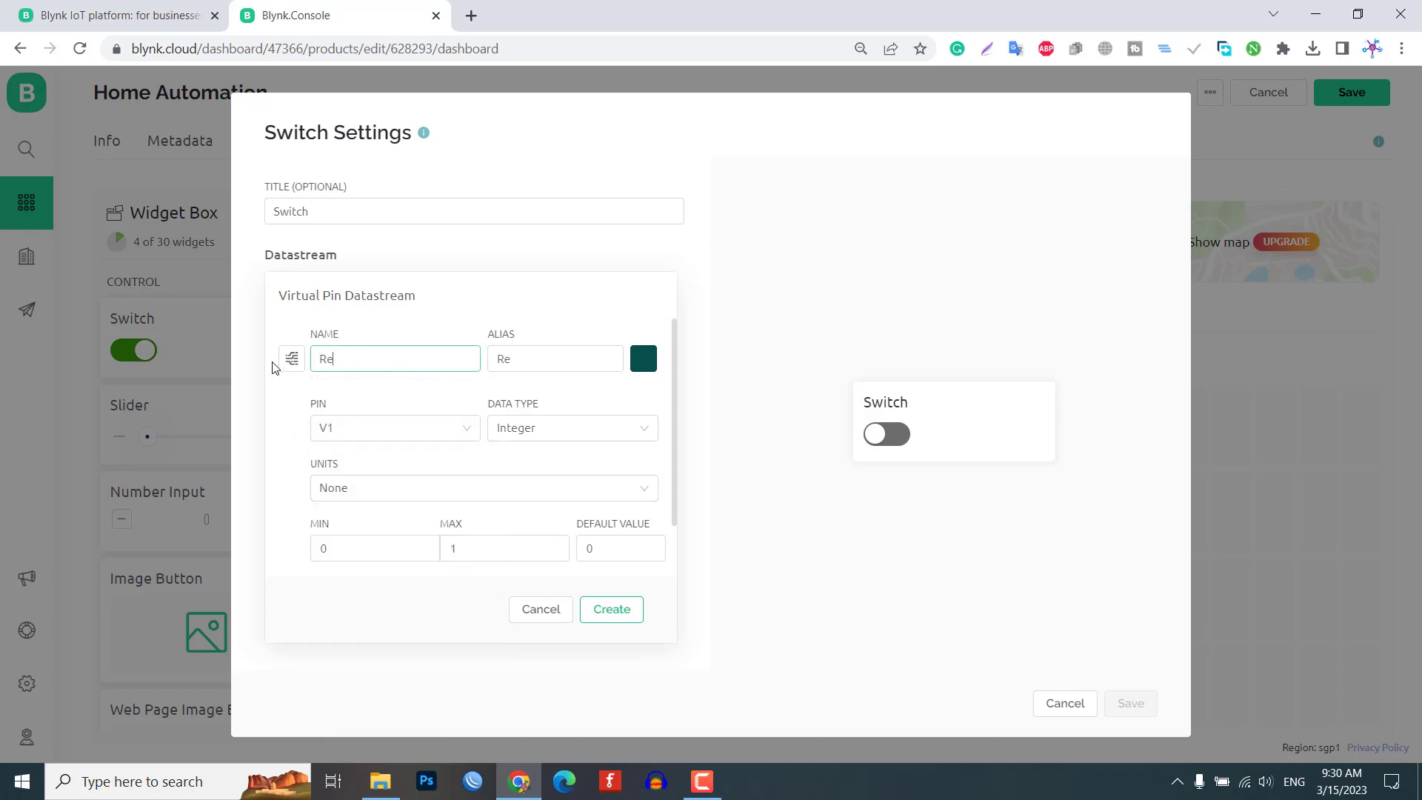
{"action": "type", "text": "lay1"}
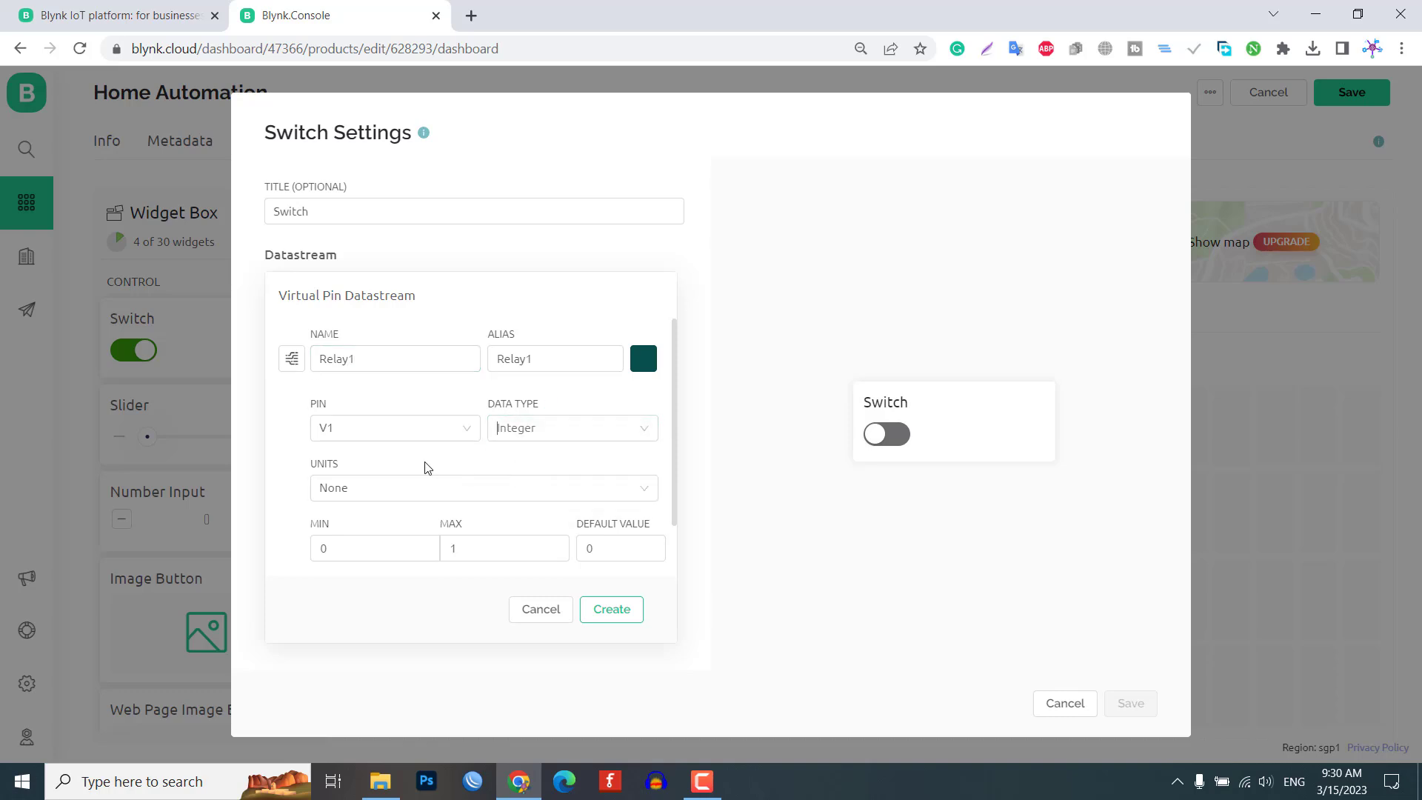
{"action": "left_click", "coordinate": [610, 608]}
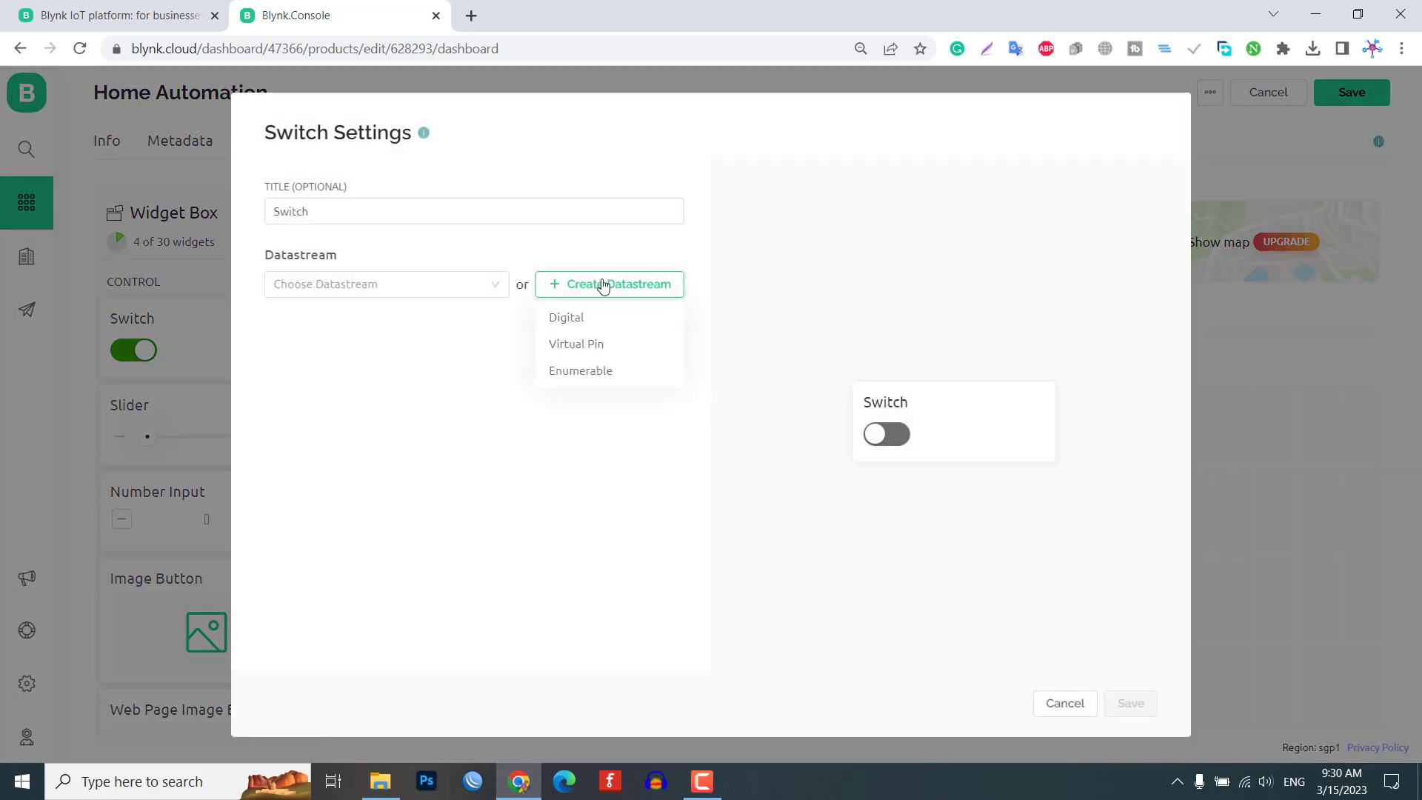
Create virtual pin datastreams for the remaining switches up to Relay4
{"action": "left_click", "coordinate": [576, 344]}
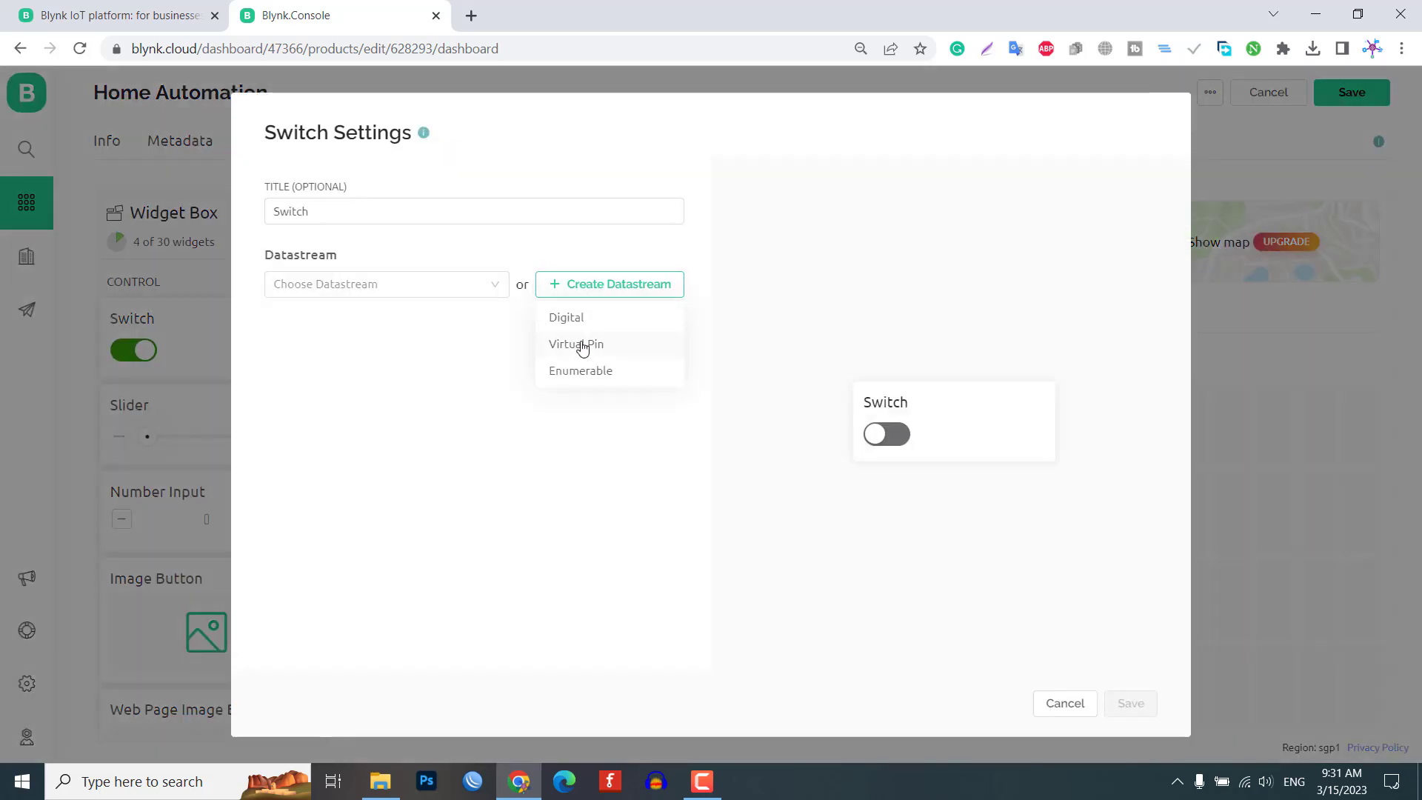
{"action": "left_click", "coordinate": [576, 344]}
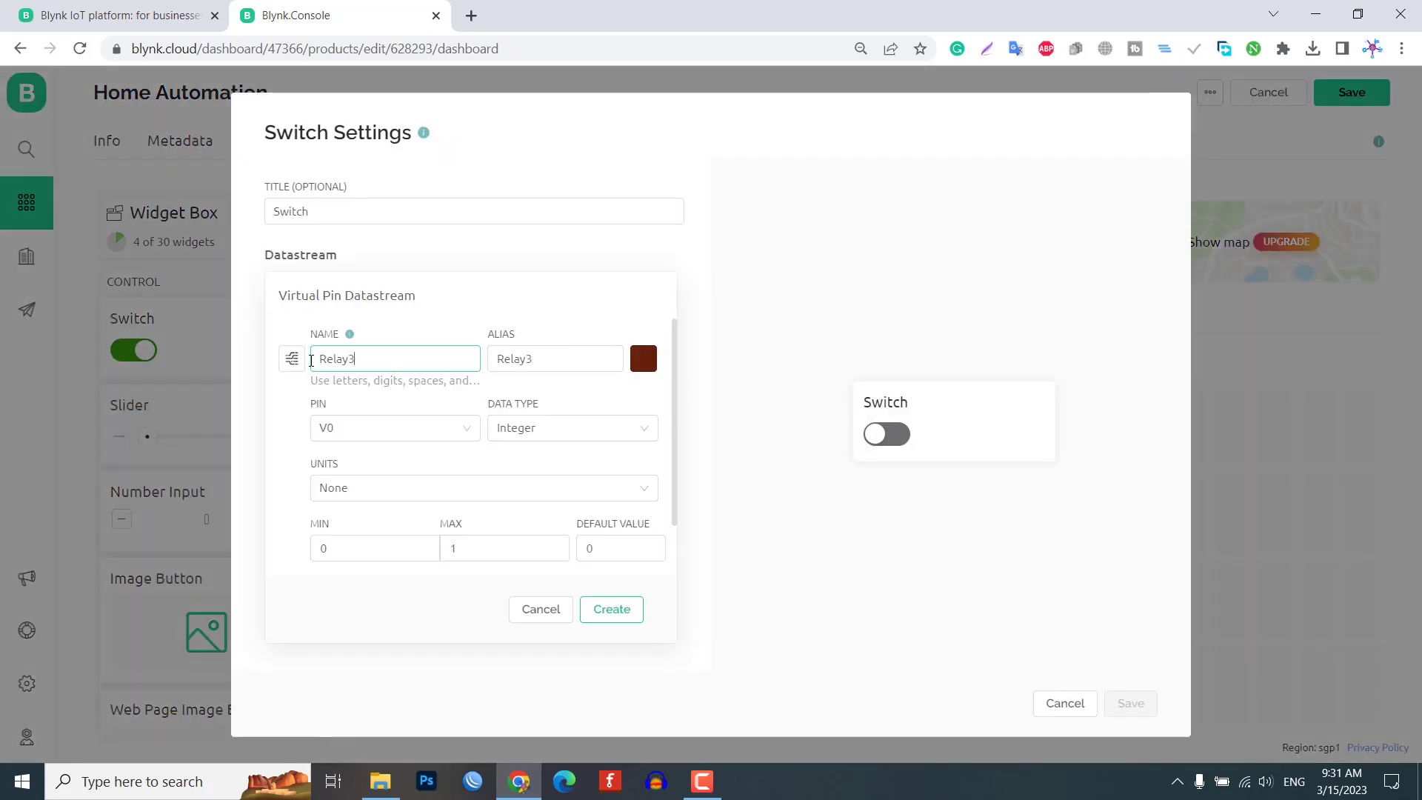
{"action": "left_click", "coordinate": [540, 608]}
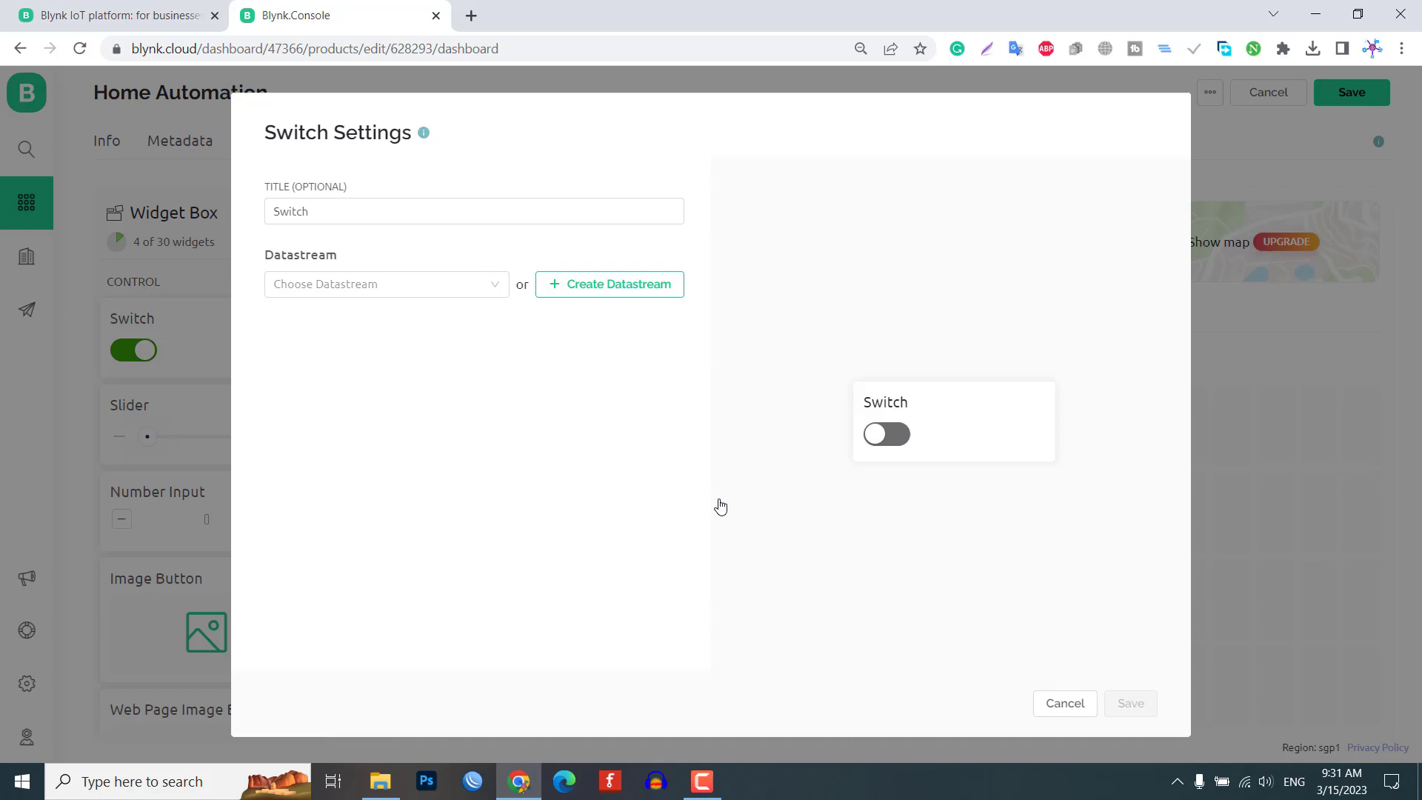
{"action": "left_click", "coordinate": [608, 285]}
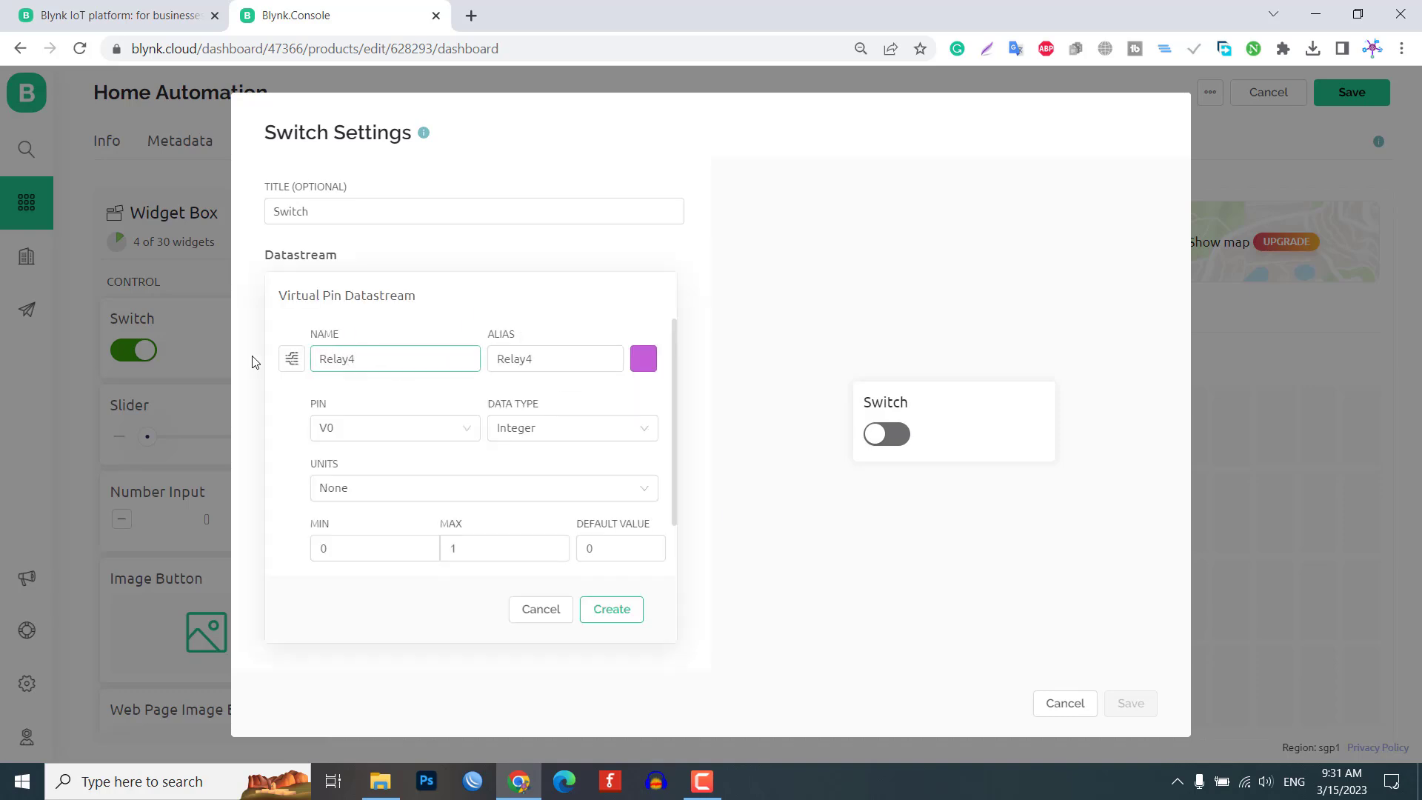
{"action": "left_click", "coordinate": [611, 609]}
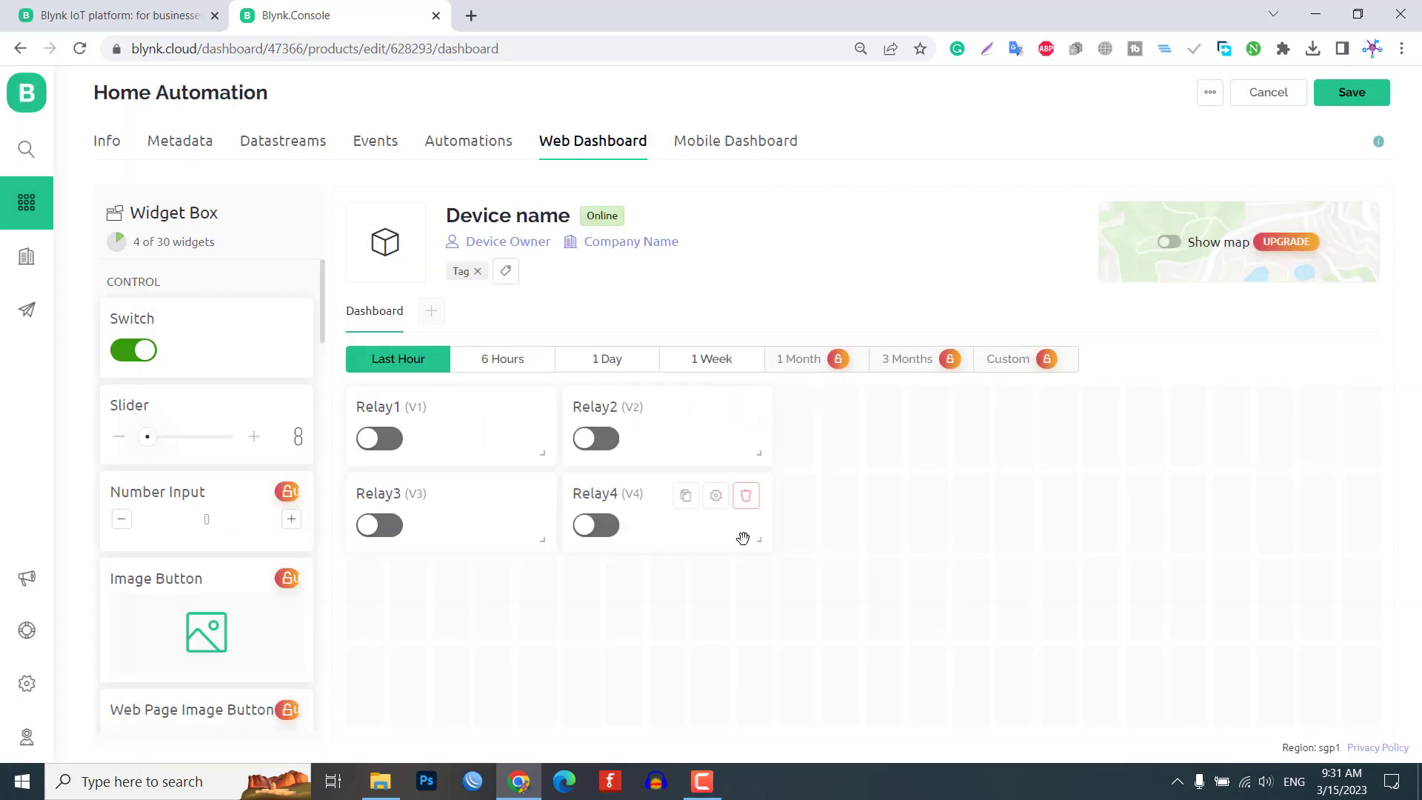
{"action": "mouse_move", "coordinate": [1351, 92]}
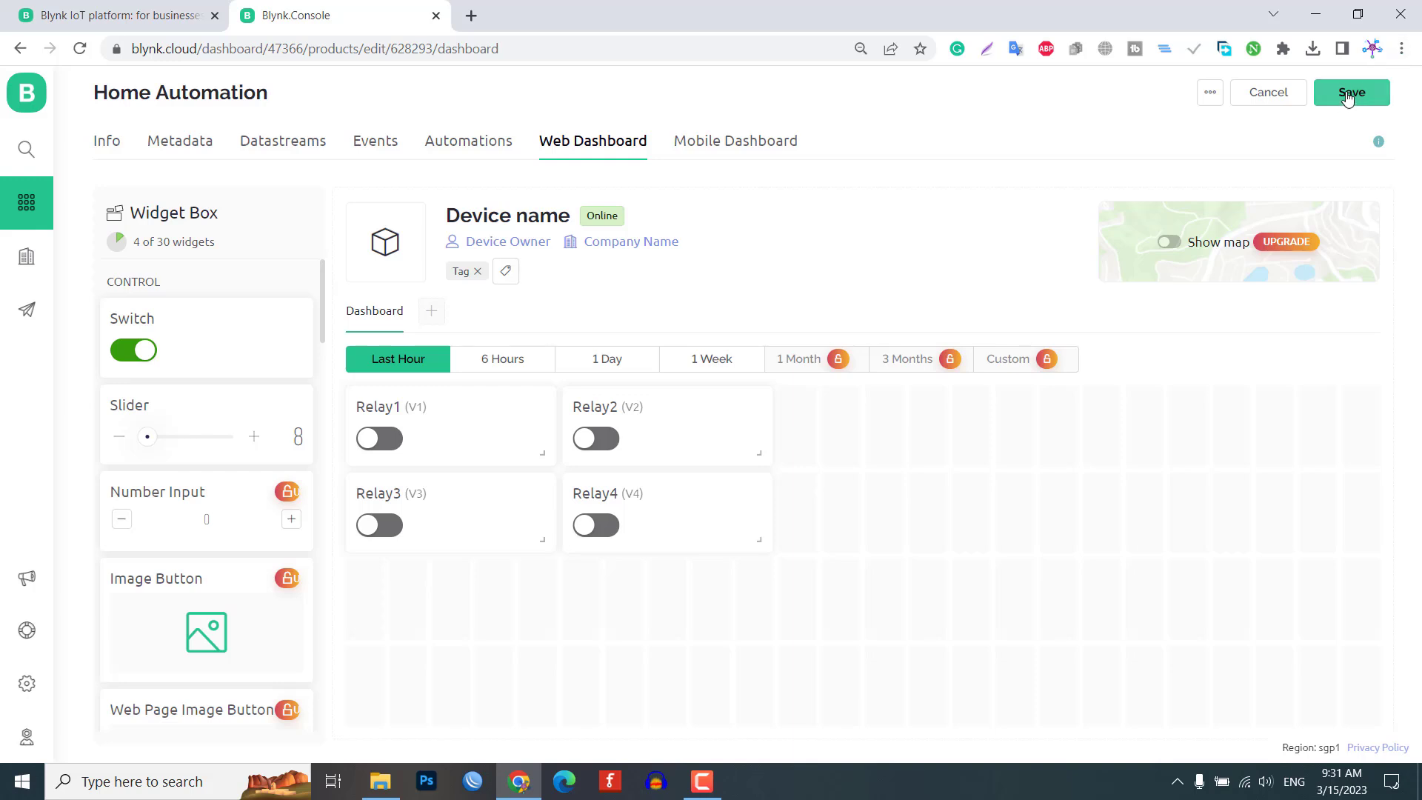
Save the Home Automation template and start a new device from My Devices
{"action": "left_click", "coordinate": [1351, 92]}
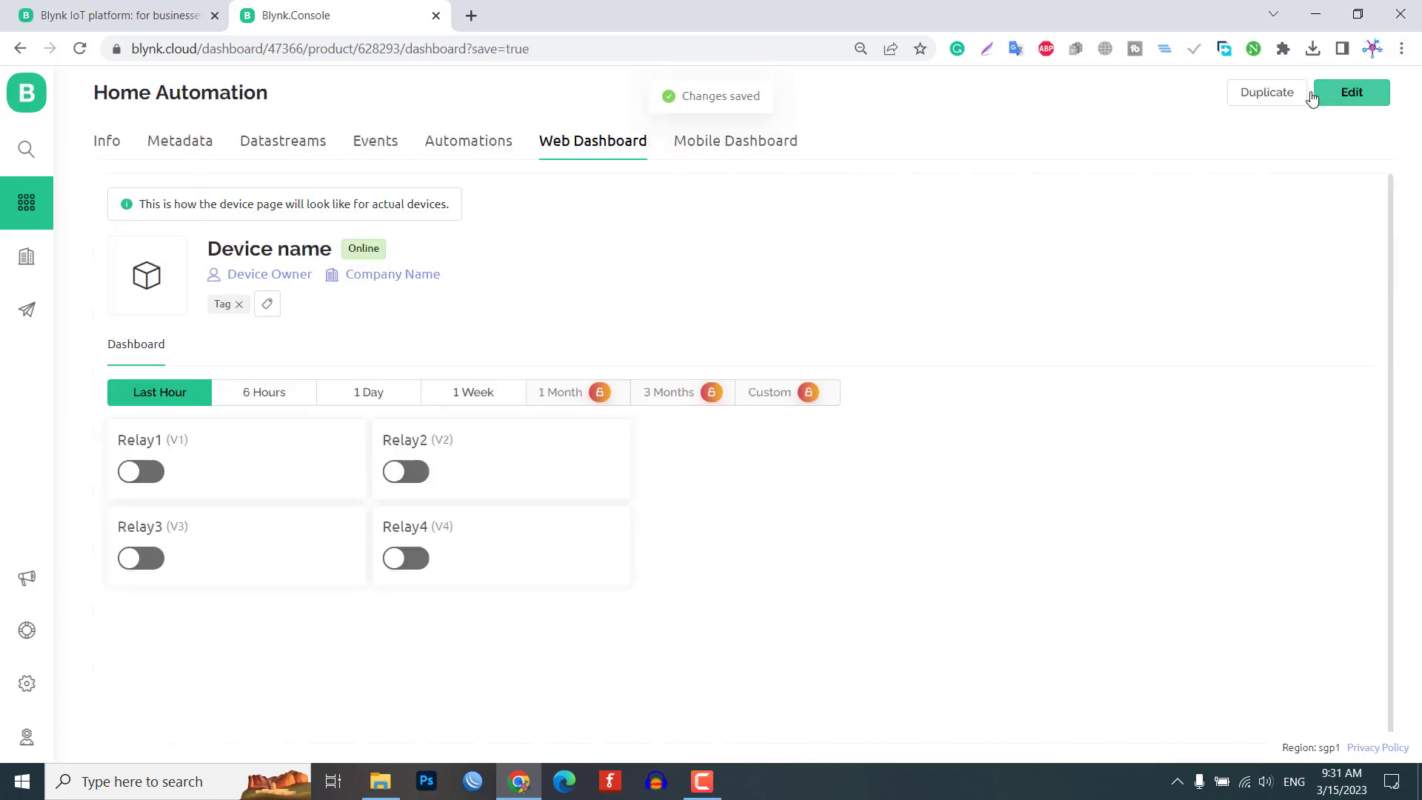
{"action": "mouse_move", "coordinate": [27, 151]}
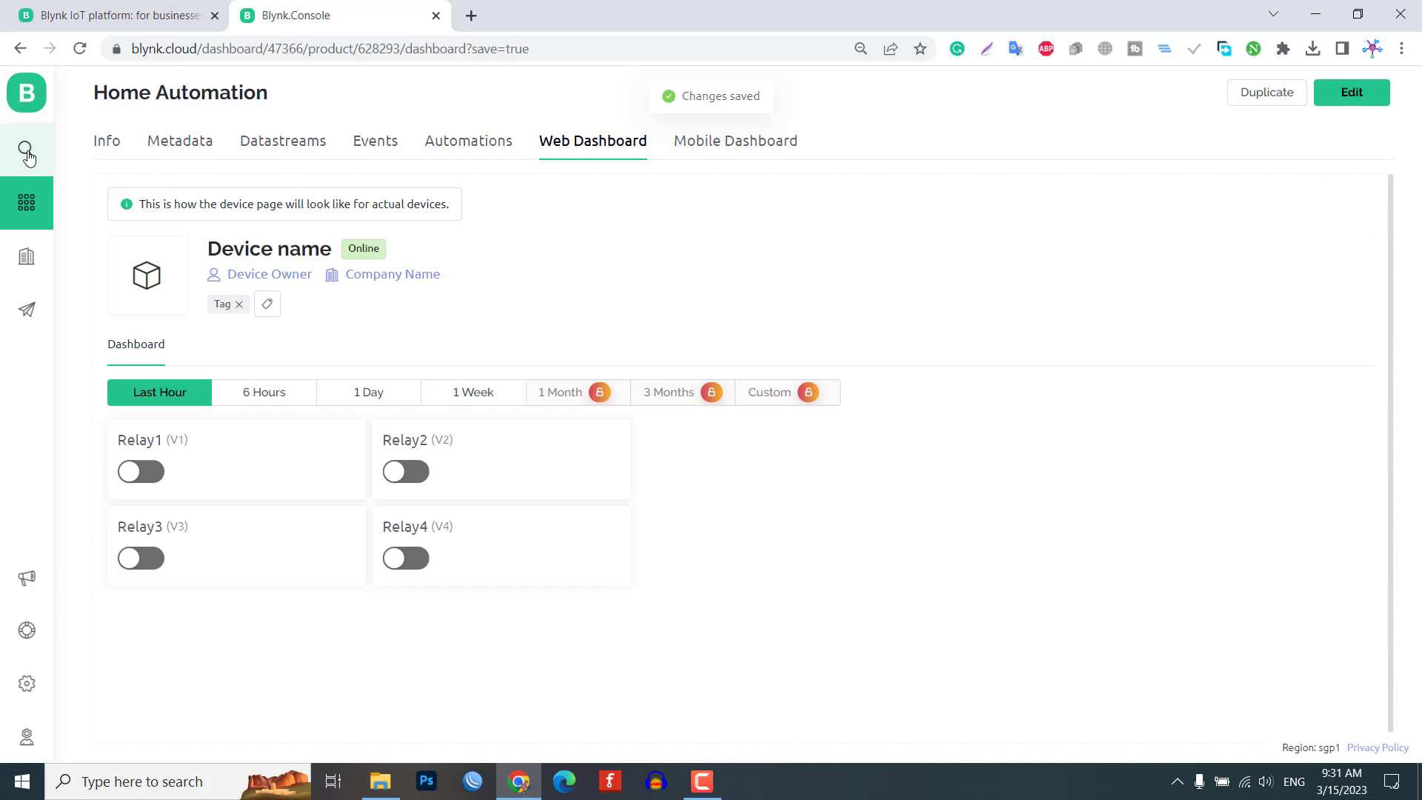
{"action": "left_click", "coordinate": [27, 151]}
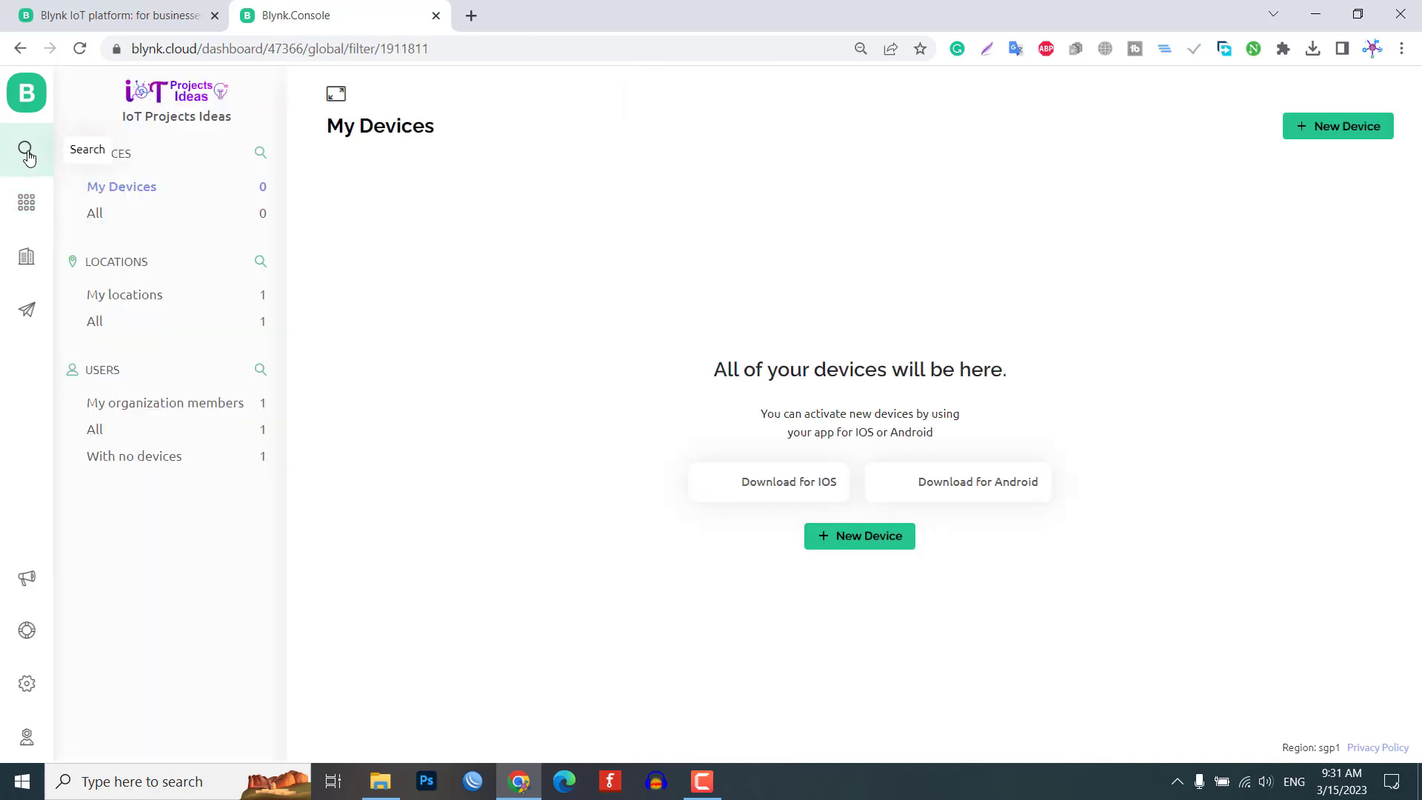
{"action": "left_click", "coordinate": [27, 150]}
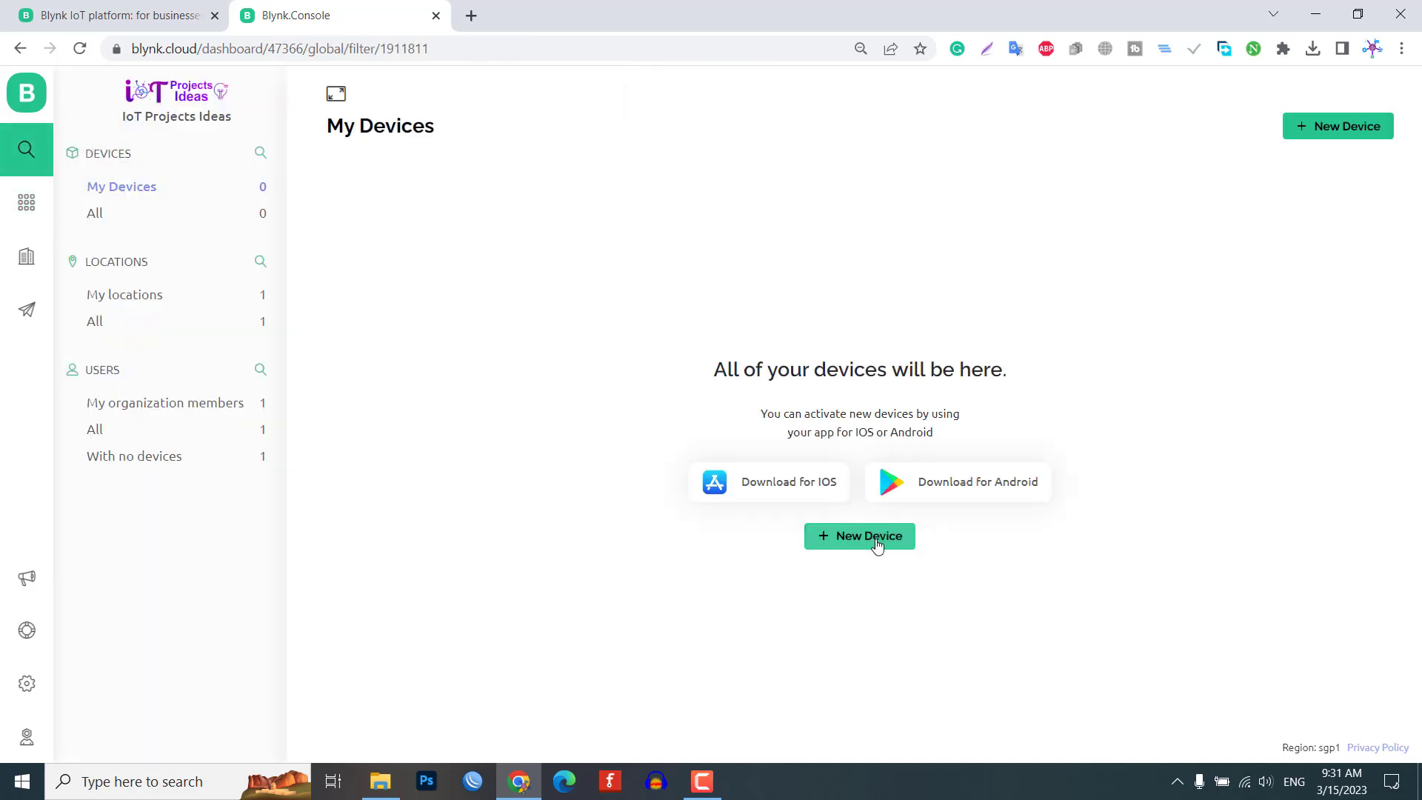
{"action": "left_click", "coordinate": [860, 534]}
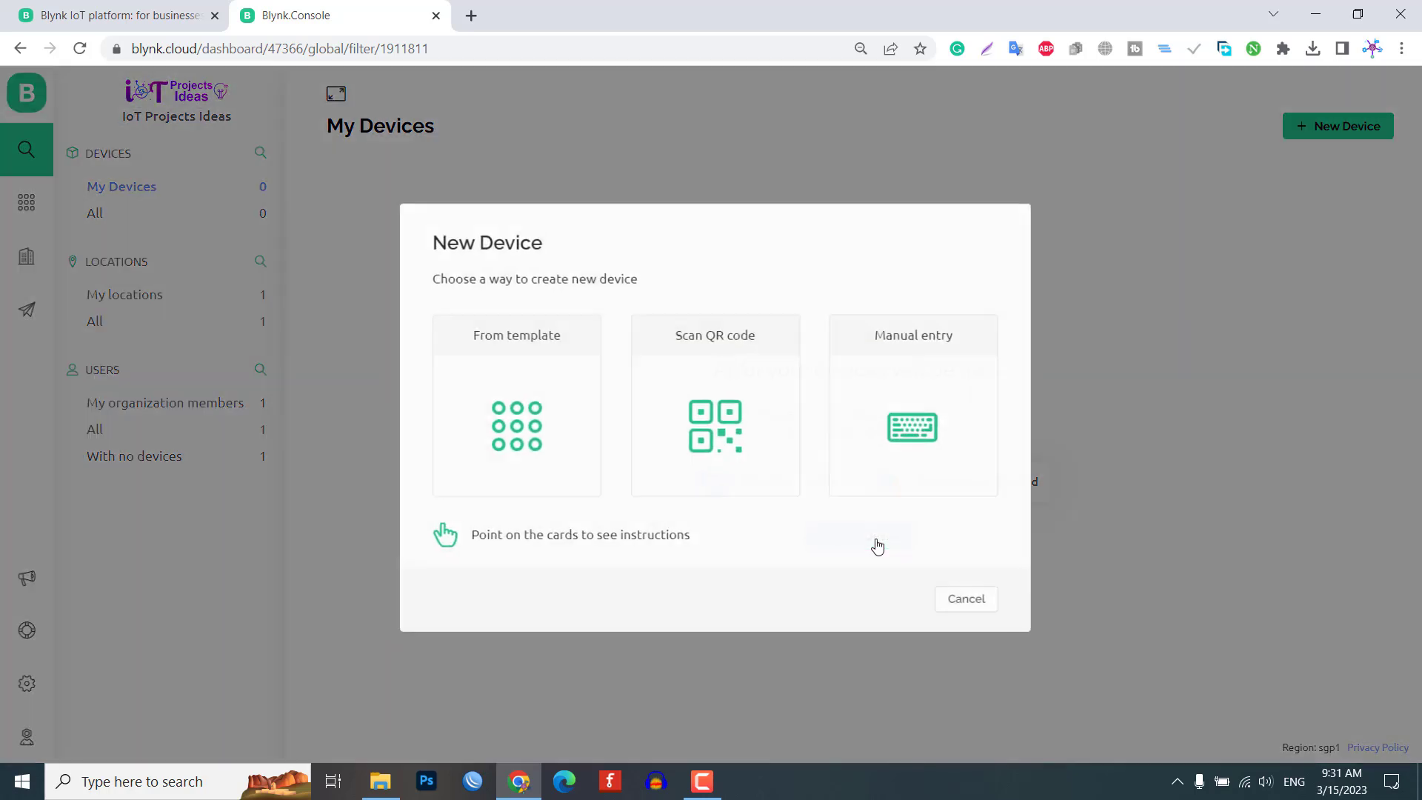
{"action": "mouse_move", "coordinate": [507, 330]}
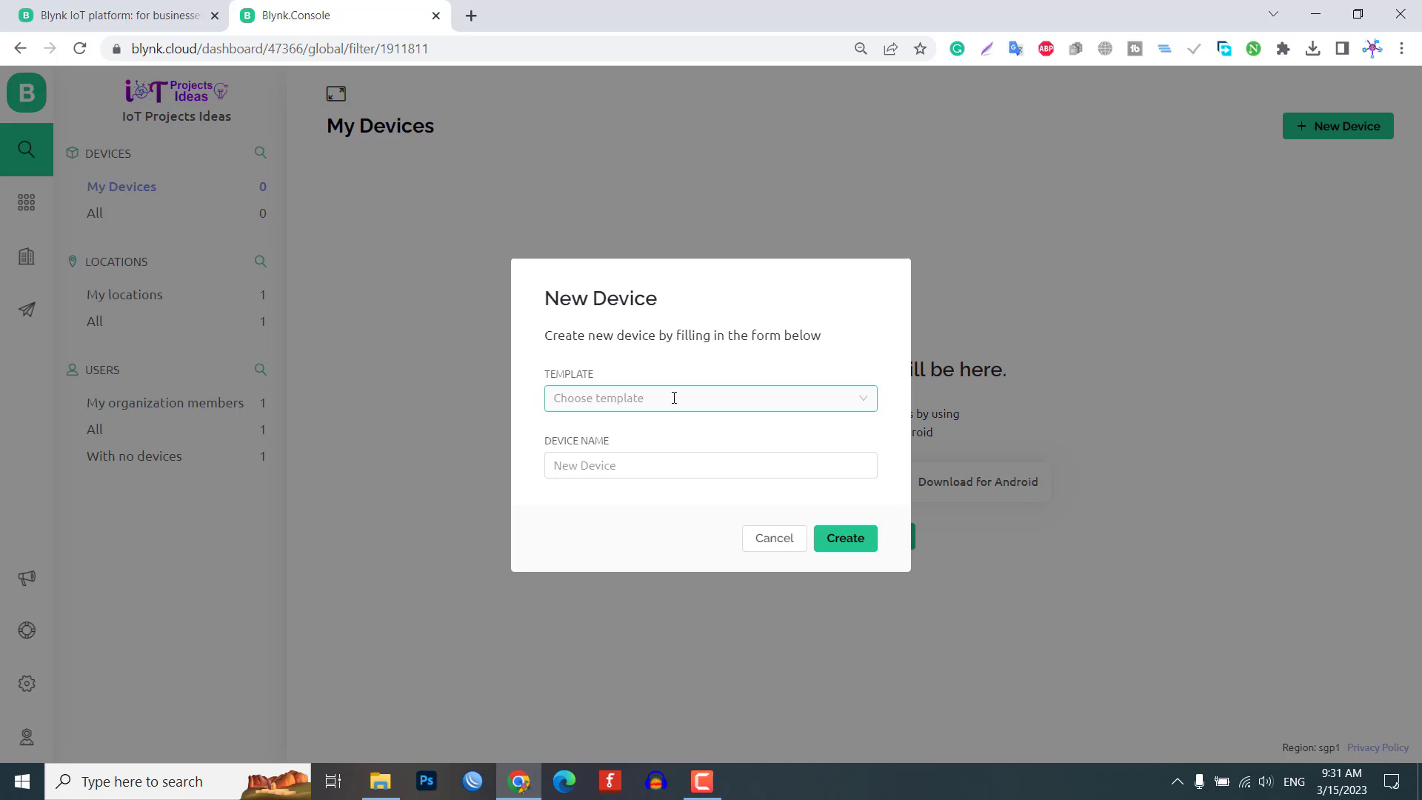
Create a device named Home Automation based on the Home Automation template
{"action": "left_click", "coordinate": [710, 397]}
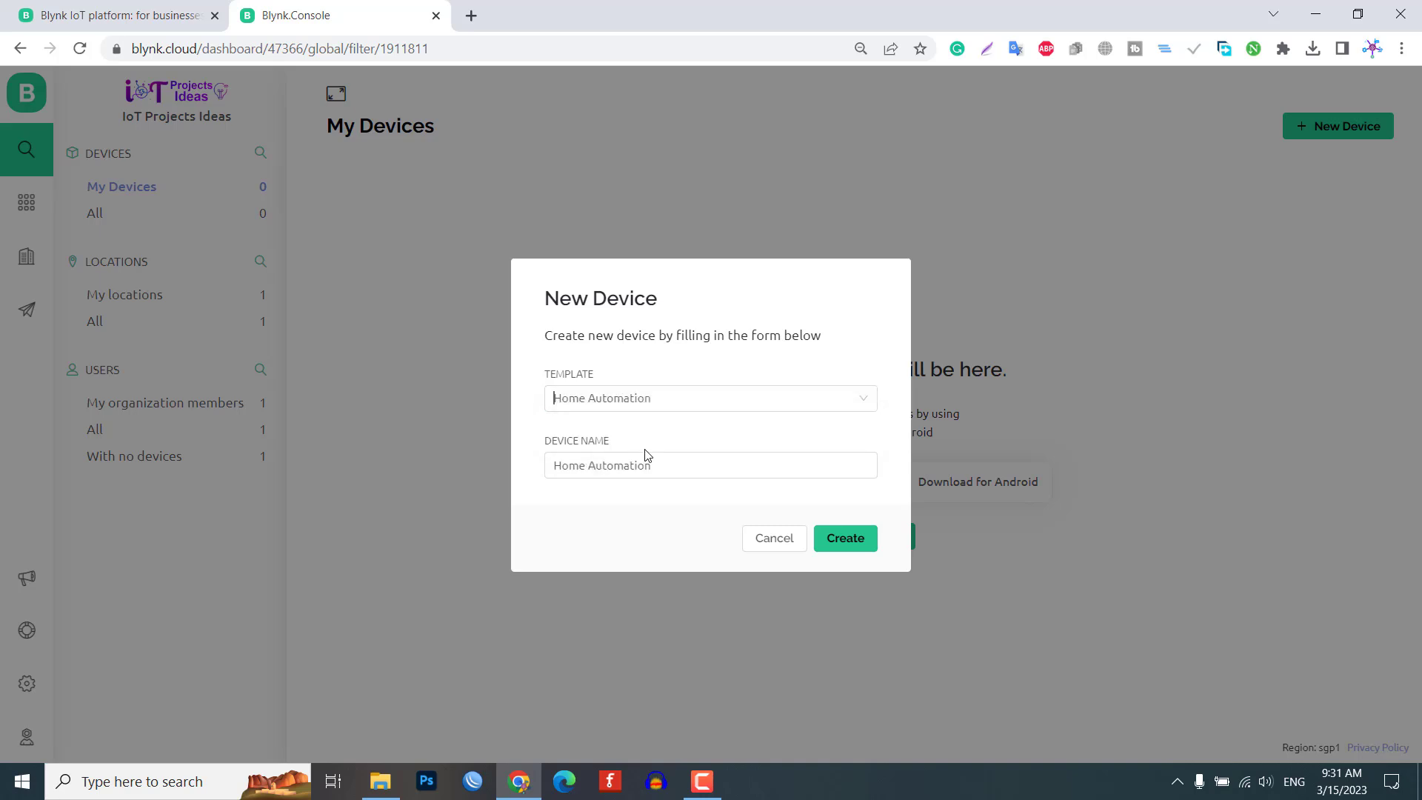
{"action": "triple_click", "coordinate": [710, 464]}
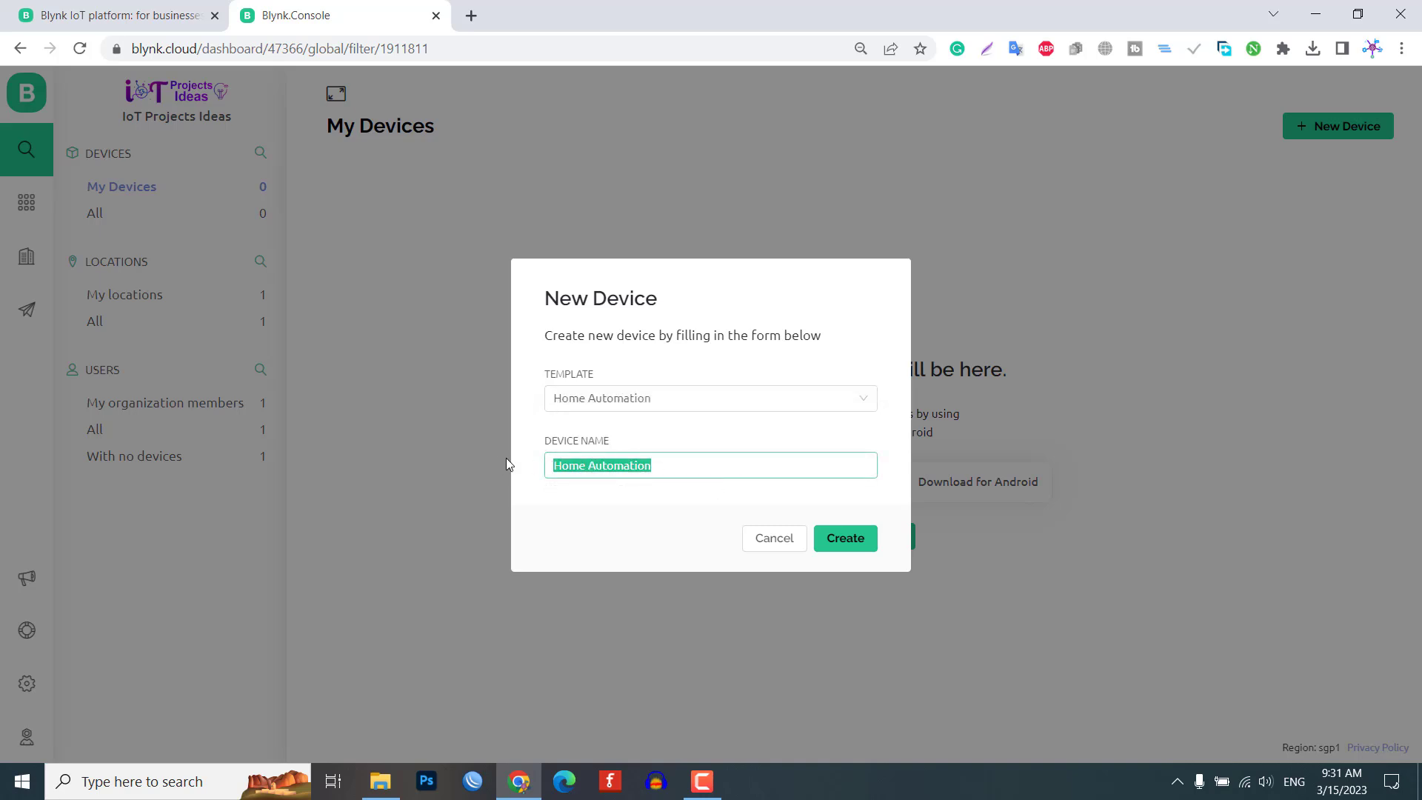
{"action": "left_click", "coordinate": [844, 537]}
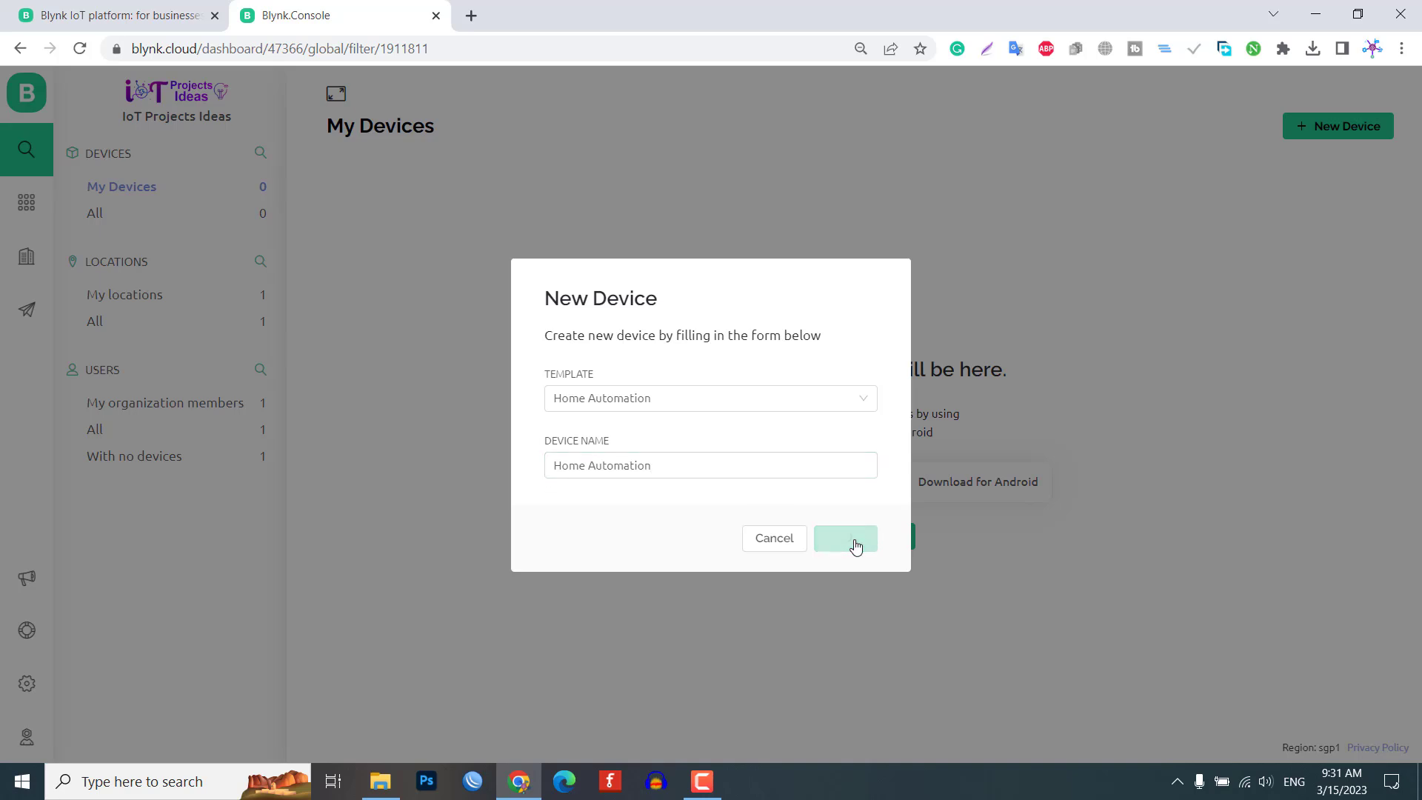
Copy the new device's BLYNK_AUTH_TOKEN value to the clipboard and switch to Thonny
{"action": "left_click", "coordinate": [845, 537]}
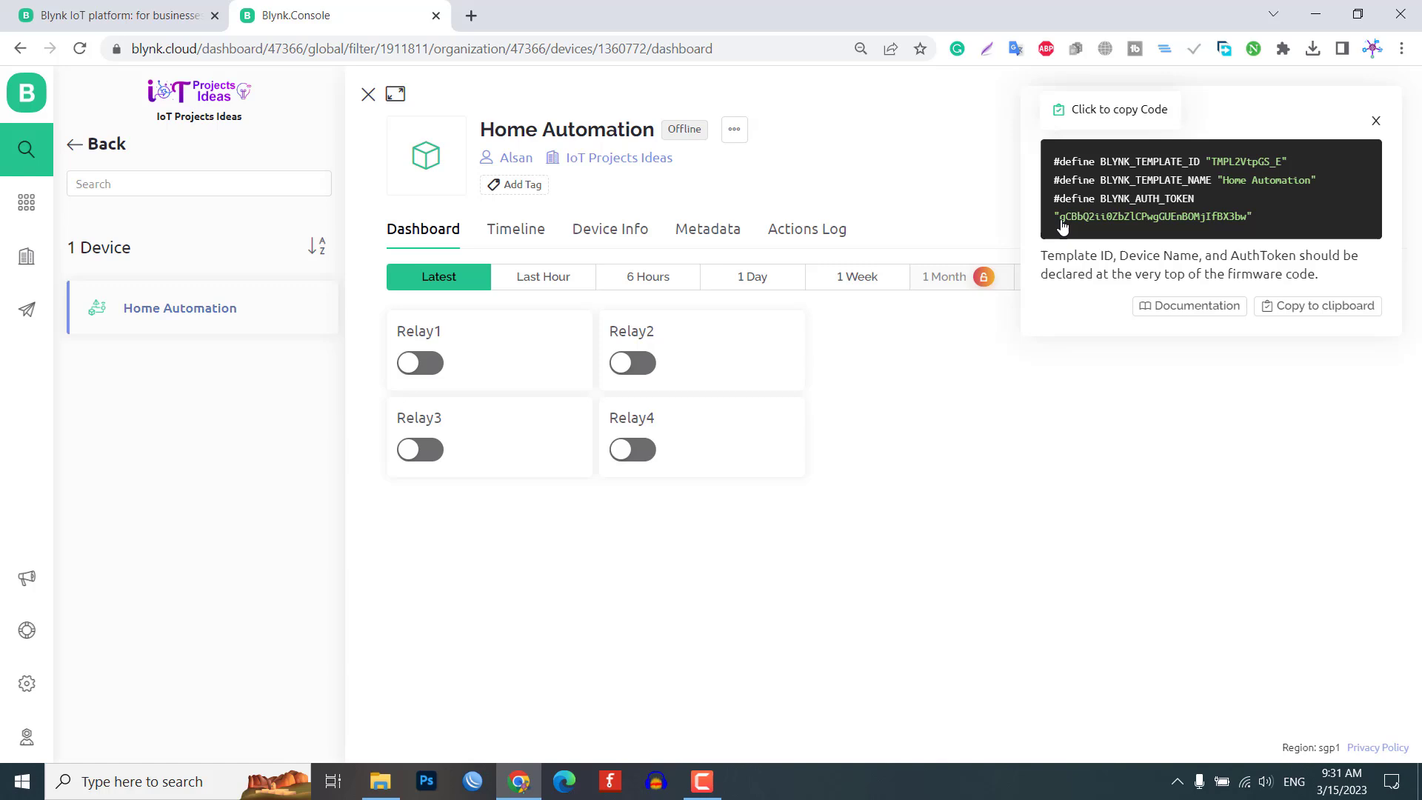
{"action": "double_click", "coordinate": [1153, 216]}
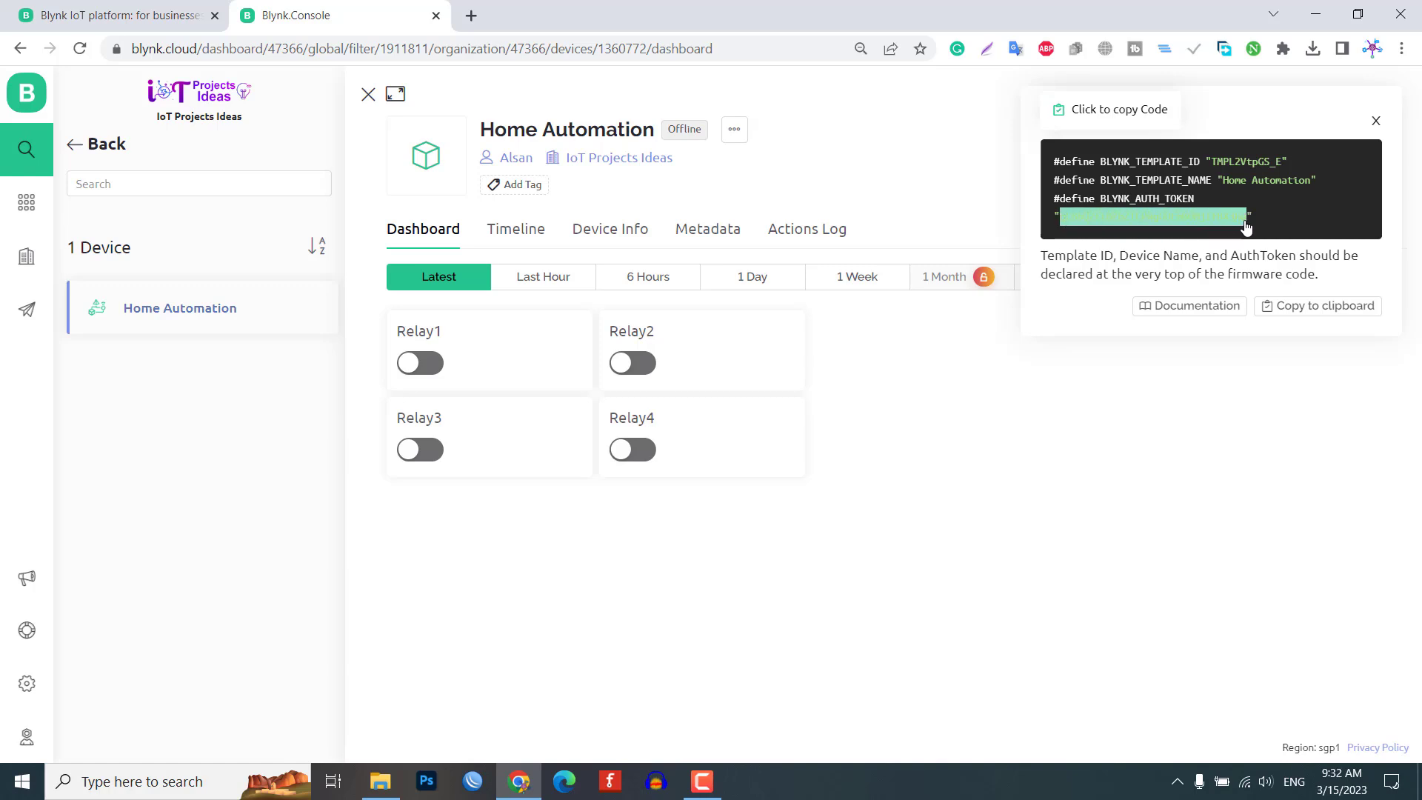
{"action": "right_click", "coordinate": [1152, 217]}
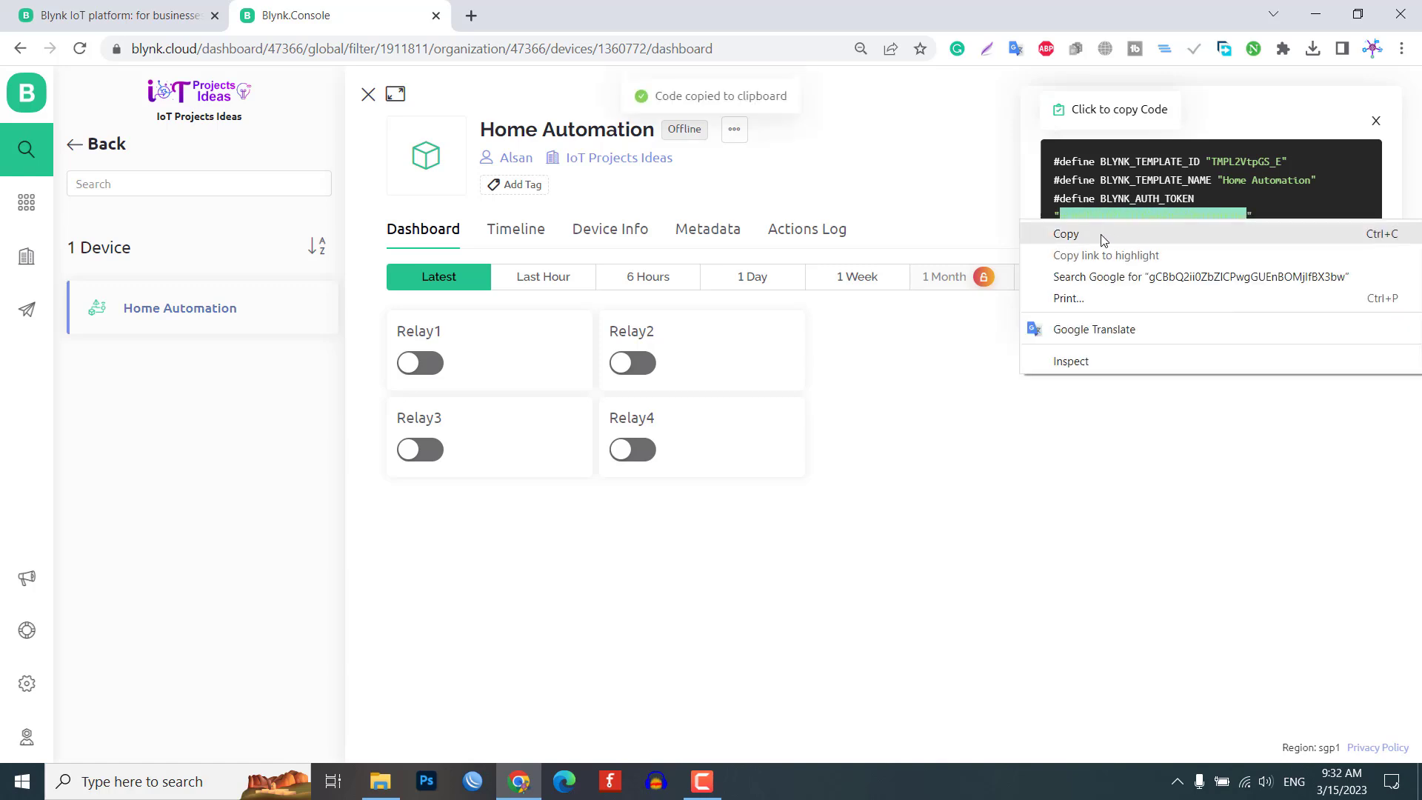
{"action": "left_click", "coordinate": [1065, 234]}
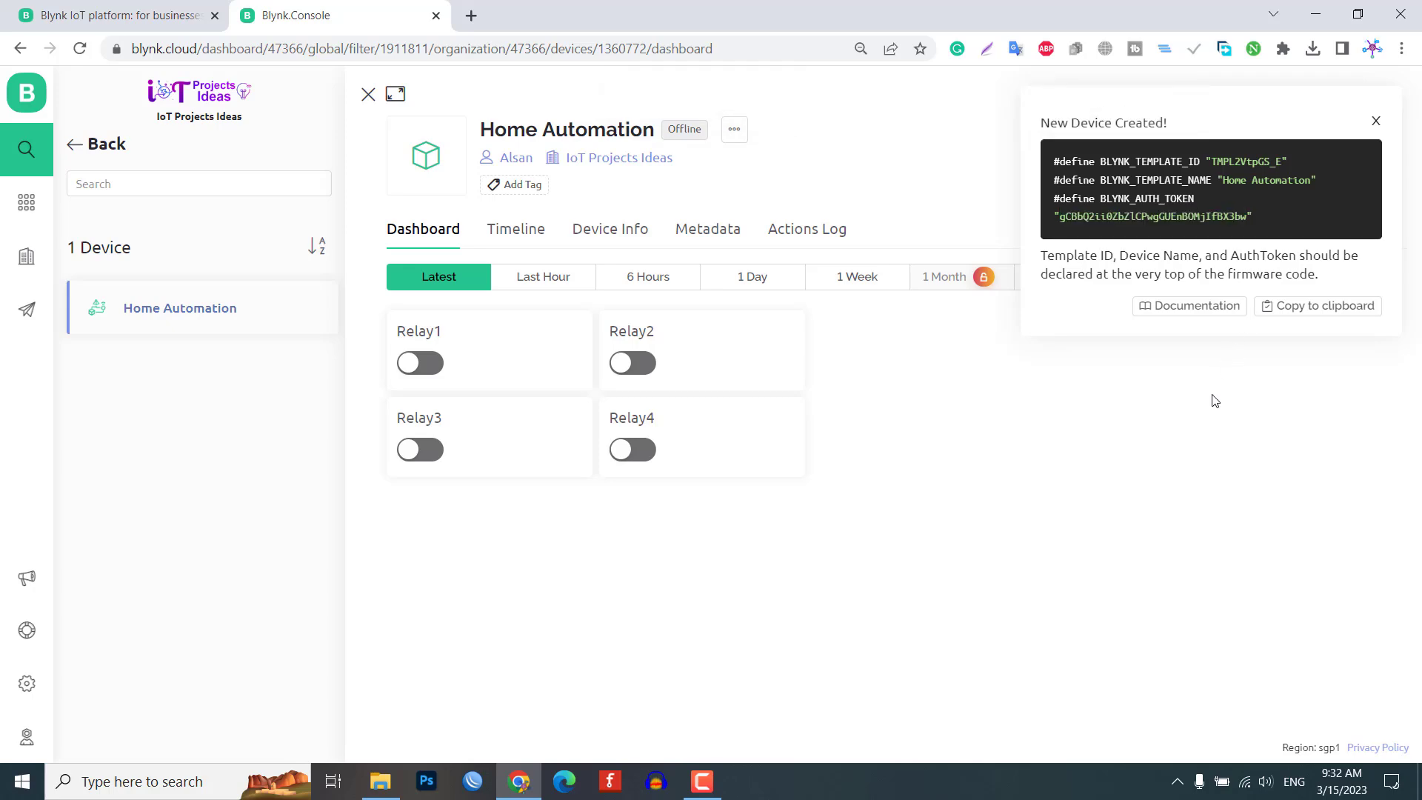
{"action": "mouse_move", "coordinate": [1207, 401]}
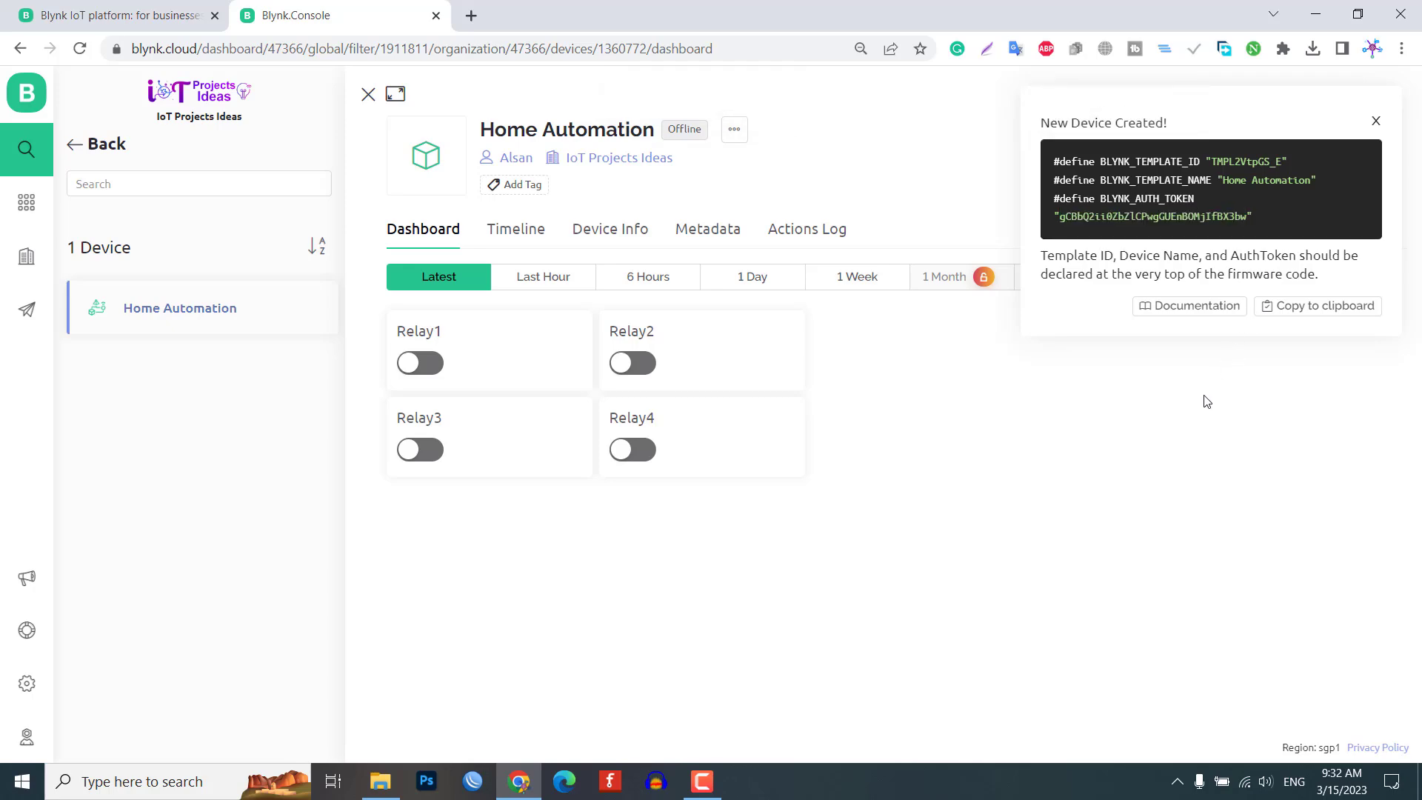
{"action": "left_click", "coordinate": [746, 781]}
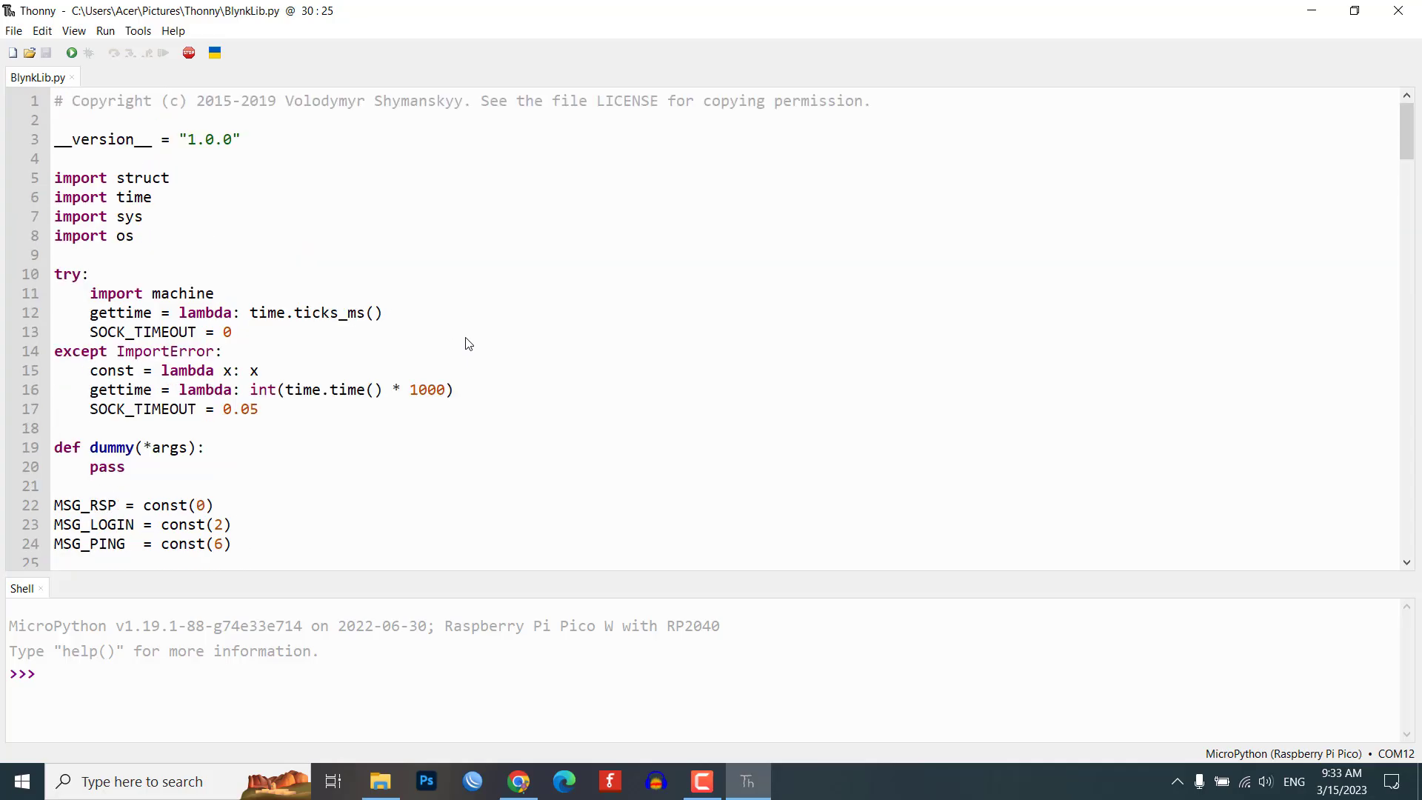
Open the blynk home automation script from the File menu
{"action": "scroll", "scroll_direction": "down", "scroll_amount": 3}
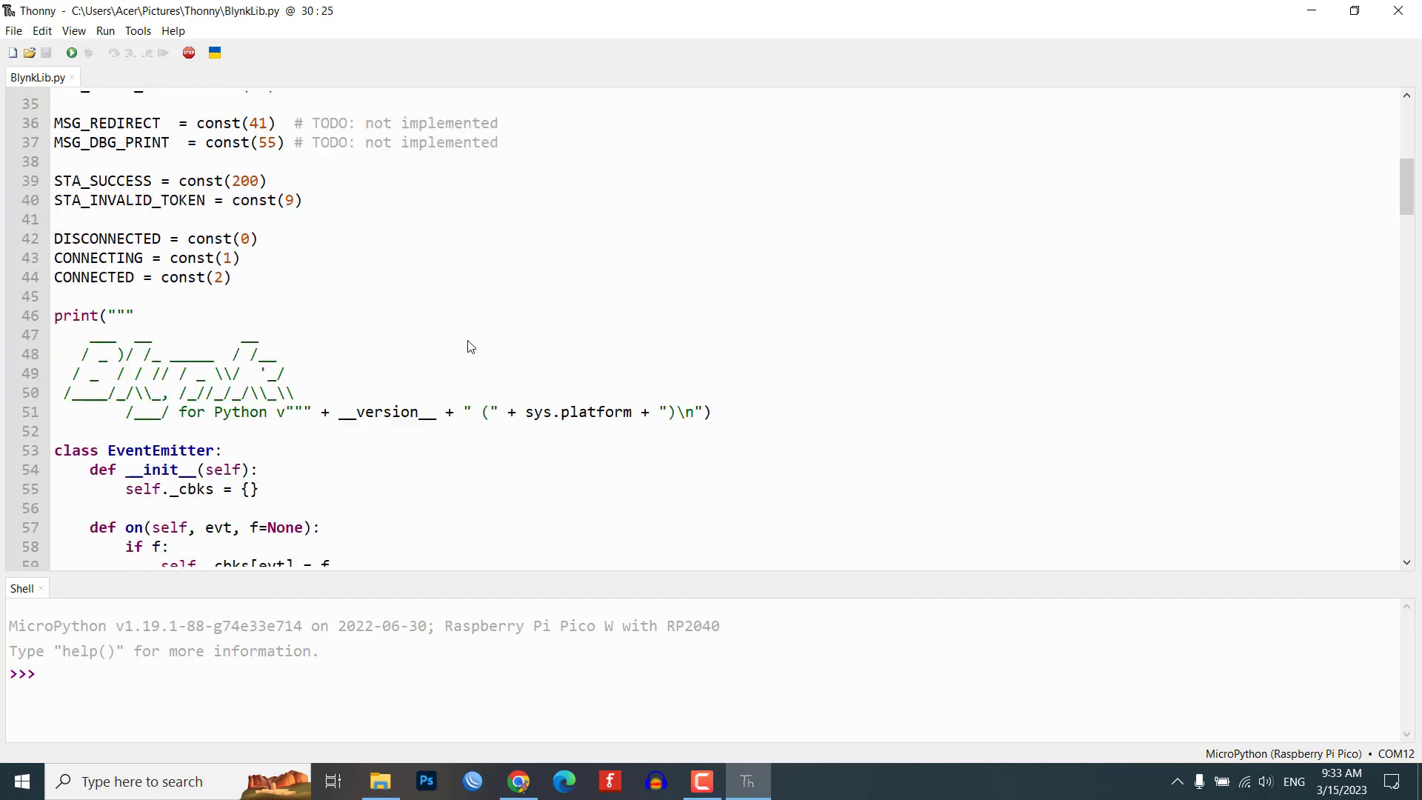
{"action": "scroll", "scroll_direction": "down", "scroll_amount": 3}
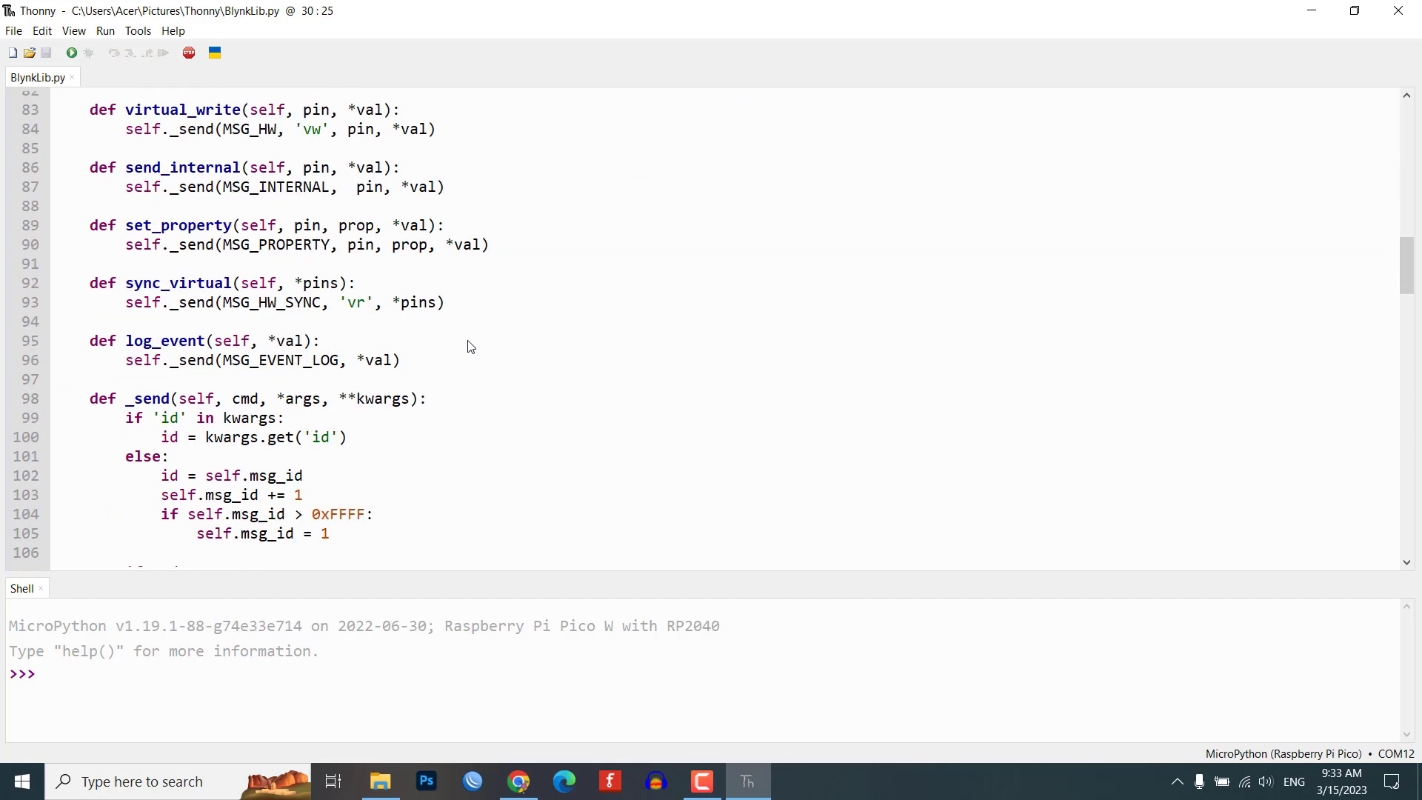
{"action": "left_click", "coordinate": [13, 30]}
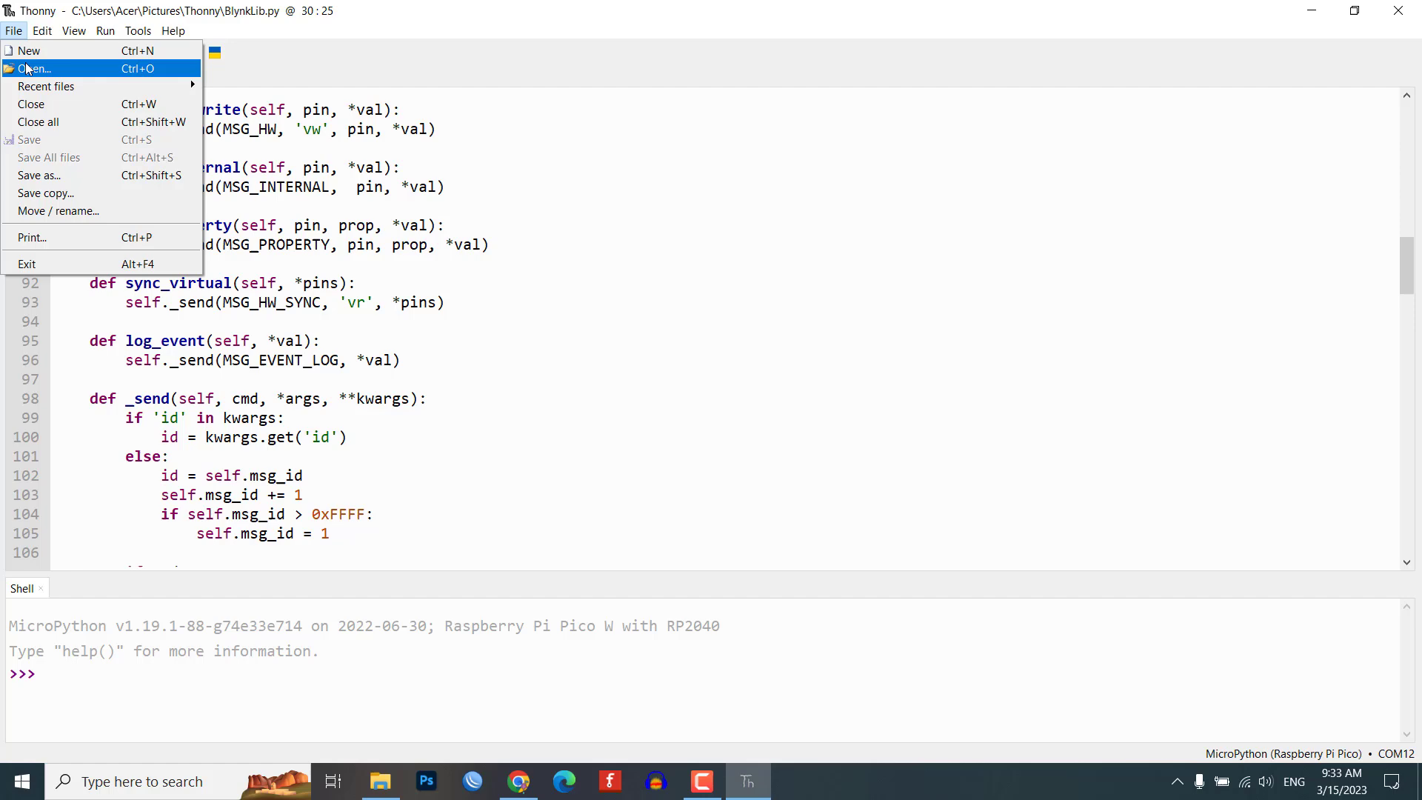
{"action": "left_click", "coordinate": [34, 68]}
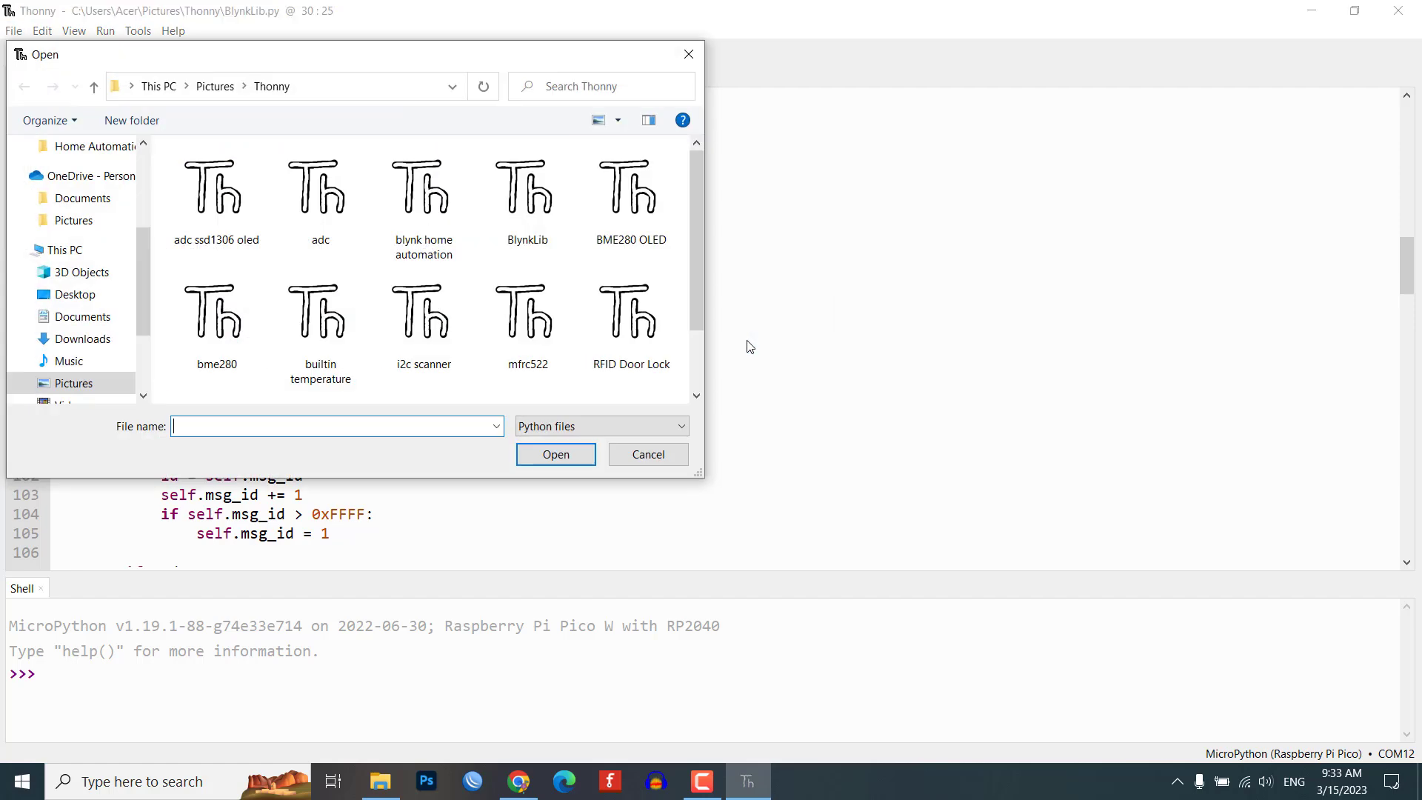
{"action": "mouse_move", "coordinate": [526, 313]}
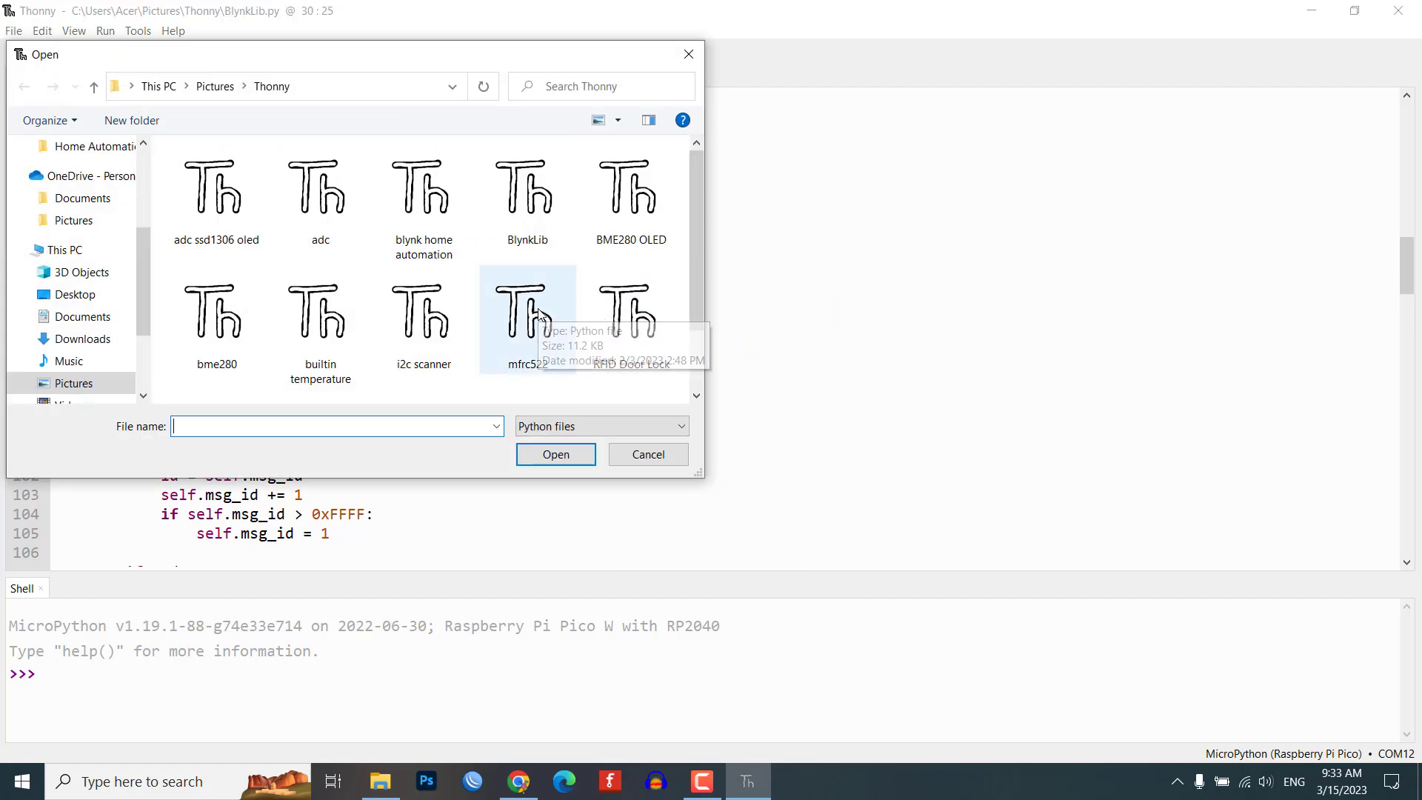
{"action": "left_click", "coordinate": [422, 191]}
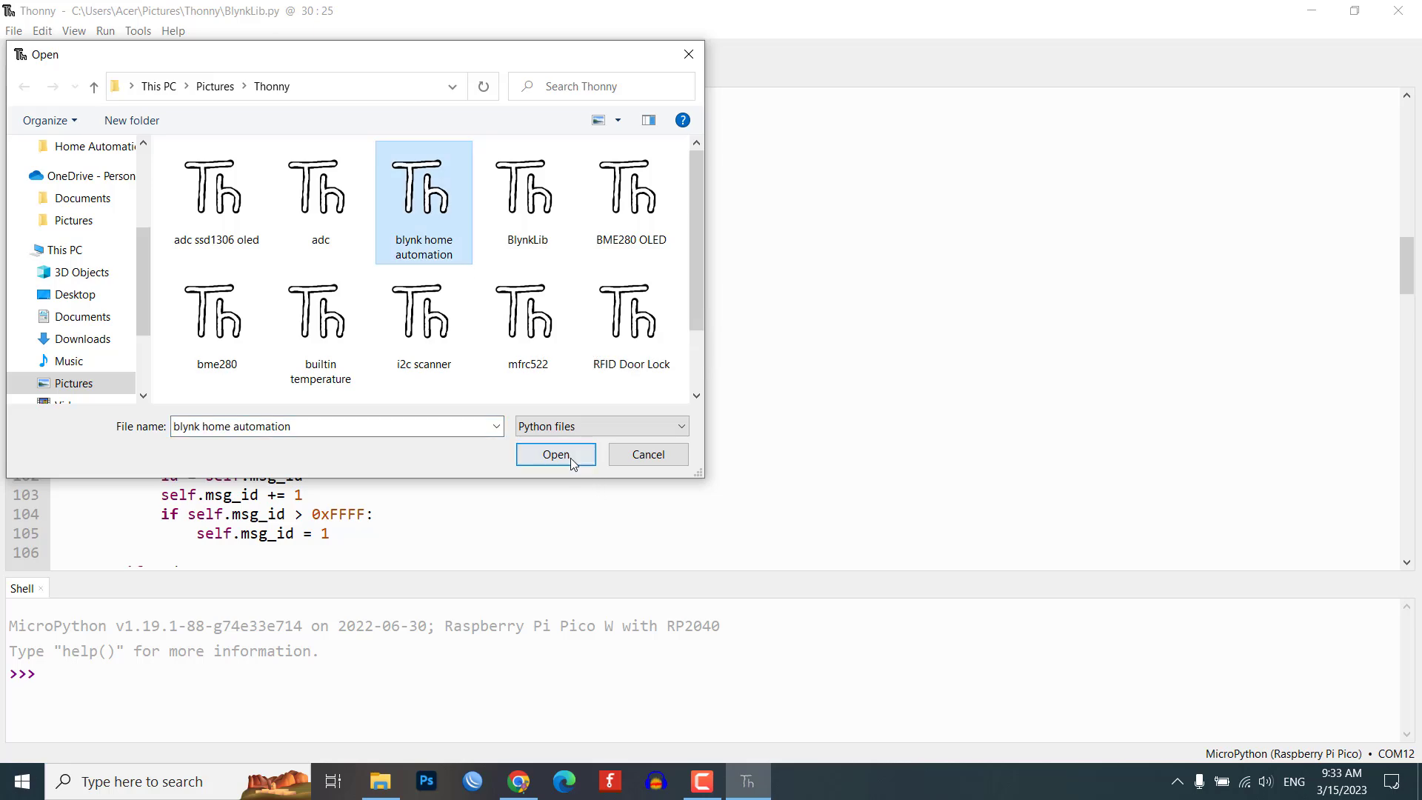
{"action": "left_click", "coordinate": [555, 455]}
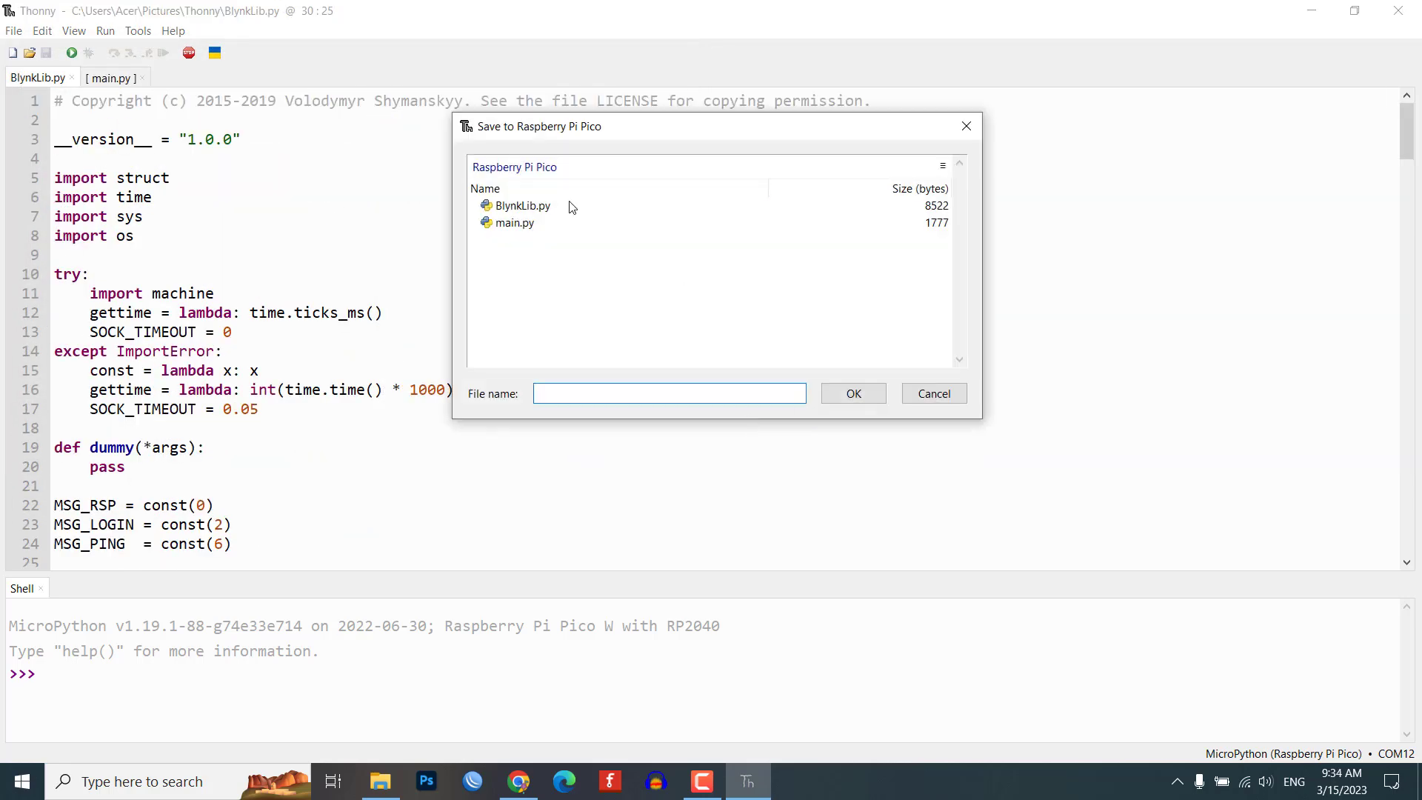
Save the script to the Raspberry Pi Pico as main.py, replacing the existing file
{"action": "left_click", "coordinate": [850, 393]}
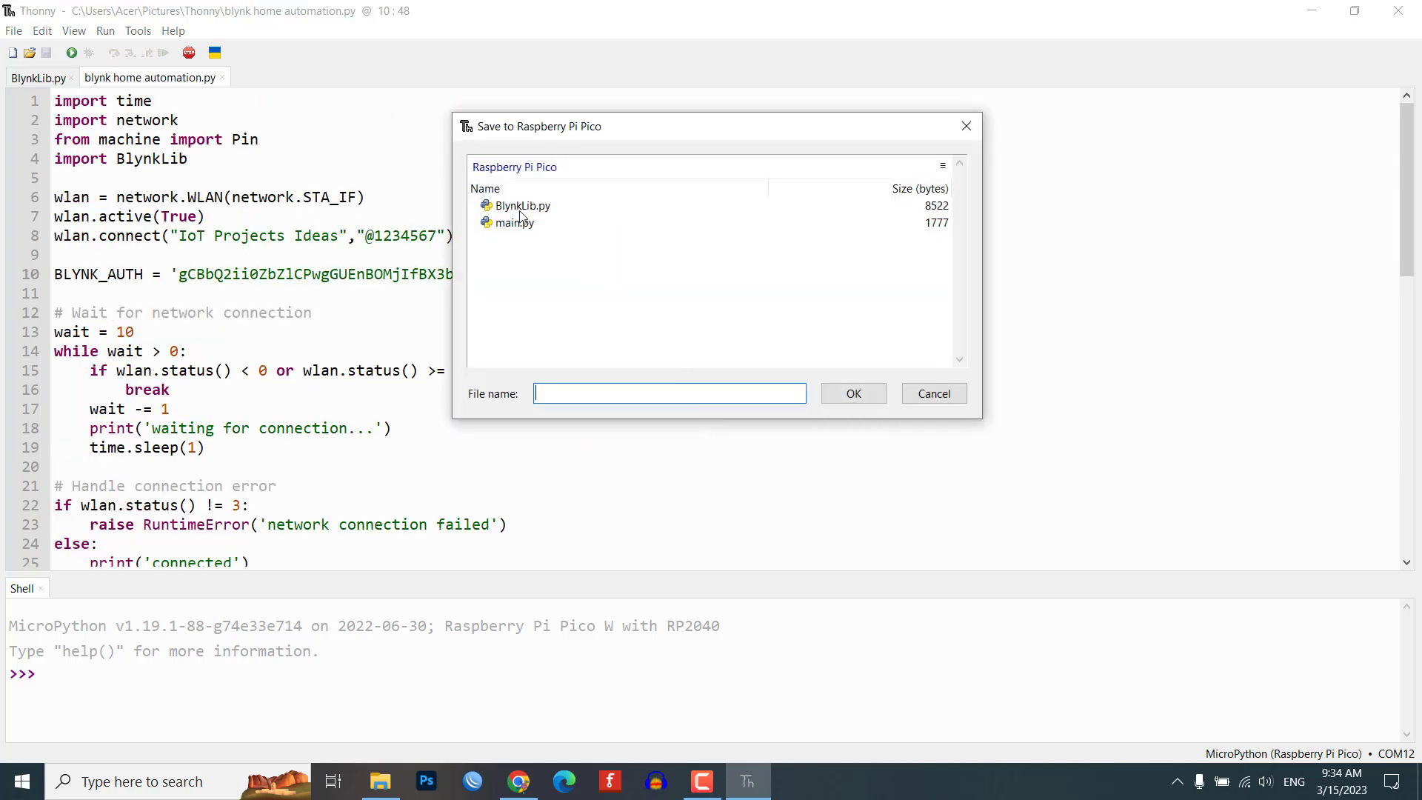
{"action": "left_click", "coordinate": [853, 392]}
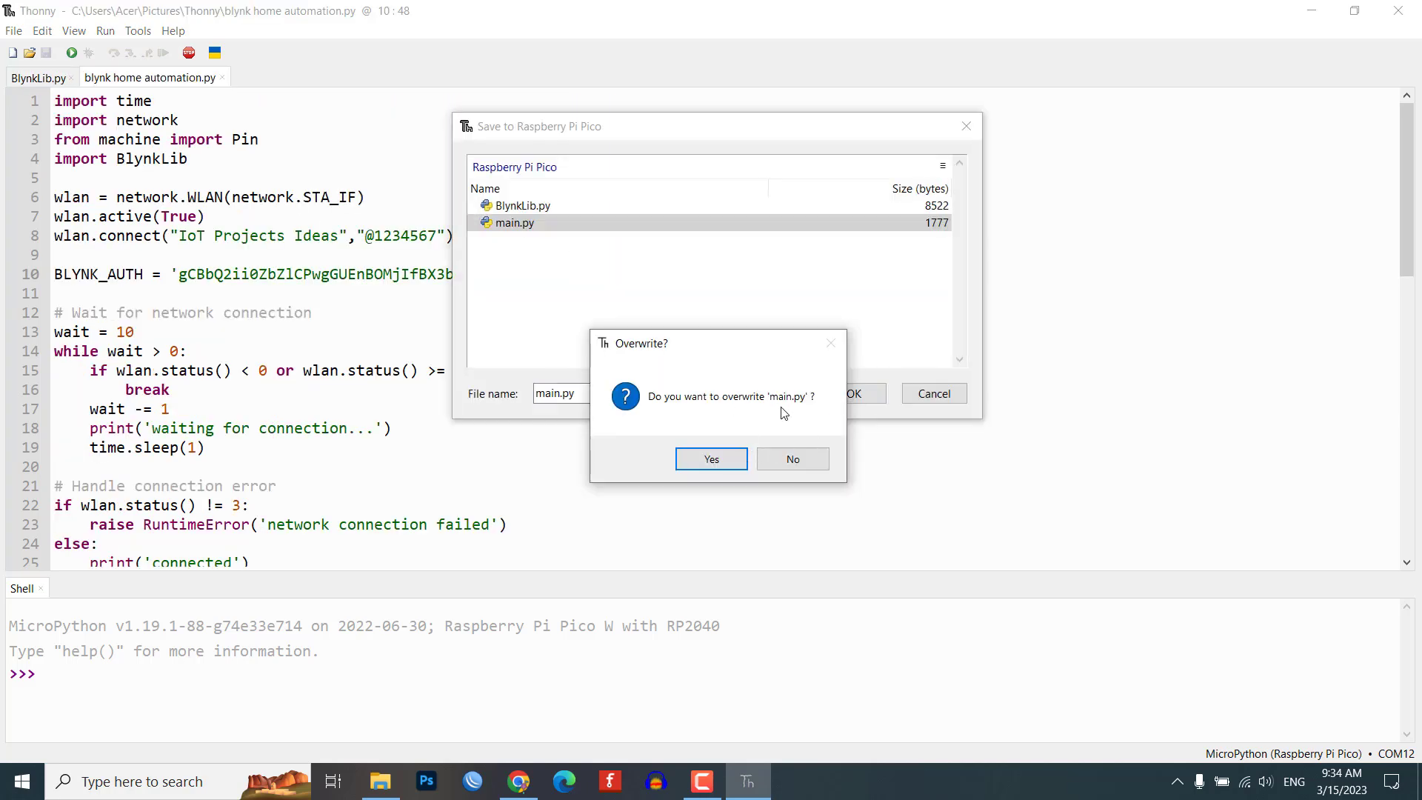
{"action": "left_click", "coordinate": [711, 458]}
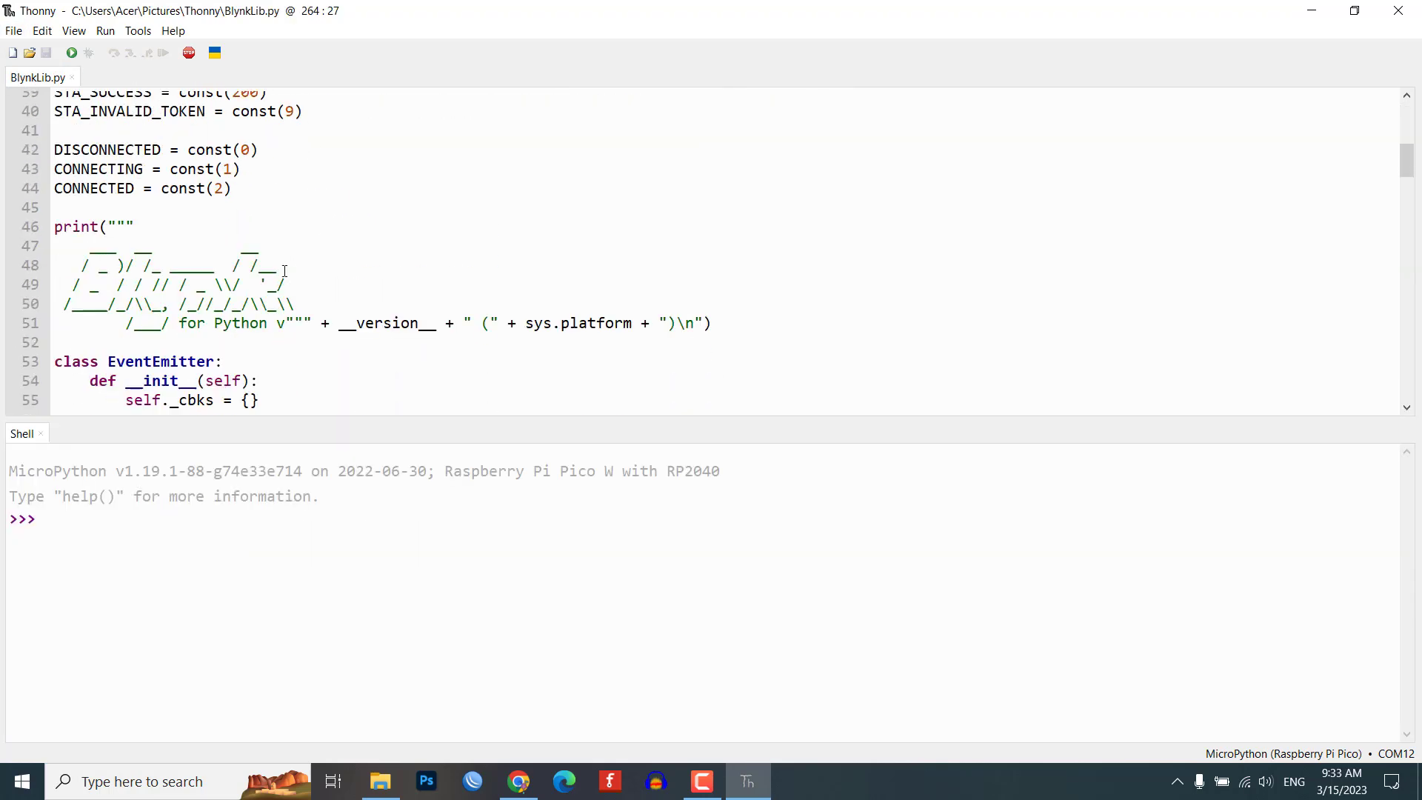
Paste the new auth token over the old BLYNK_AUTH value in the home automation script
{"action": "scroll", "scroll_direction": "down", "scroll_amount": 3}
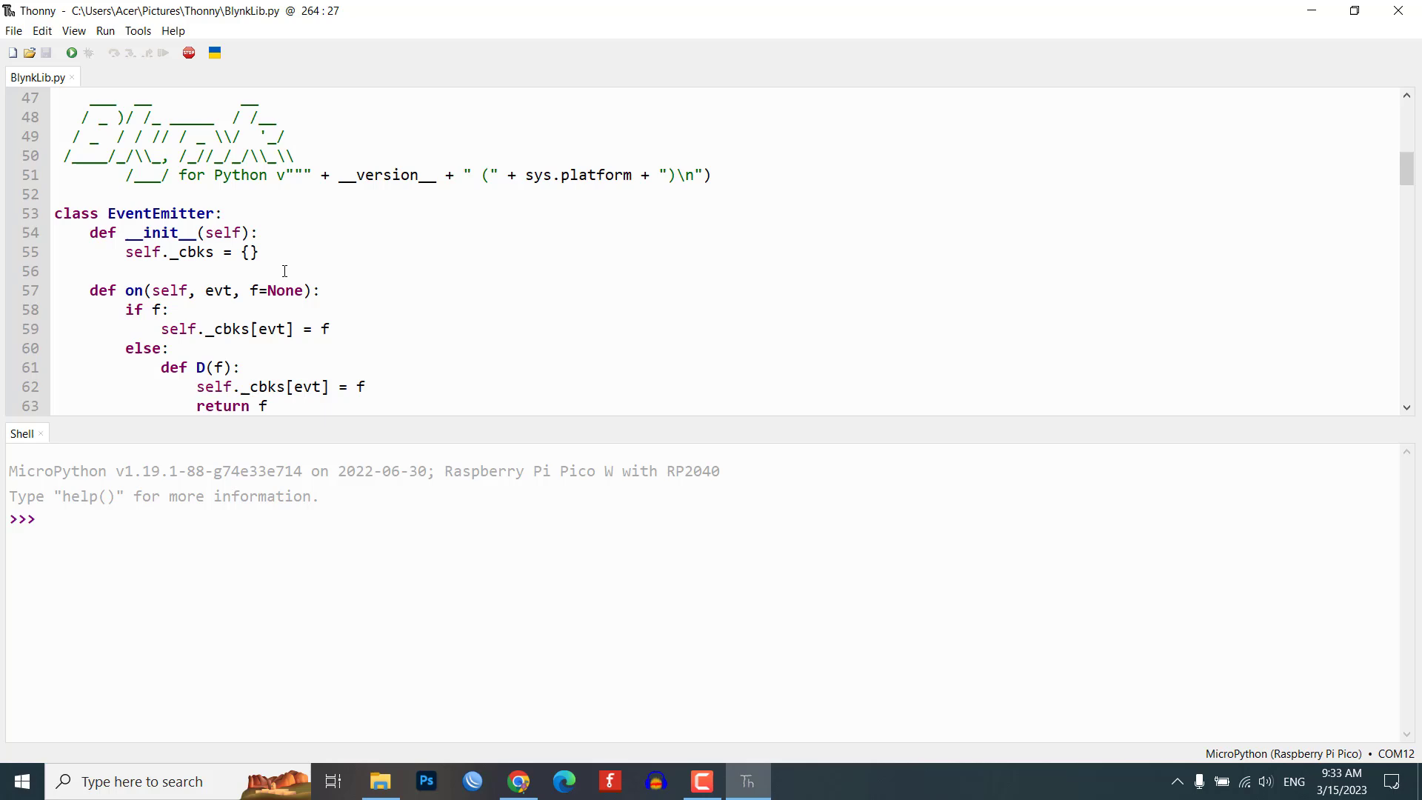
{"action": "scroll", "scroll_direction": "up", "scroll_amount": 3}
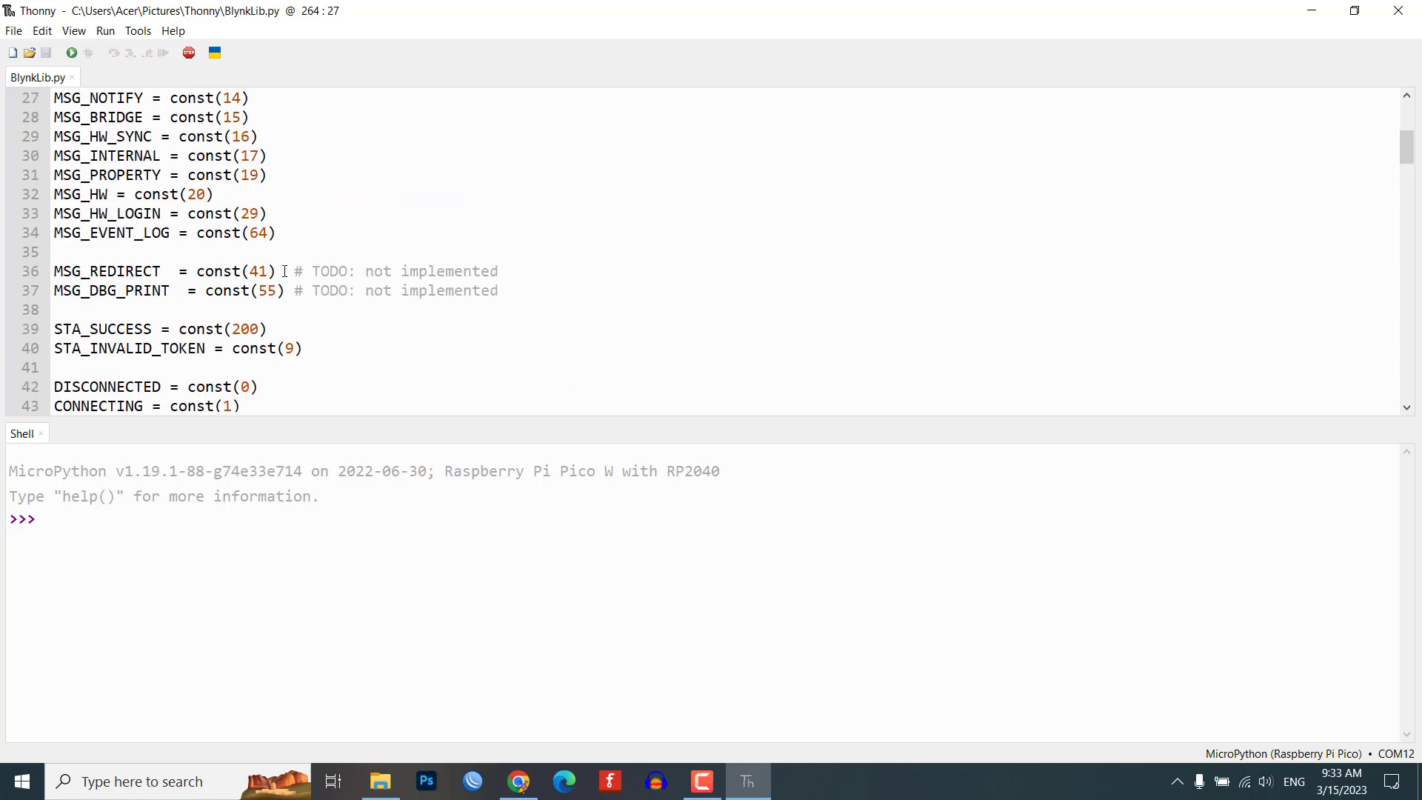
{"action": "left_click", "coordinate": [150, 77]}
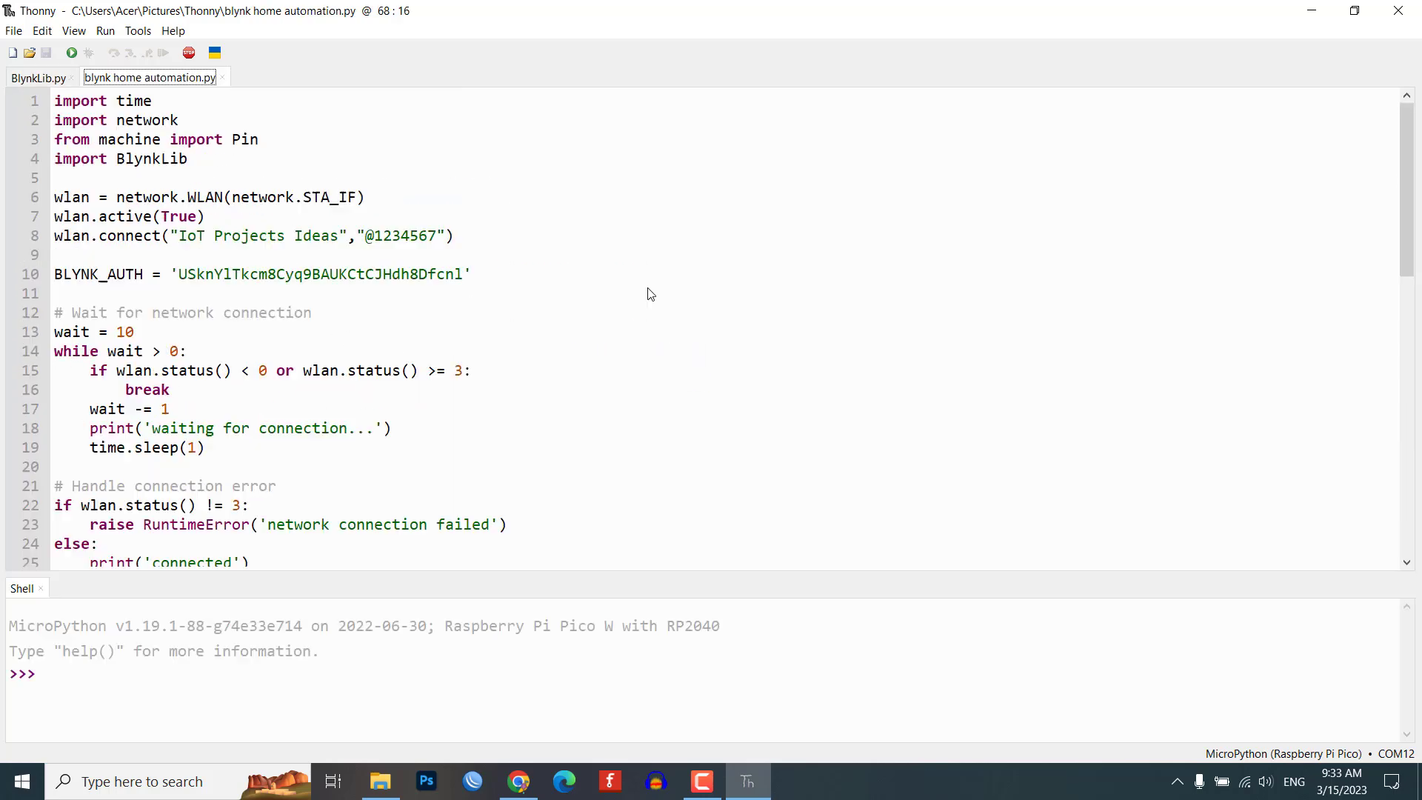
{"action": "double_click", "coordinate": [213, 236]}
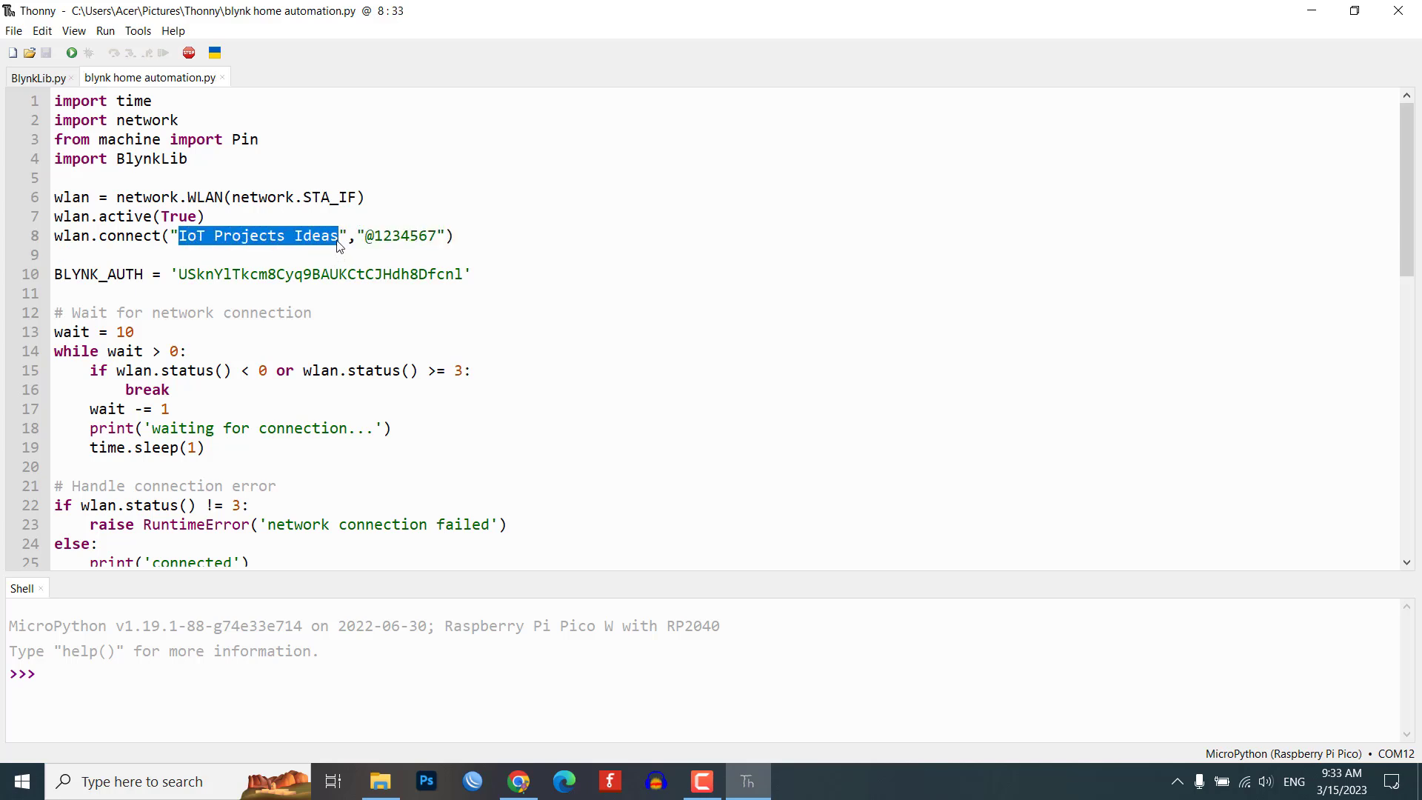
{"action": "double_click", "coordinate": [403, 236]}
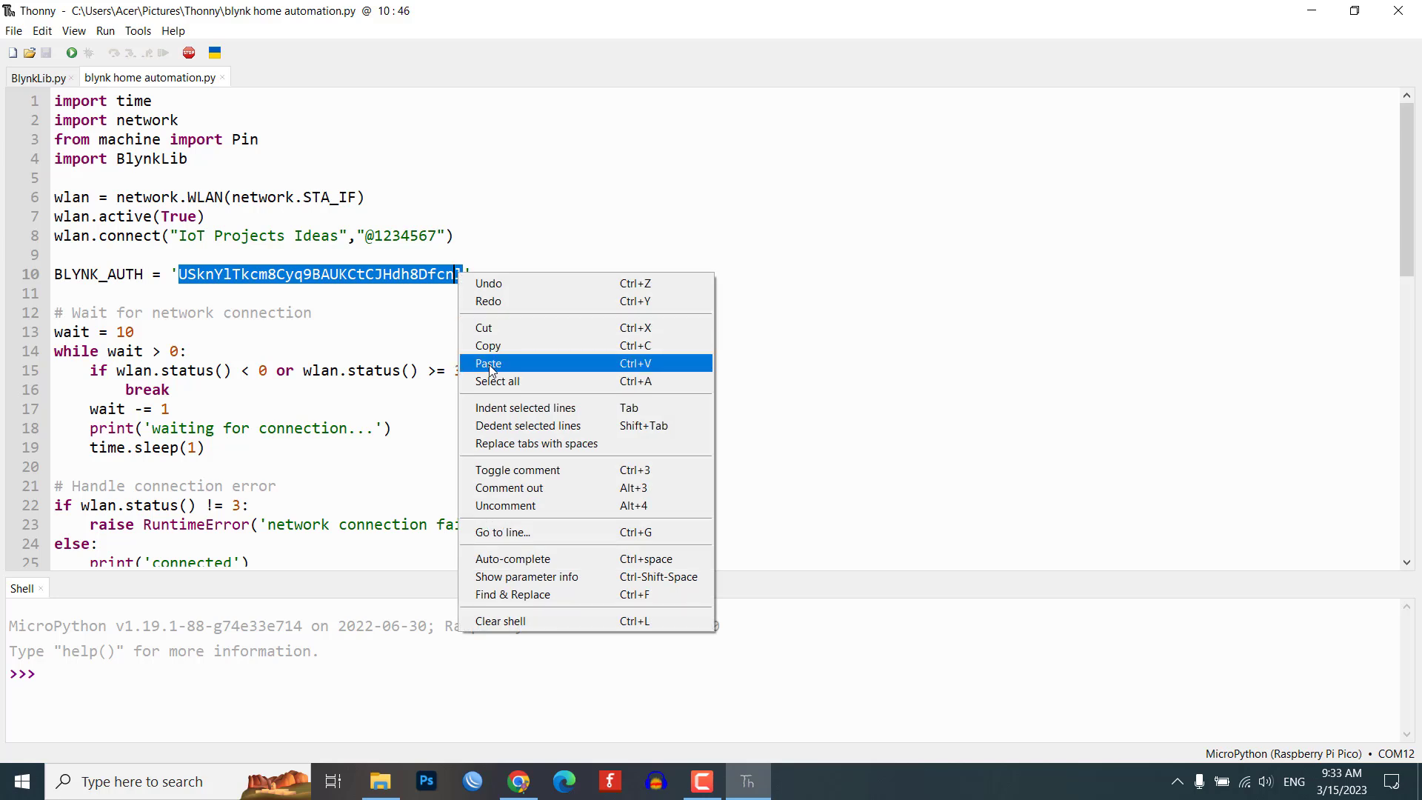
{"action": "left_click", "coordinate": [487, 363]}
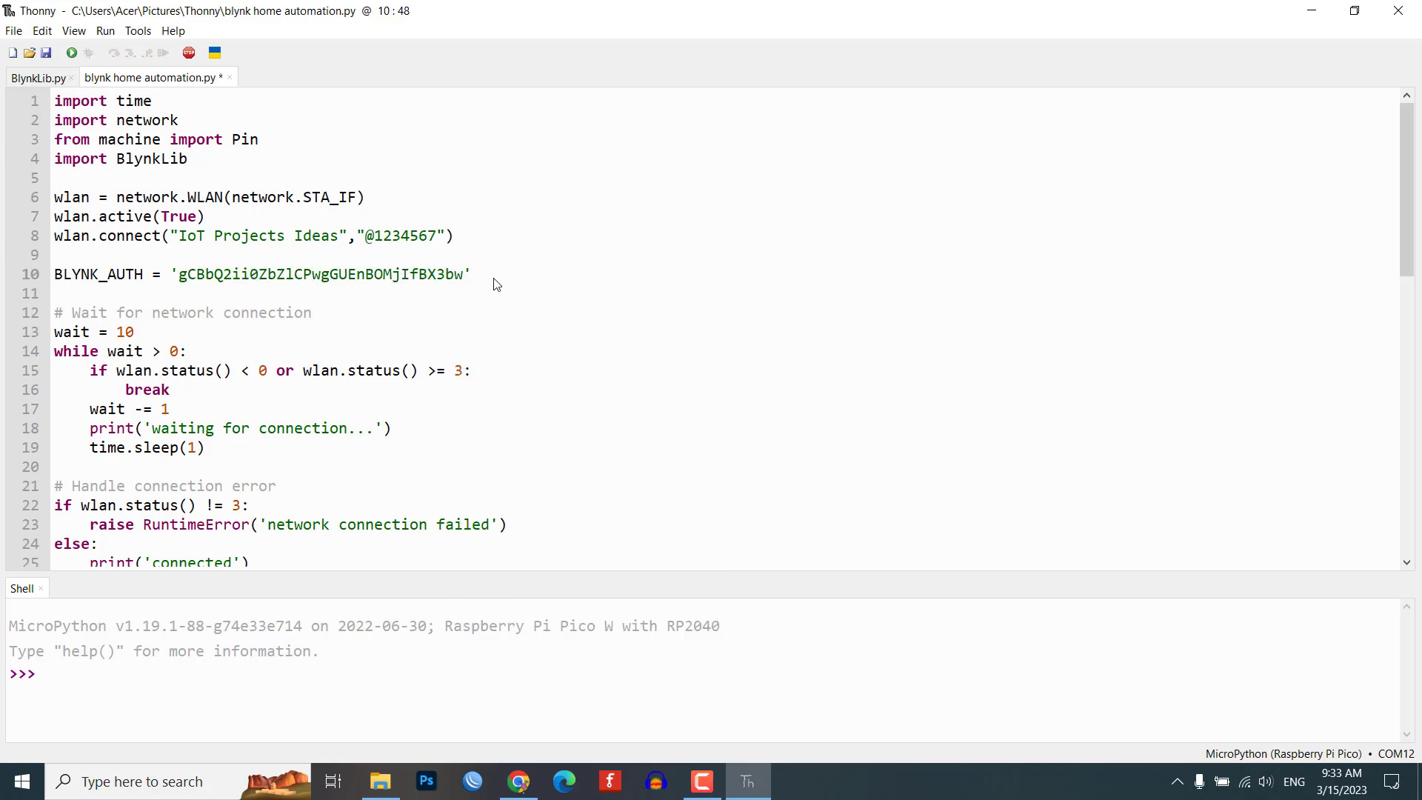
{"action": "mouse_move", "coordinate": [472, 374]}
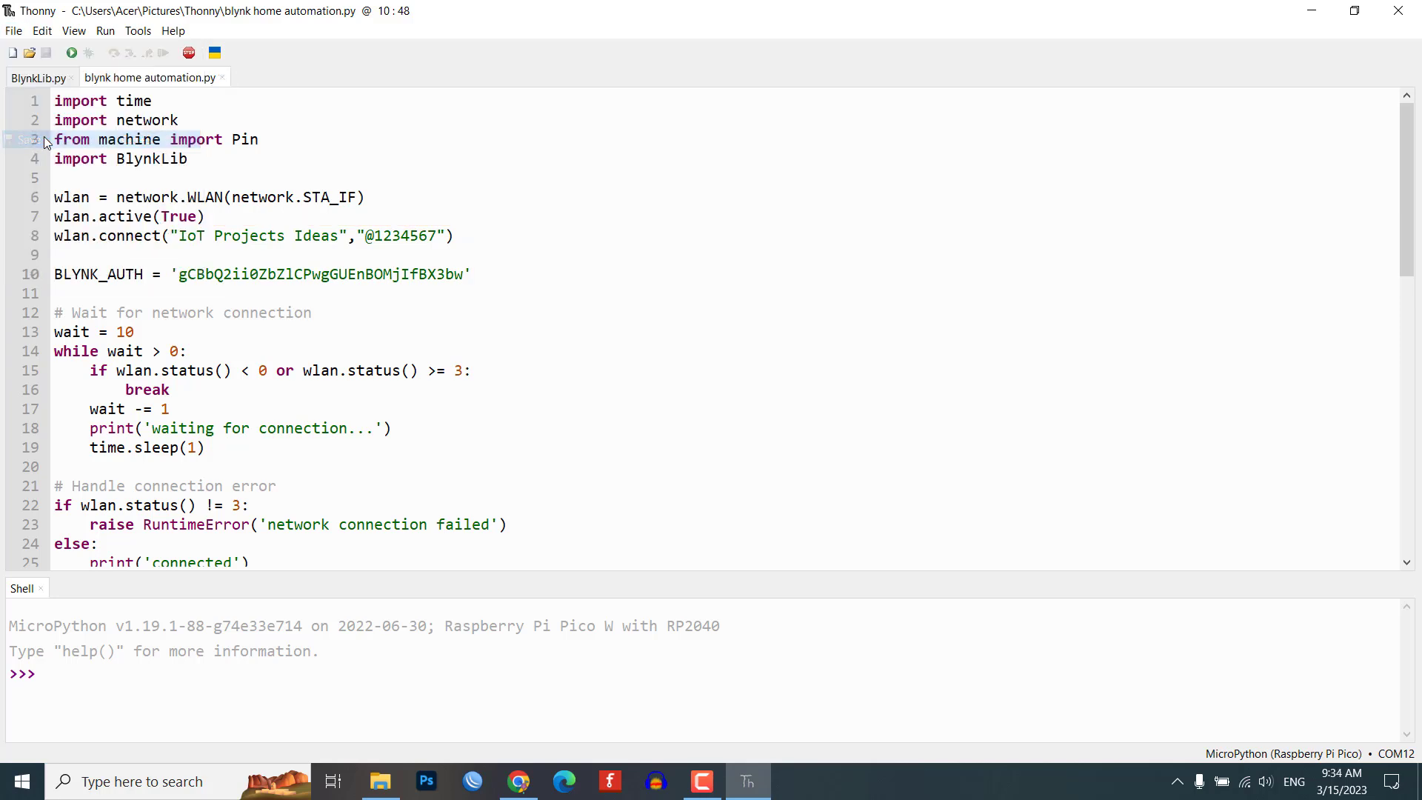
Start saving the edited script to the Raspberry Pi Pico via Save as
{"action": "left_click", "coordinate": [469, 274]}
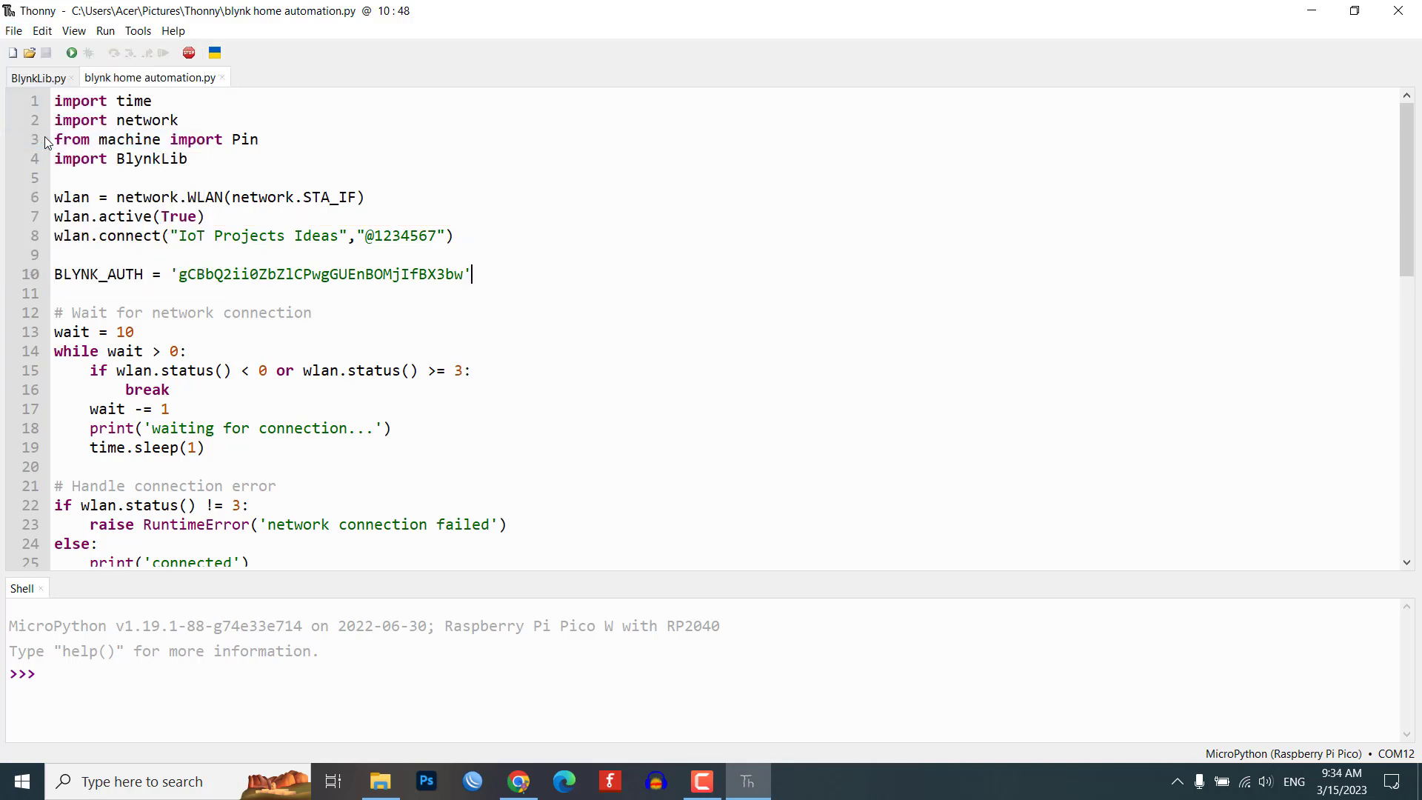
{"action": "left_click", "coordinate": [13, 29]}
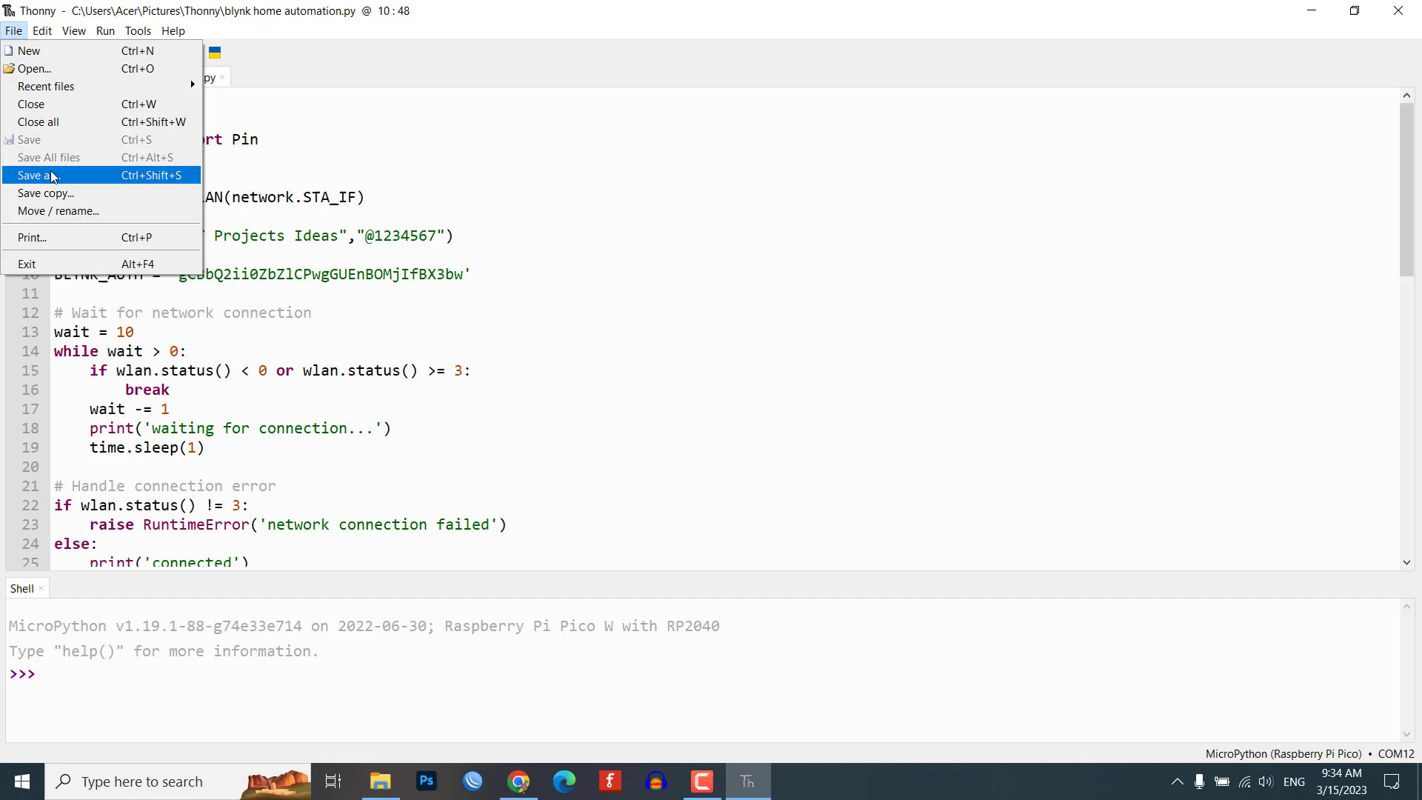
{"action": "left_click", "coordinate": [34, 175]}
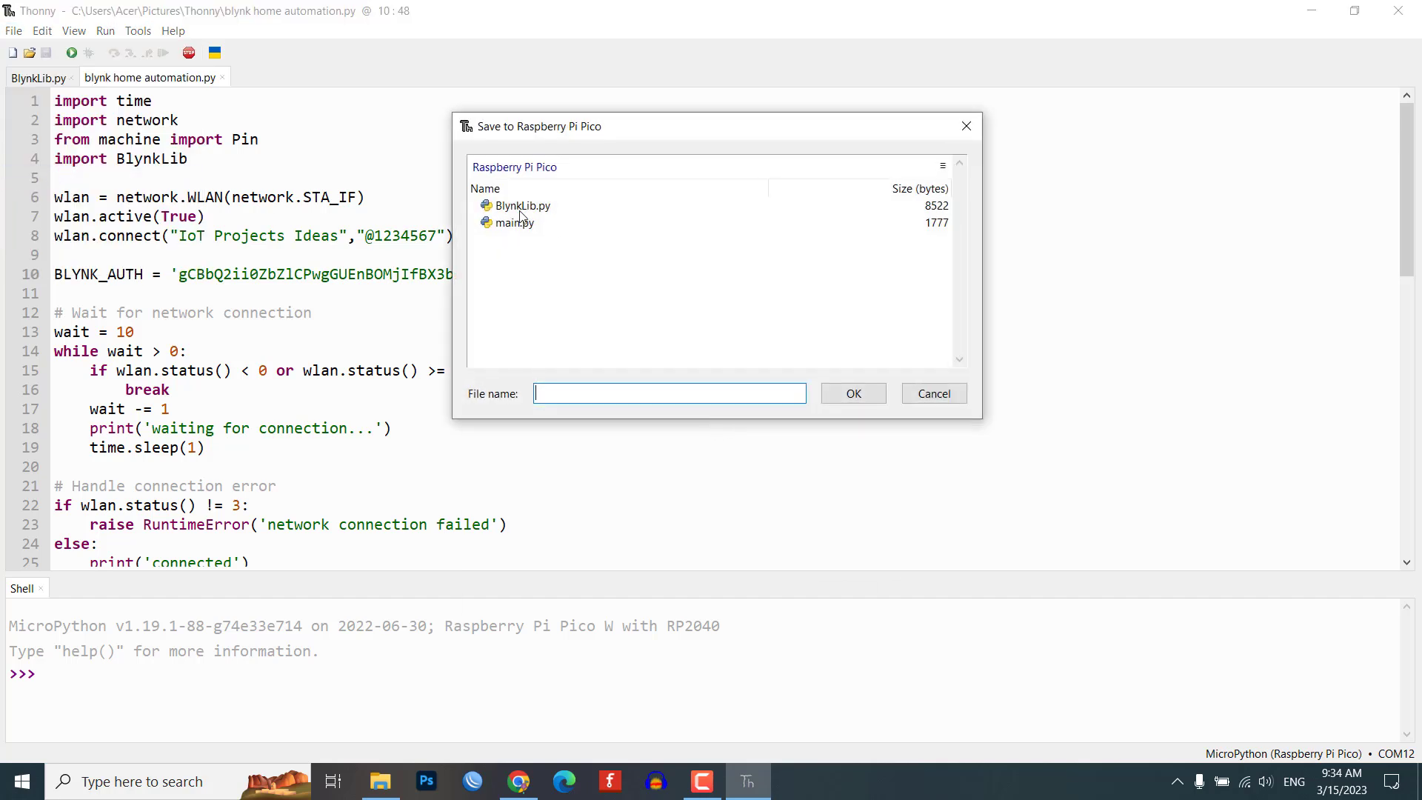